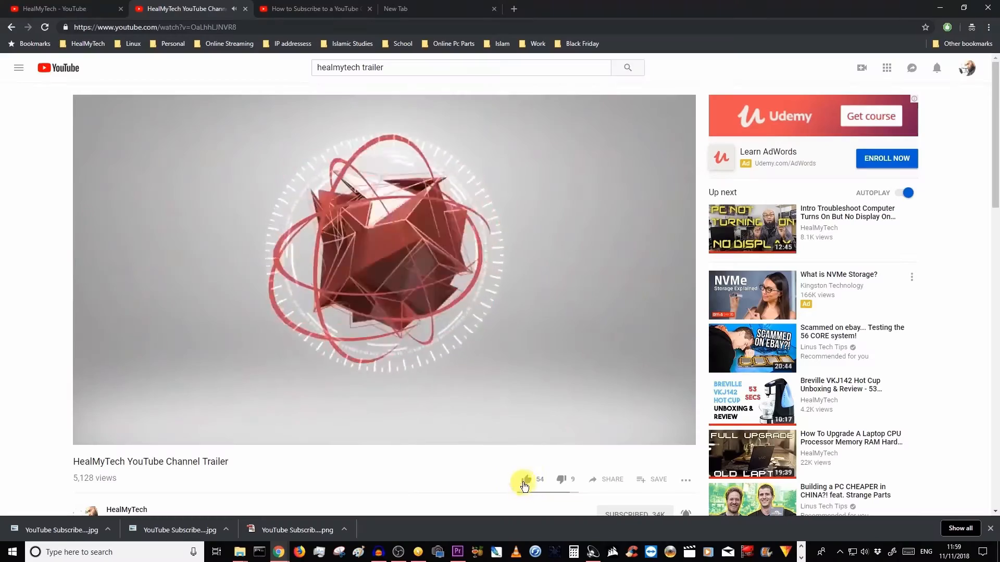
- Like HealMyTech's channel trailer and turn on notifications for the subscribed channel
click(126, 509)
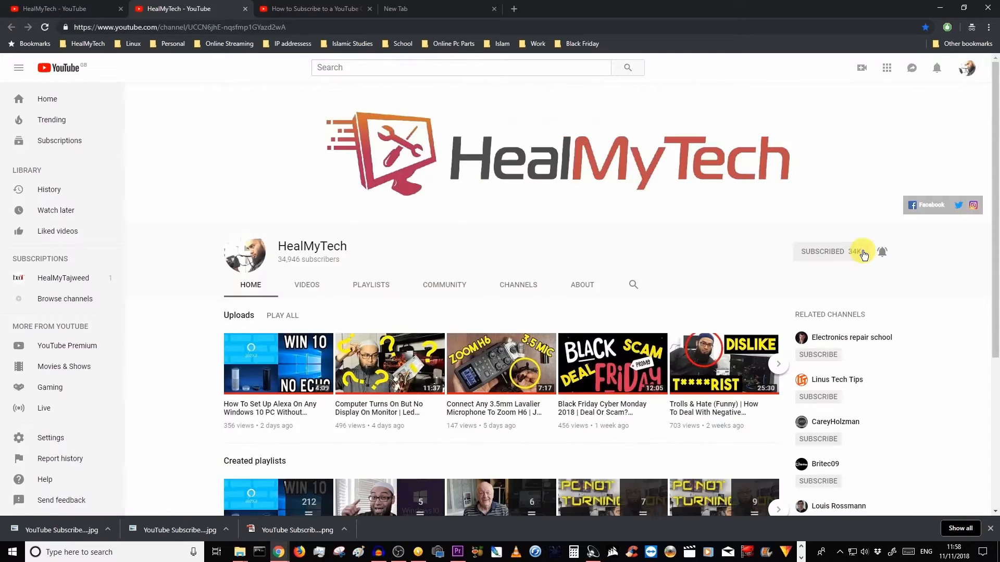
click(883, 251)
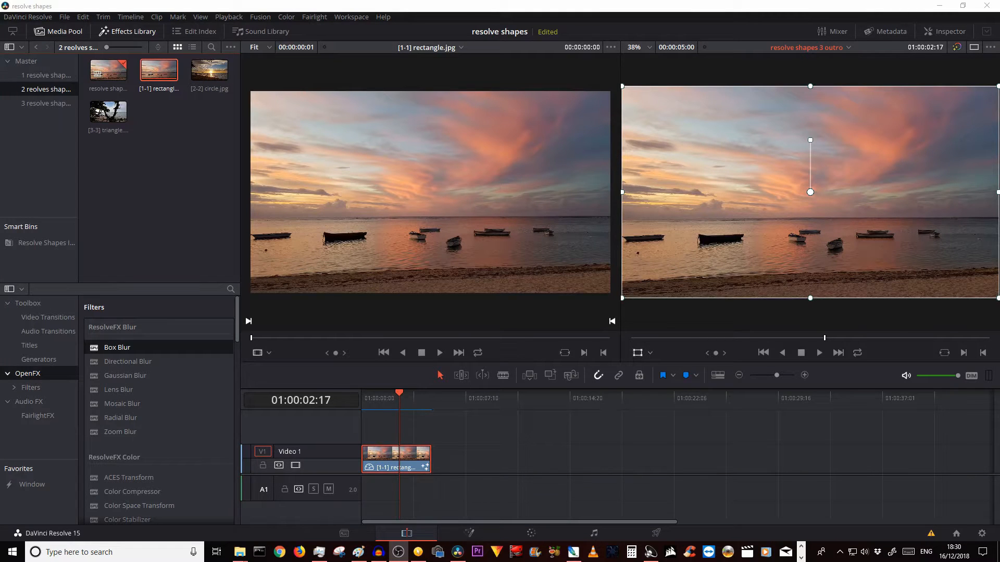
mouse_move(9, 210)
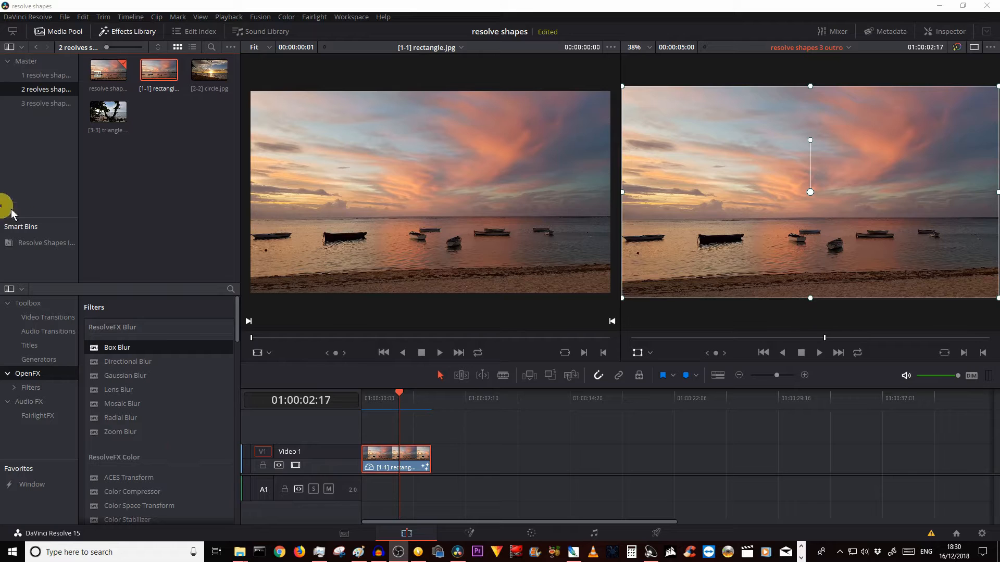
mouse_move(107, 233)
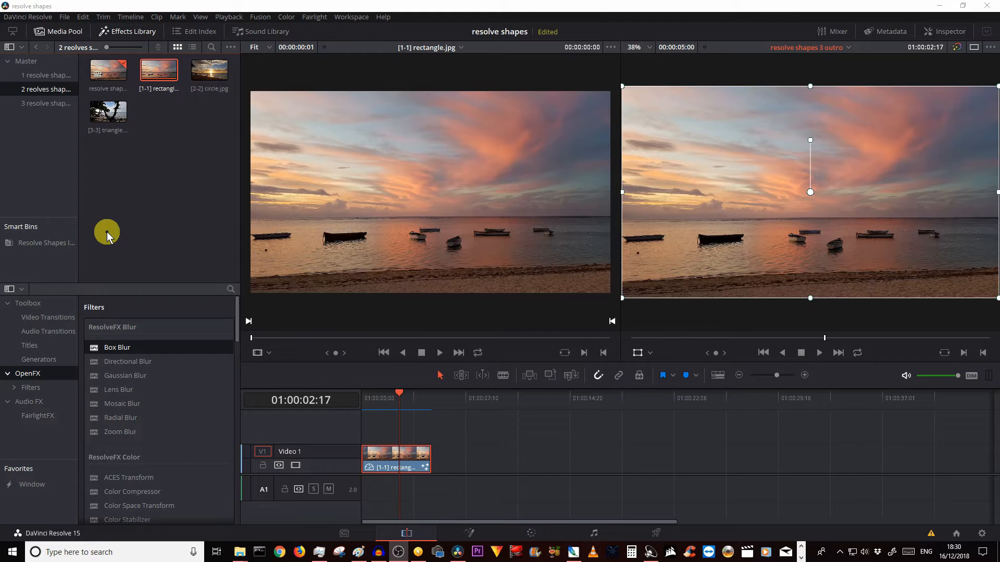
mouse_move(128, 193)
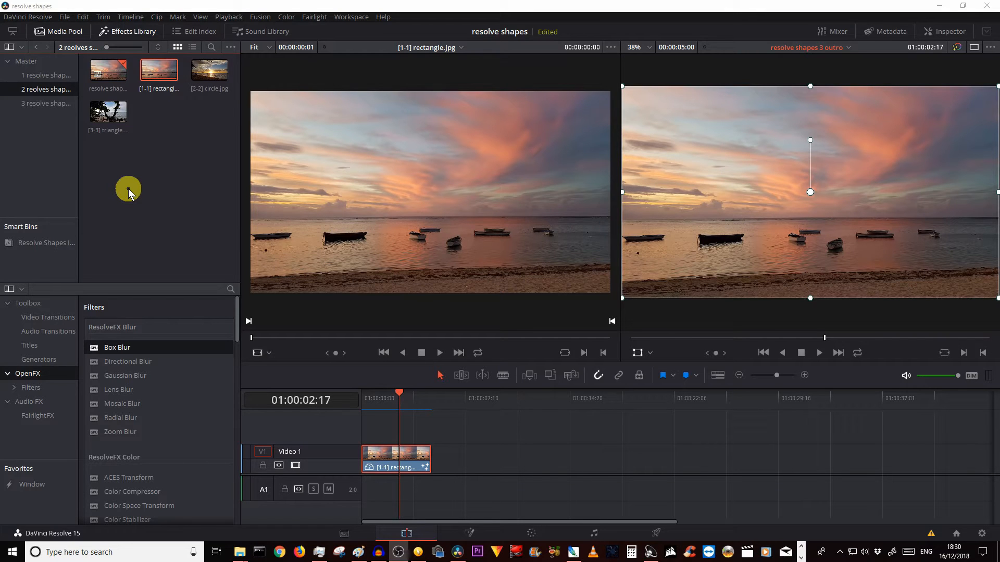
mouse_move(625, 287)
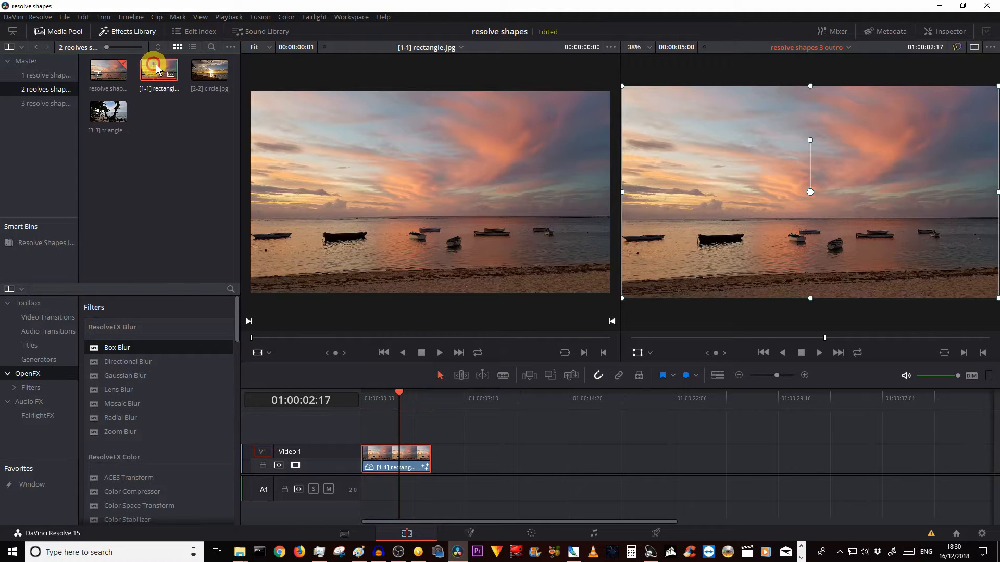
click(108, 111)
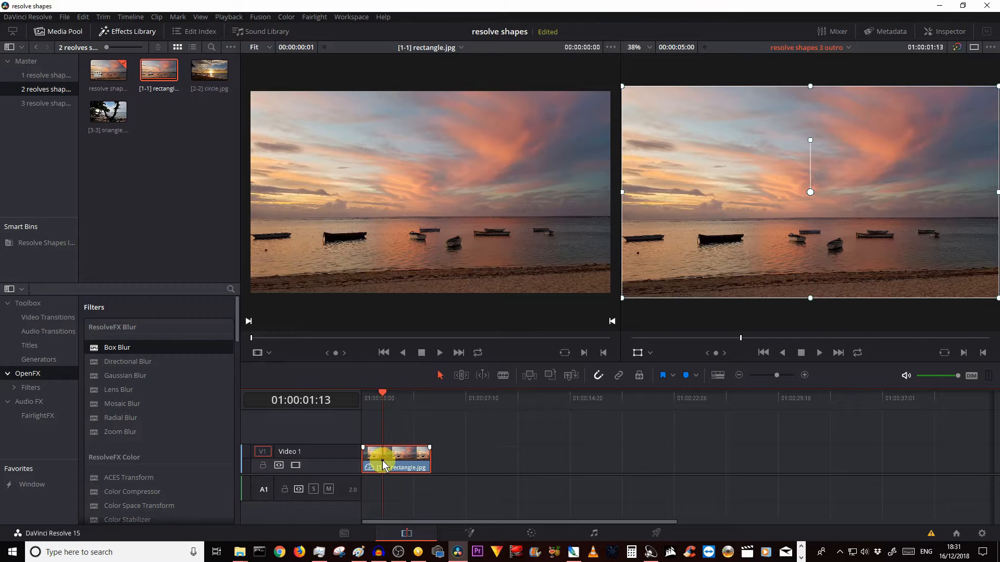
mouse_move(418, 461)
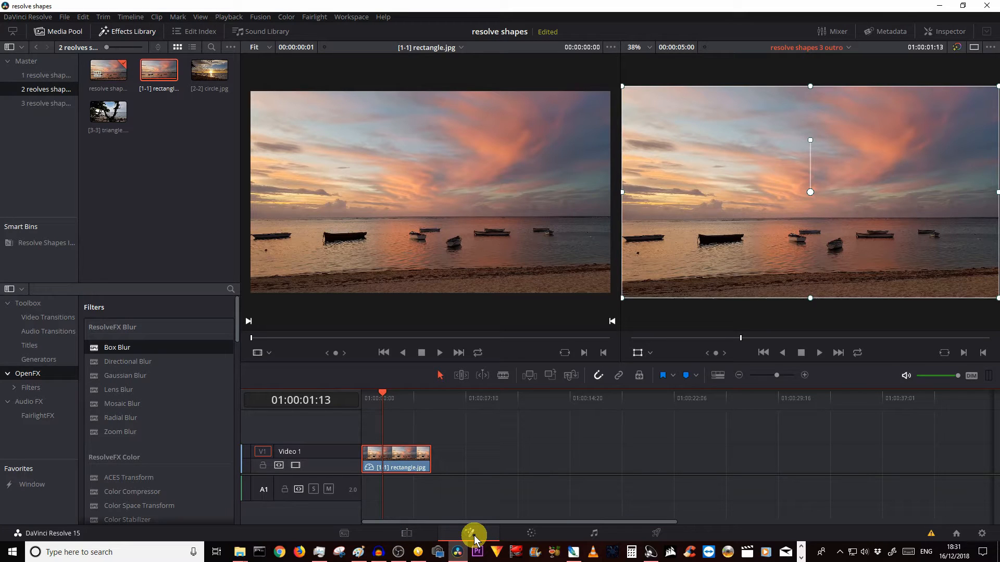
- Open rectangle.jpg in Fusion and show MediaIn1 and MediaOut1 in the two viewers
click(474, 533)
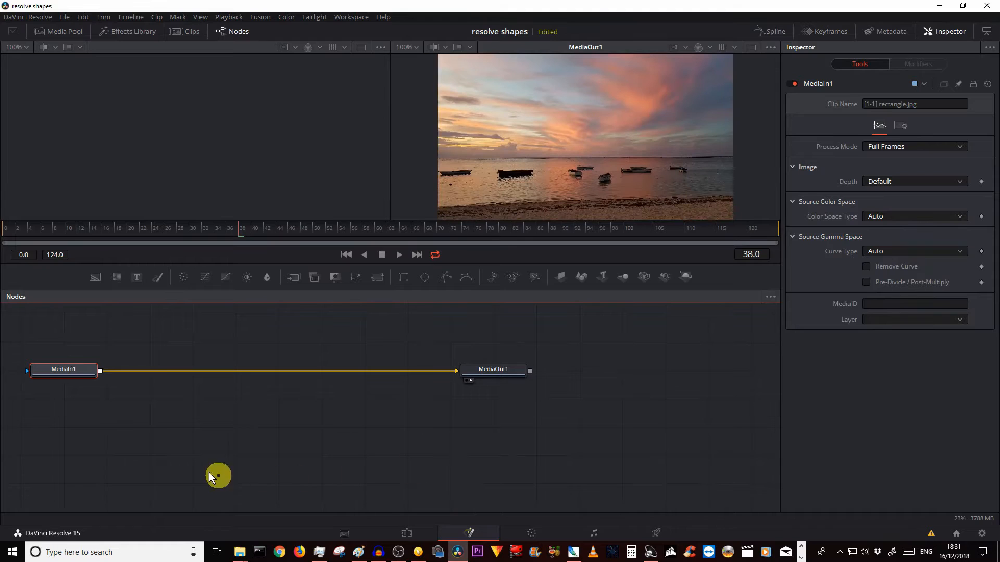
mouse_move(95, 443)
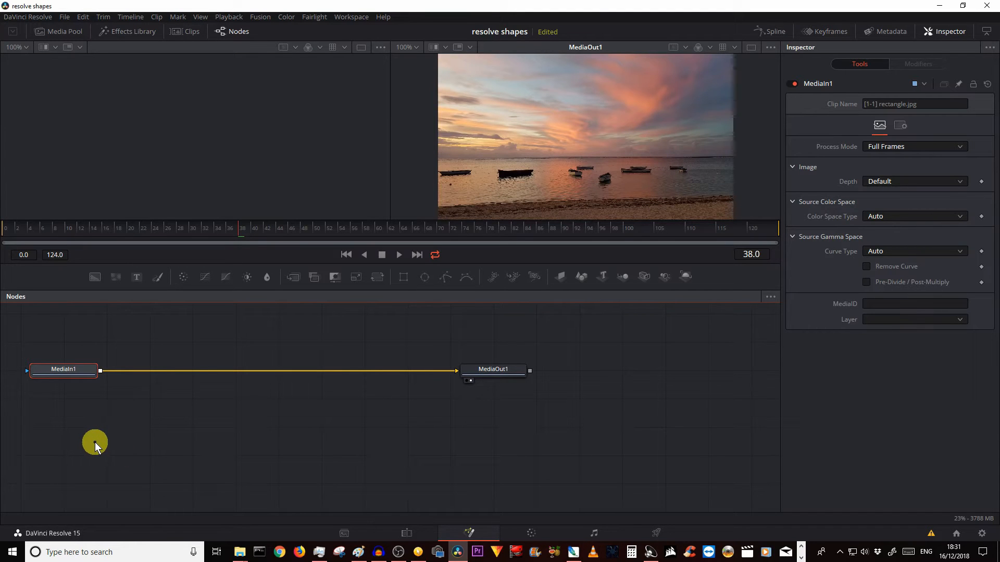
mouse_move(299, 479)
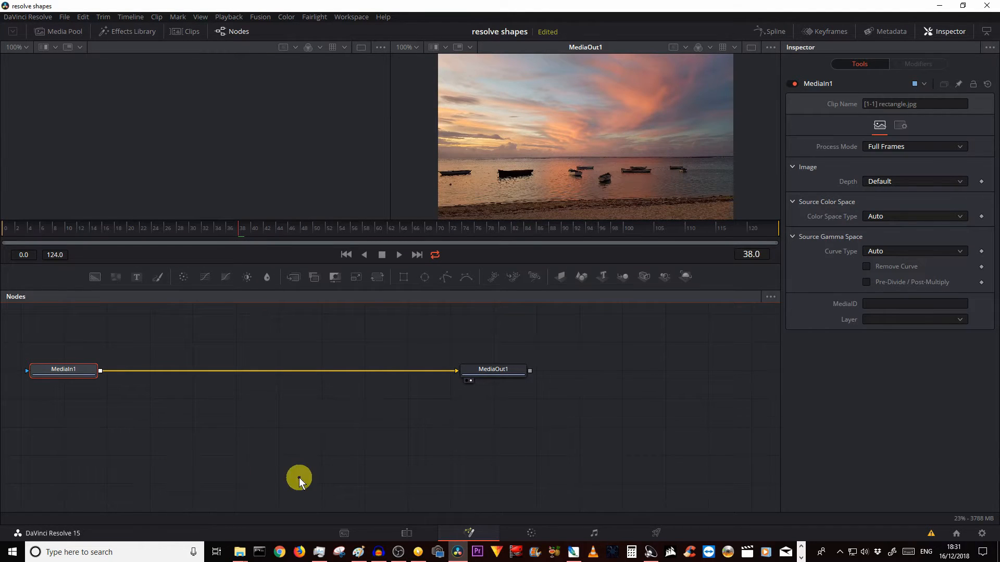
mouse_move(46, 212)
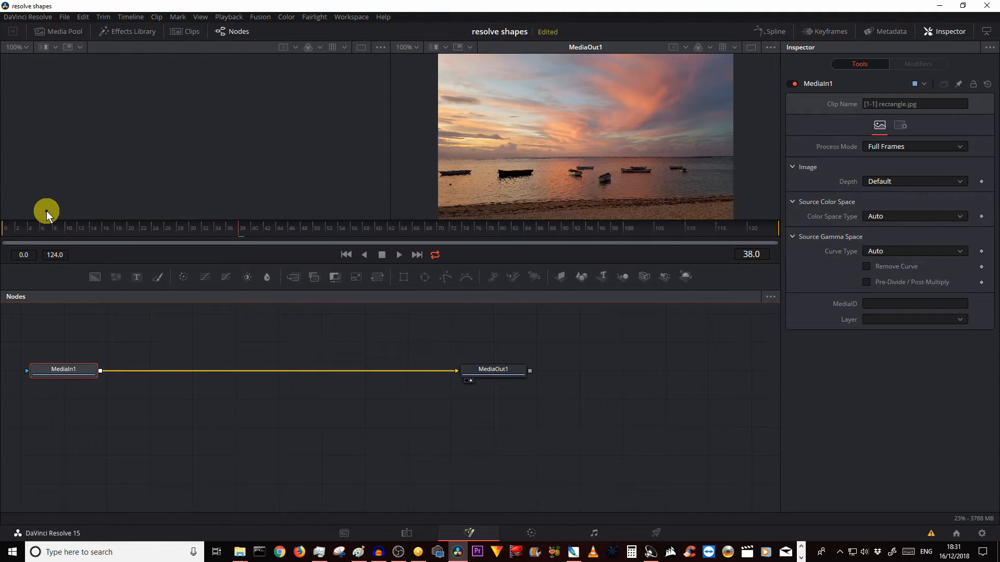
mouse_move(414, 372)
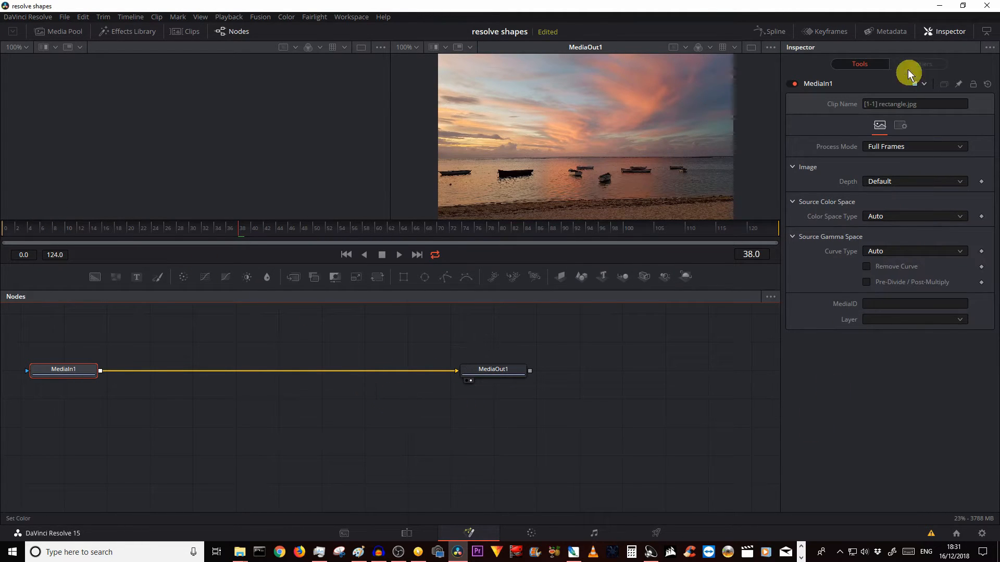
mouse_move(908, 420)
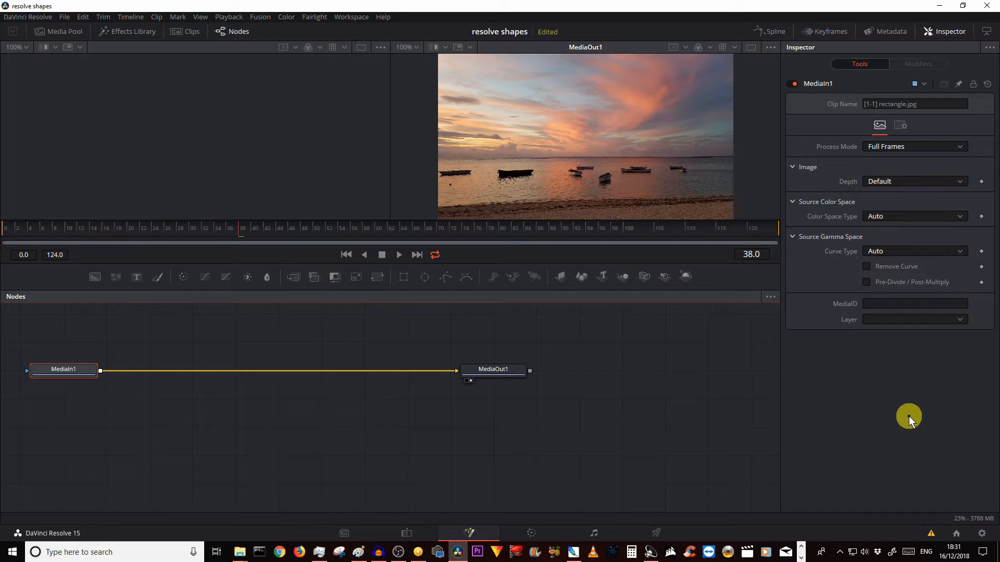
mouse_move(170, 454)
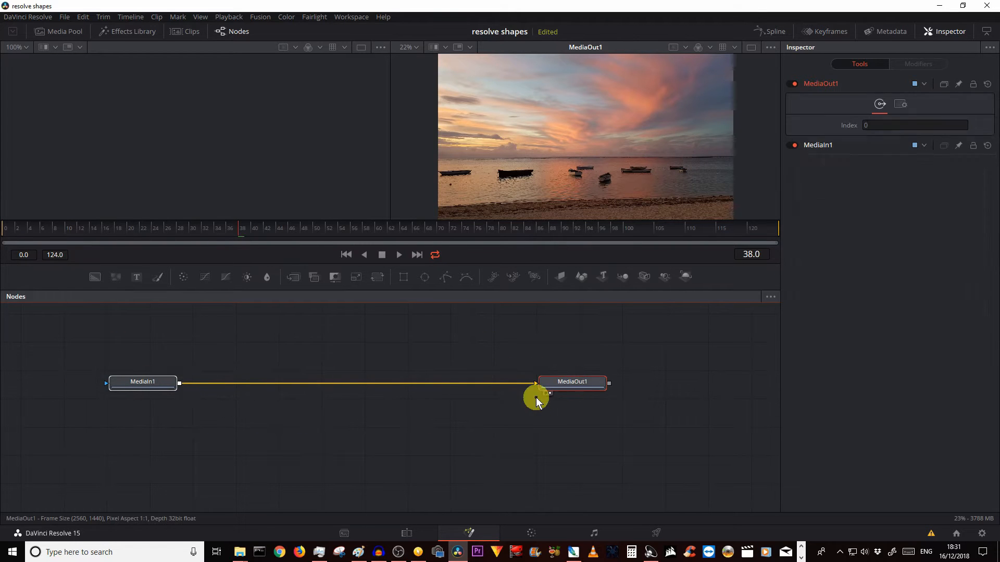
click(142, 381)
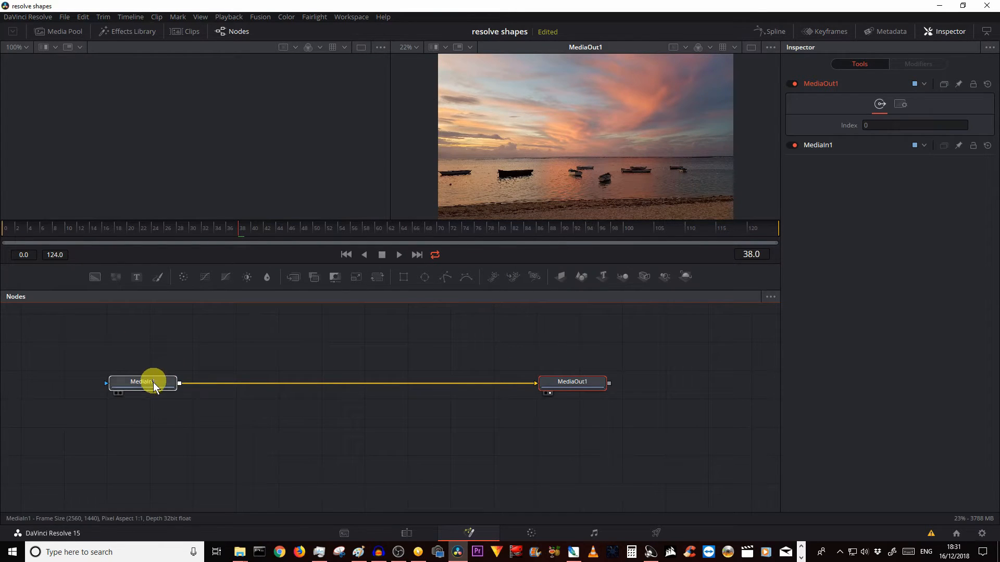
click(572, 382)
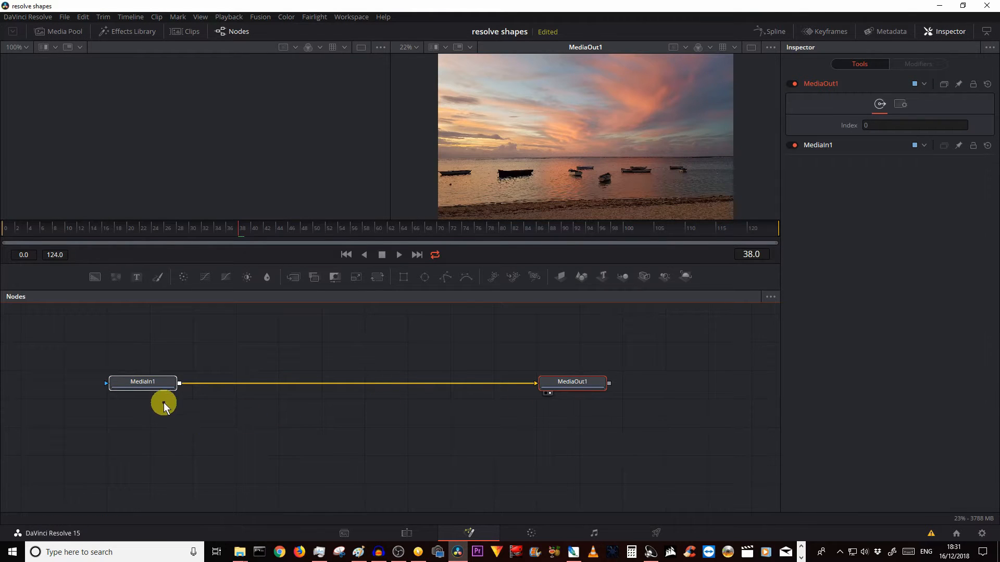
mouse_move(610, 387)
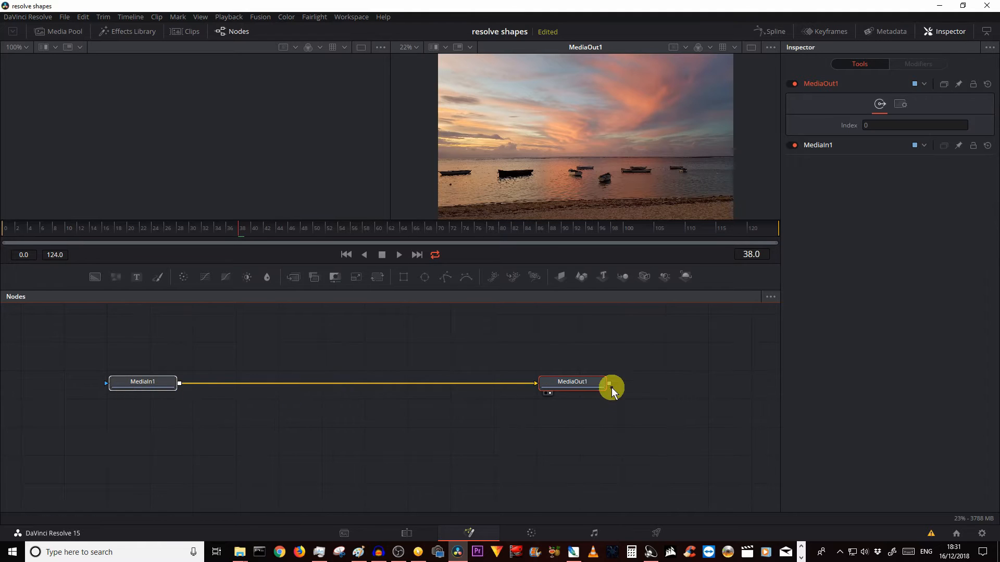
mouse_move(355, 339)
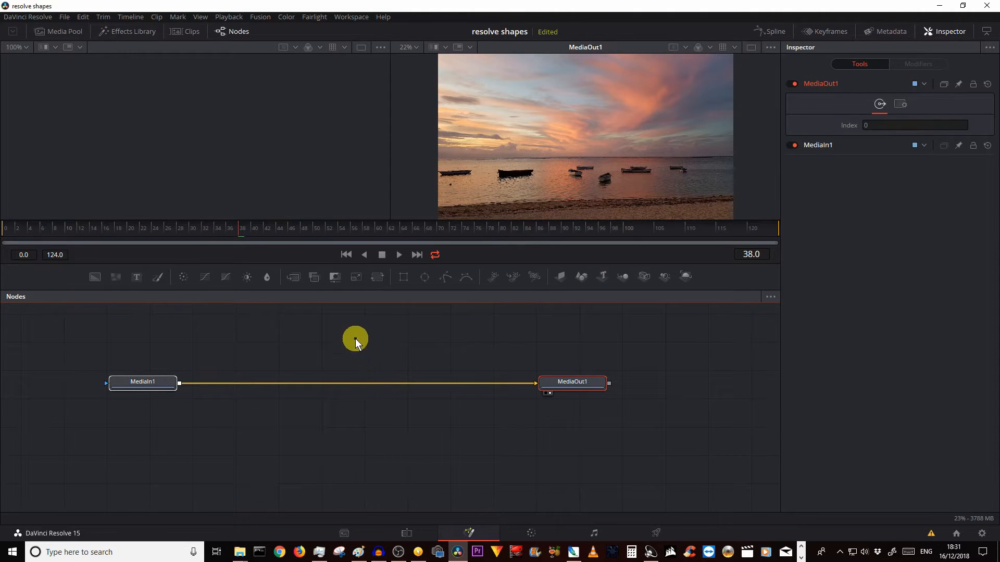
mouse_move(317, 385)
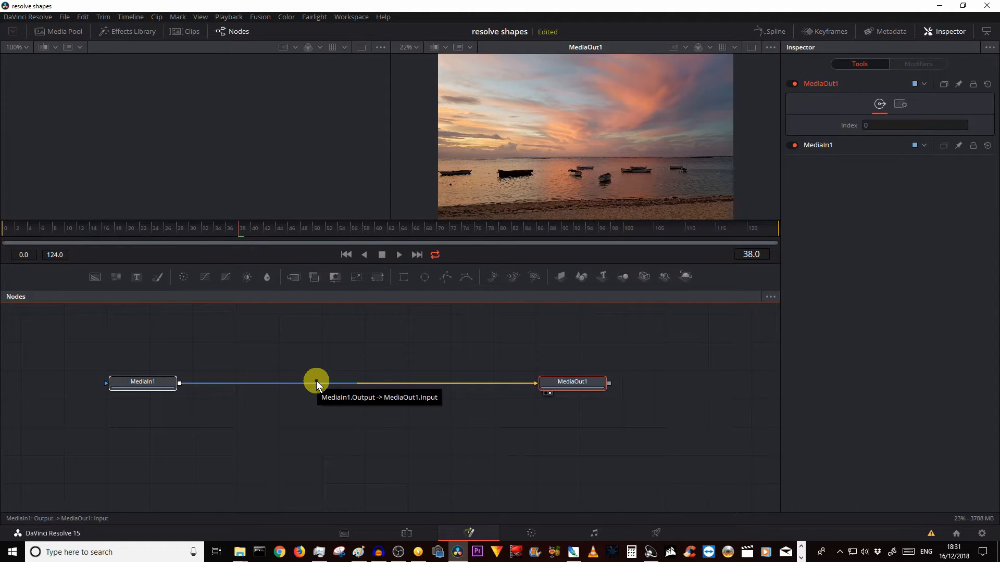
mouse_move(154, 393)
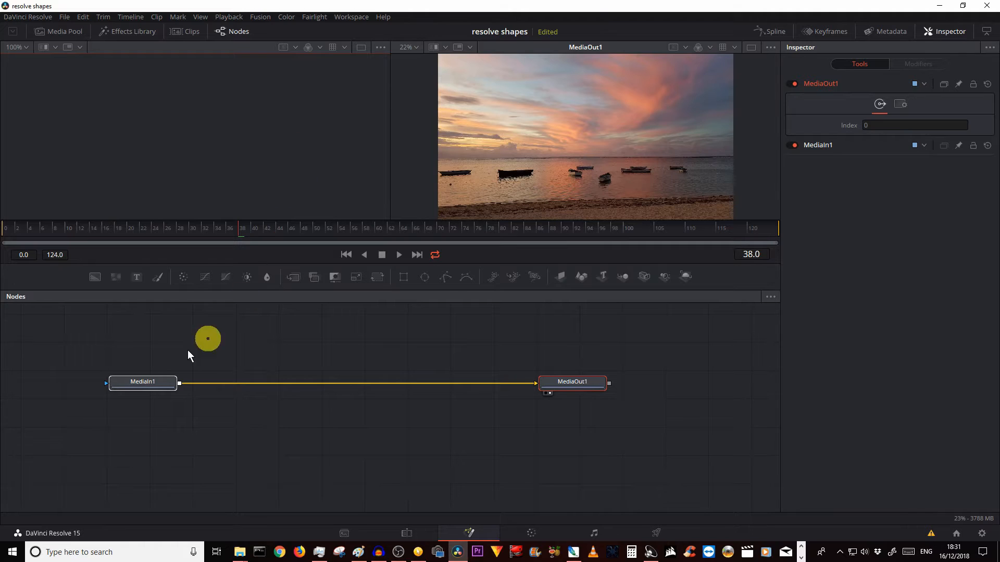
click(143, 382)
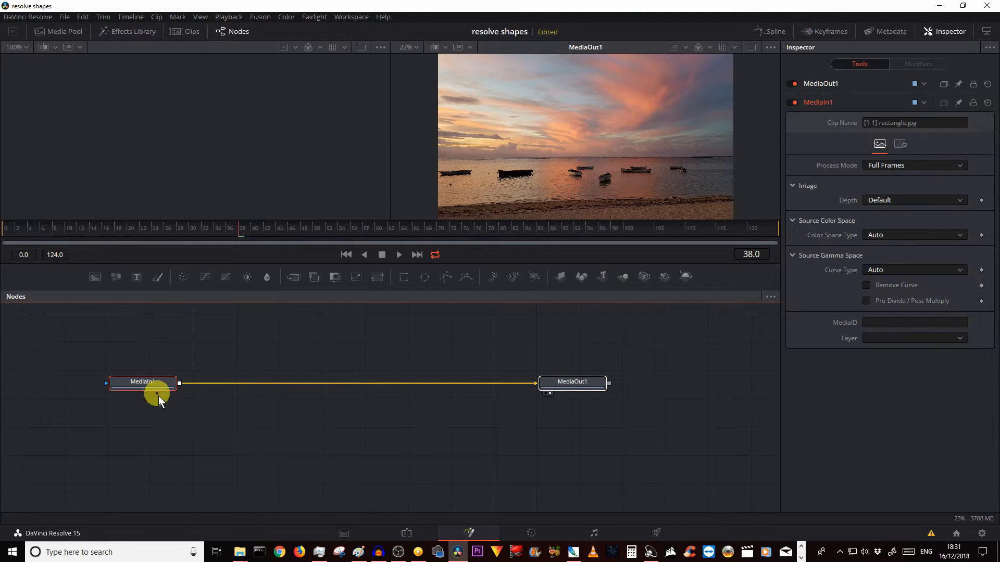
mouse_move(187, 427)
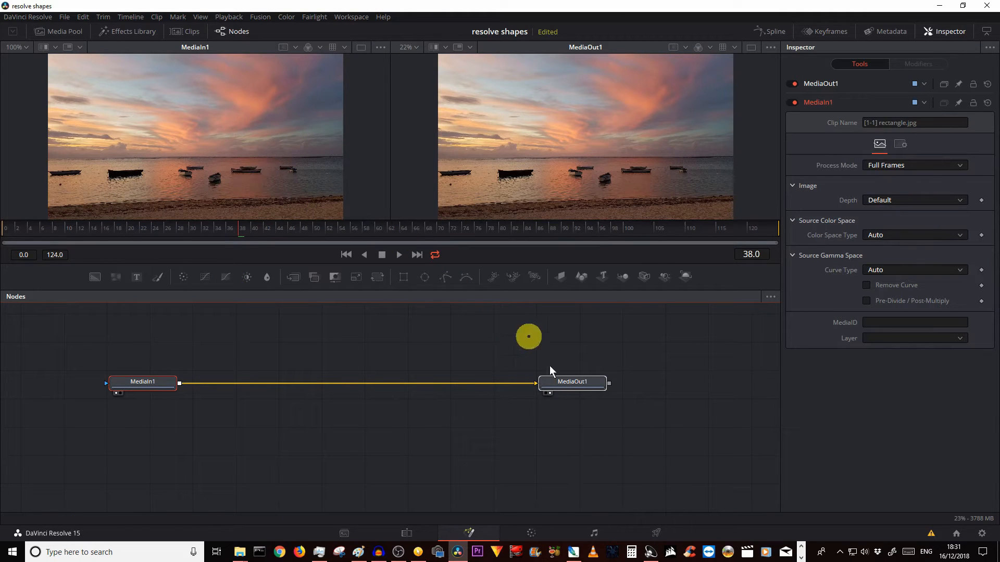
click(571, 381)
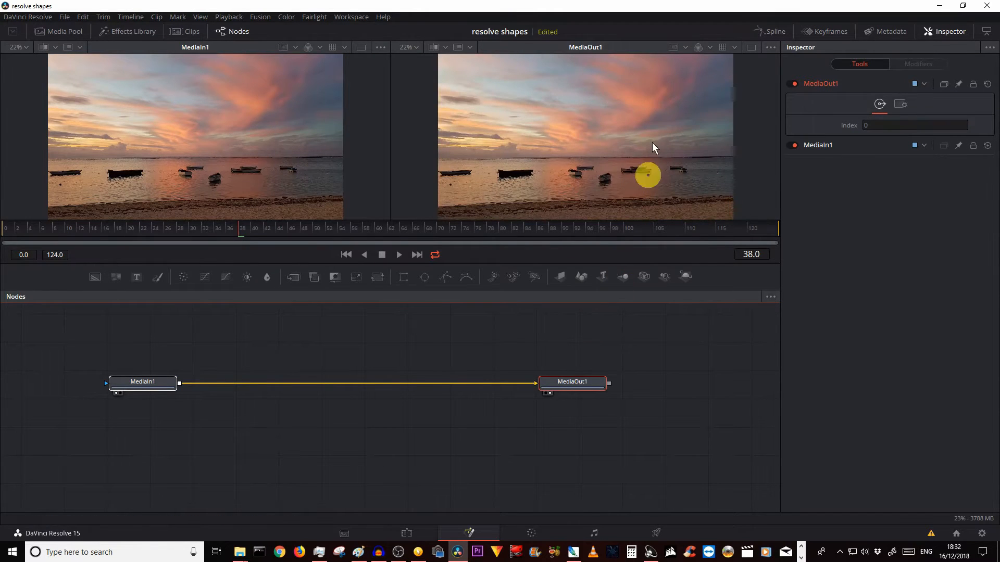
mouse_move(300, 325)
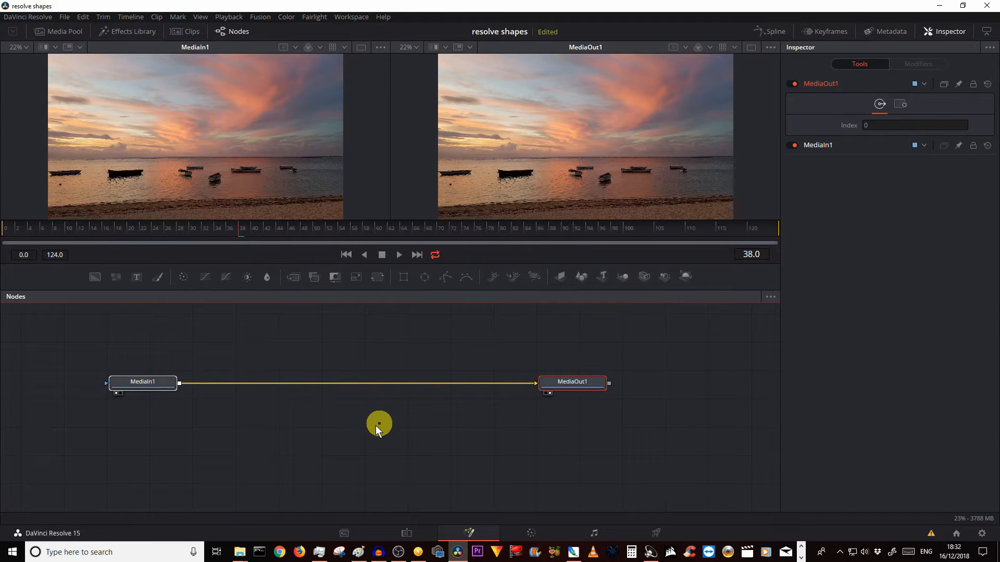
mouse_move(184, 364)
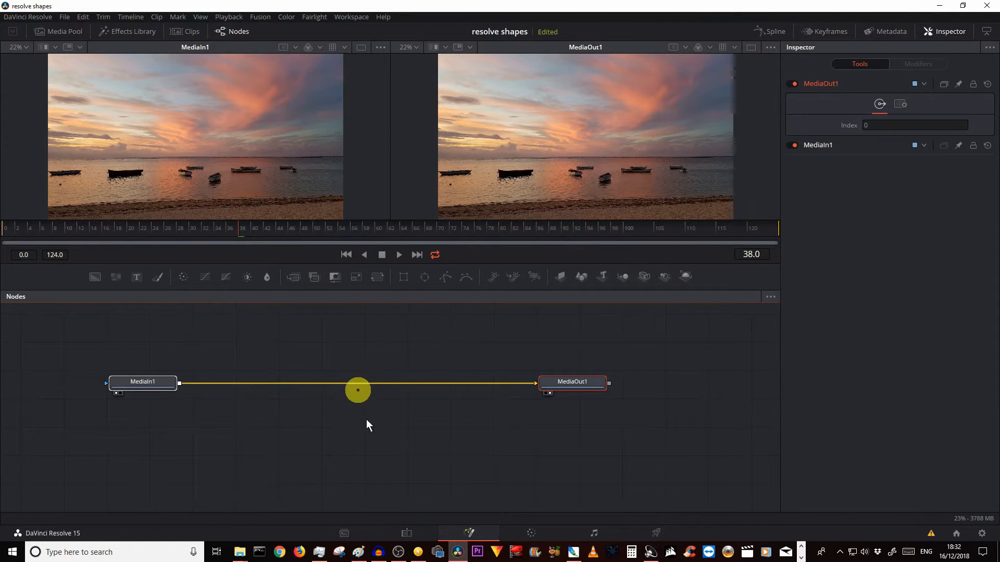
mouse_move(374, 375)
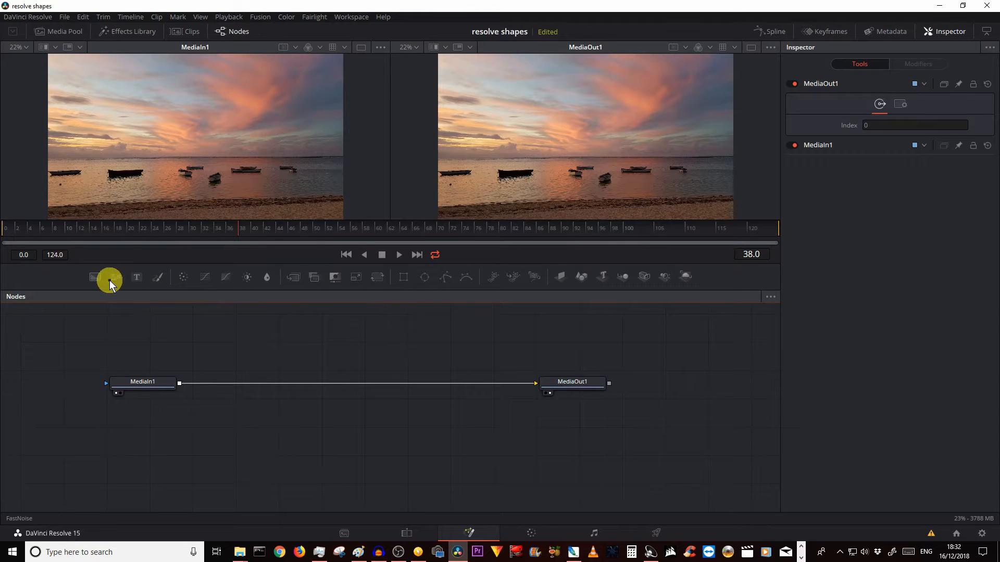
mouse_move(97, 276)
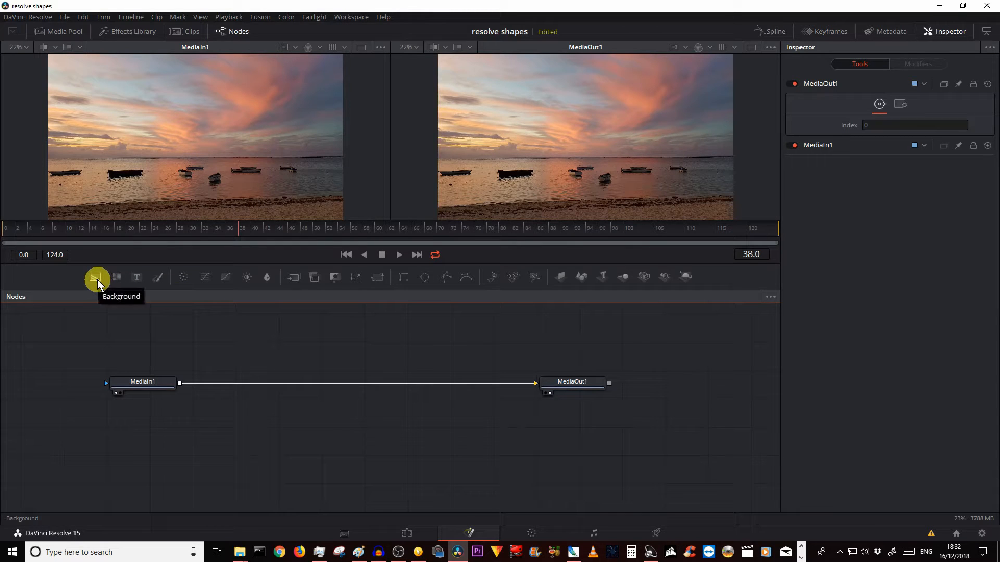
mouse_move(97, 280)
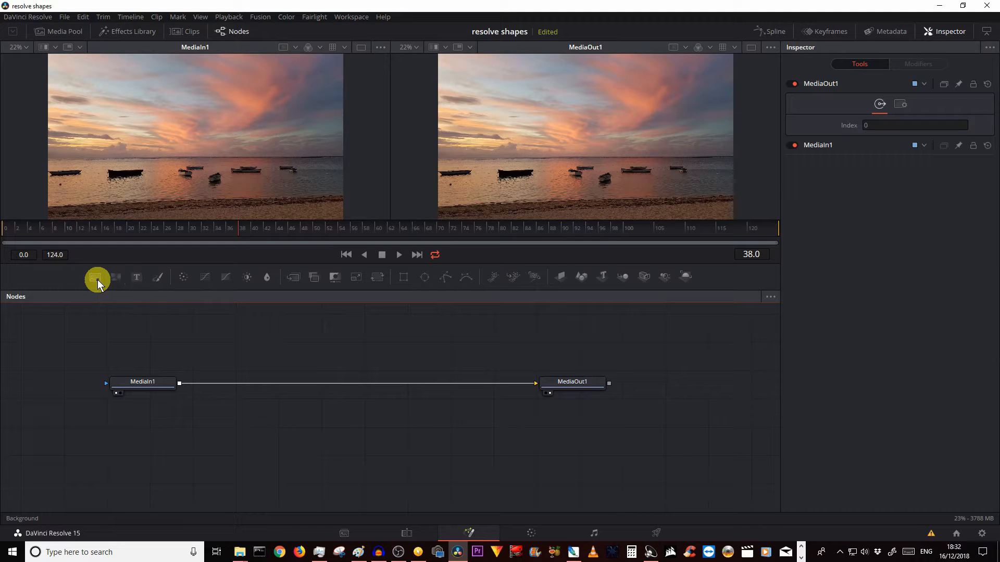
- Add an unconnected black Background1 node and reselect the MediaIn1 node
click(97, 277)
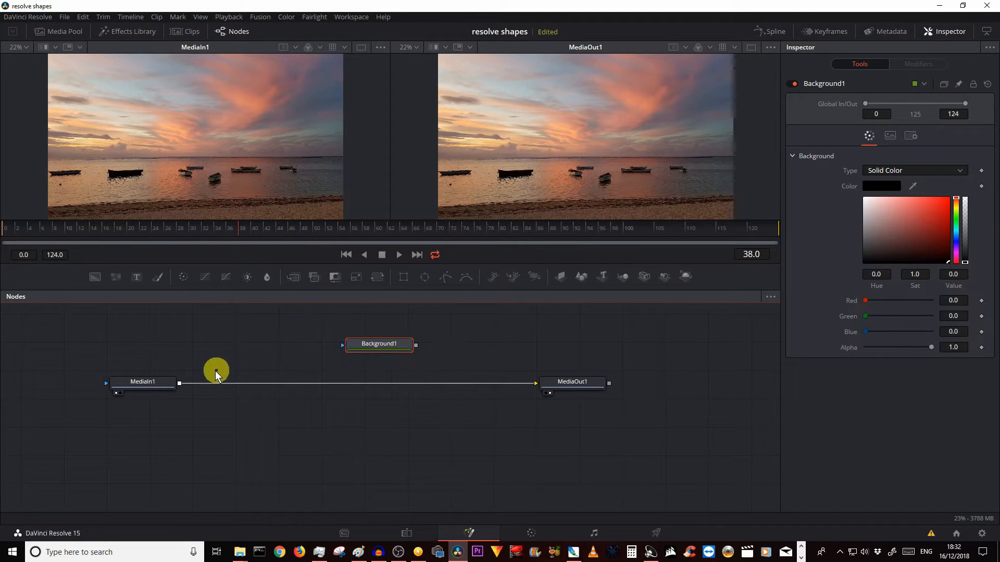
click(142, 381)
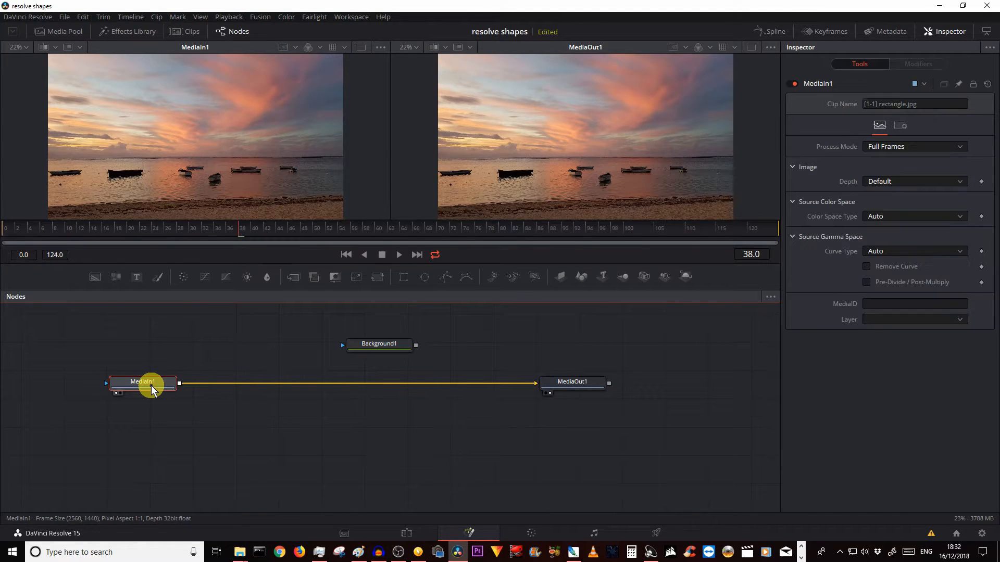
mouse_move(96, 277)
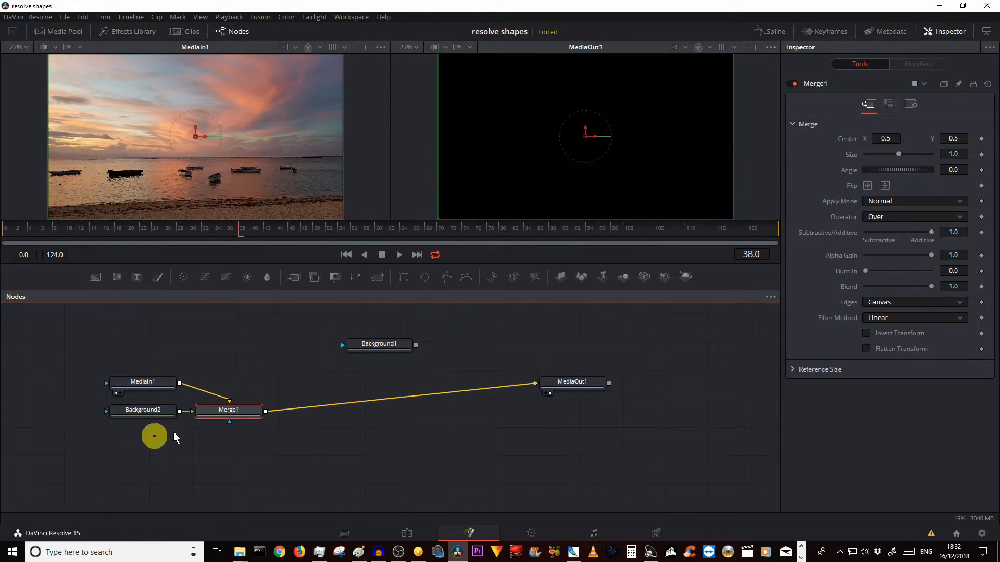
mouse_move(139, 438)
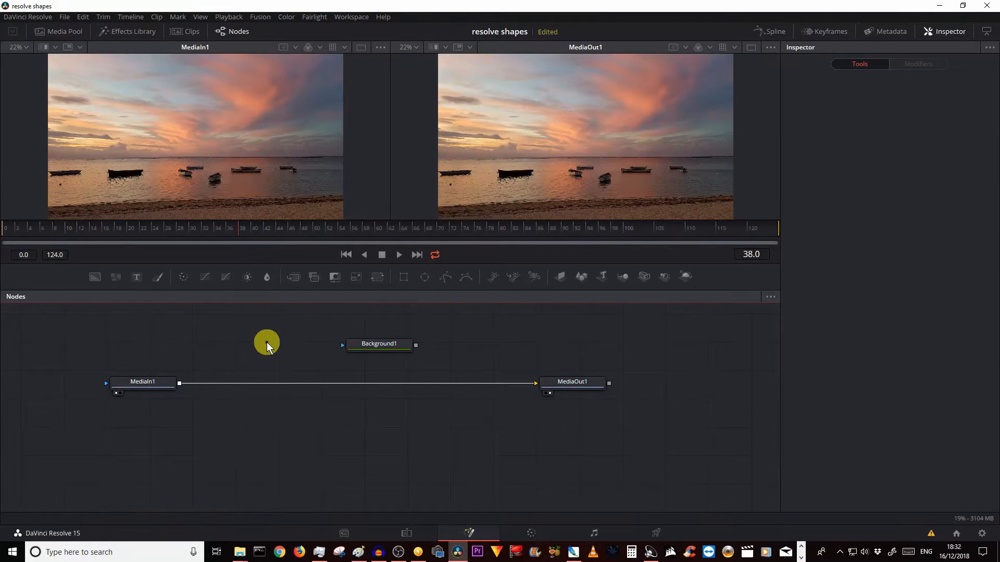
mouse_move(12, 308)
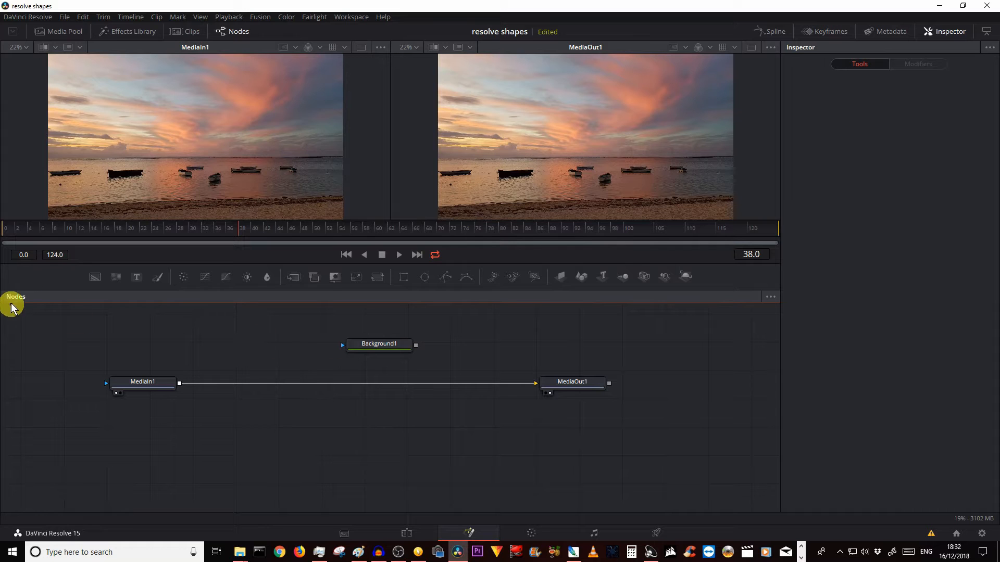
- Preview Background1 and set its colour to pure blue (#0000ff)
click(378, 344)
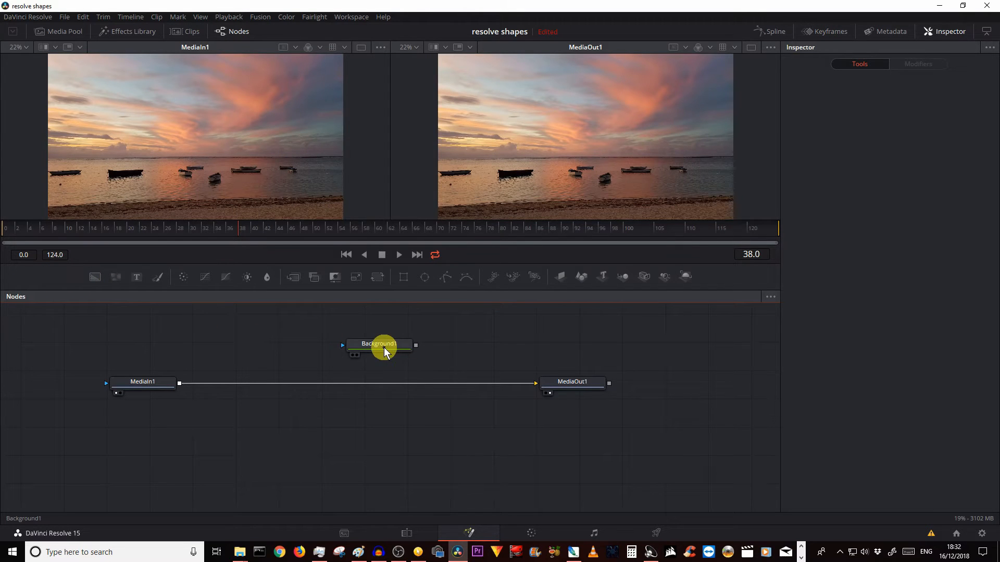
click(378, 344)
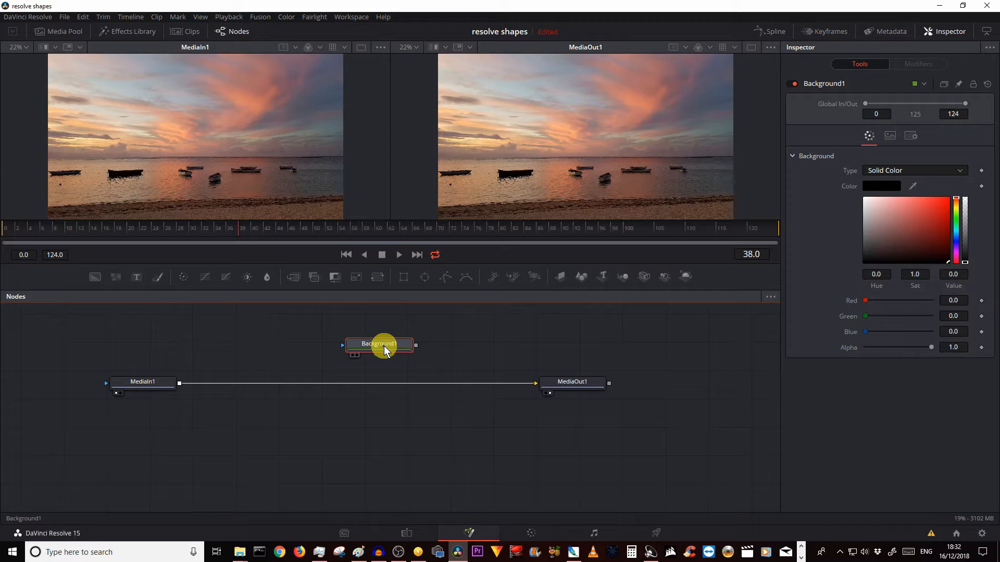
click(378, 343)
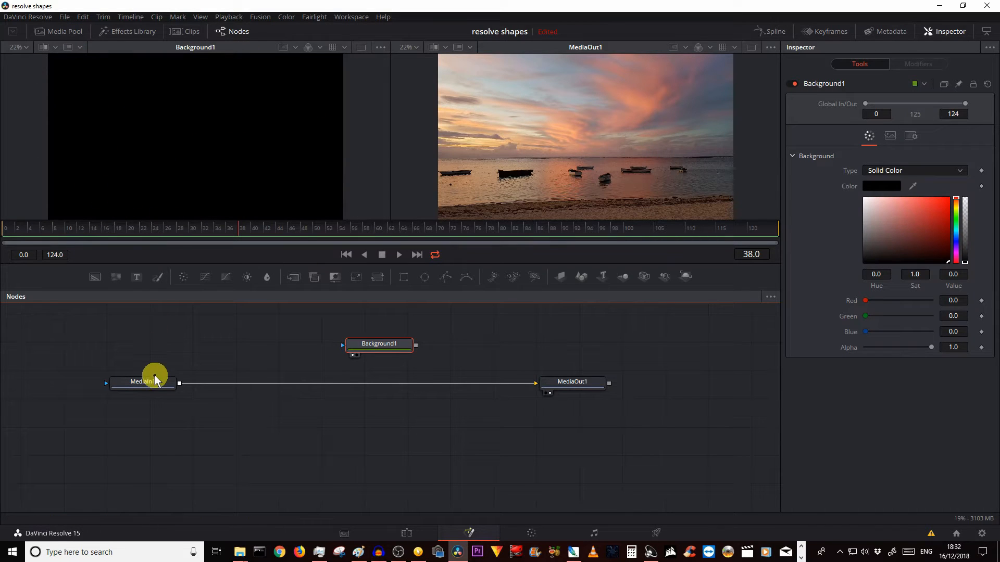
click(142, 381)
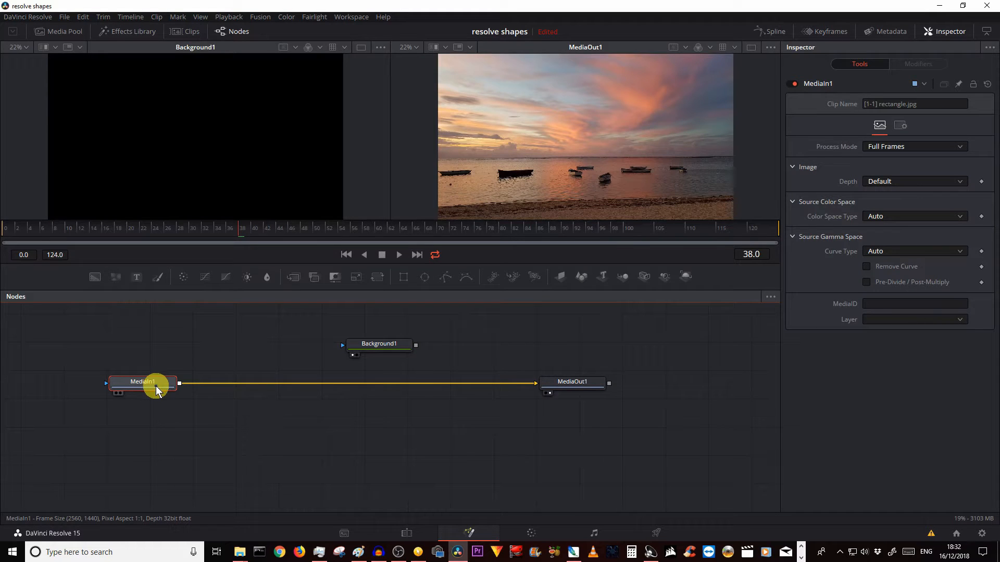
mouse_move(175, 369)
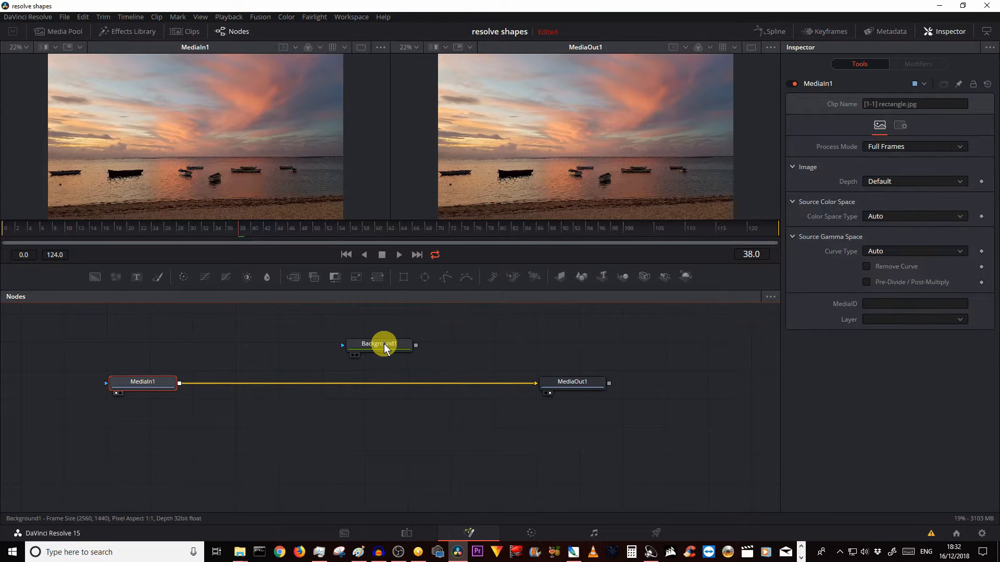
click(378, 344)
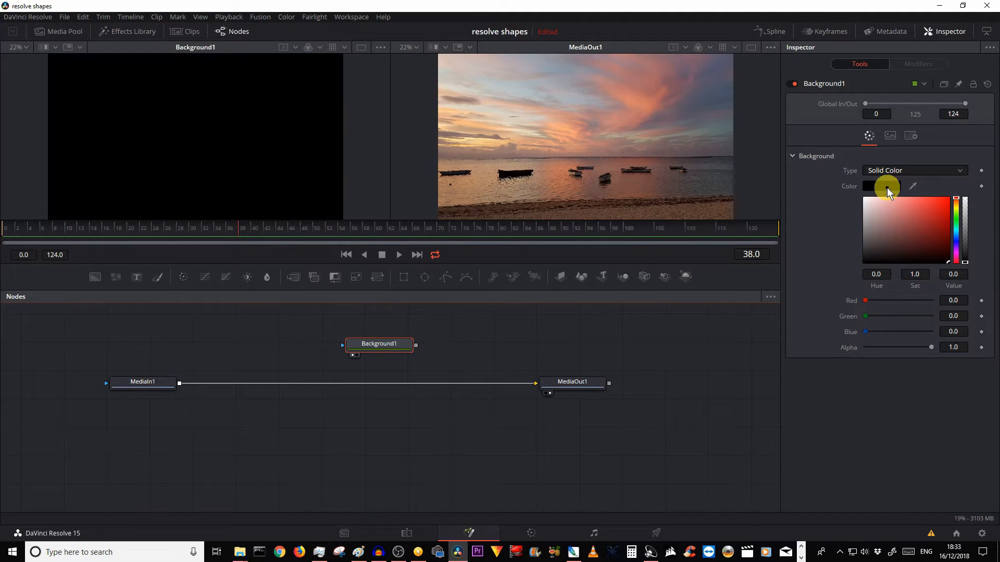
click(881, 187)
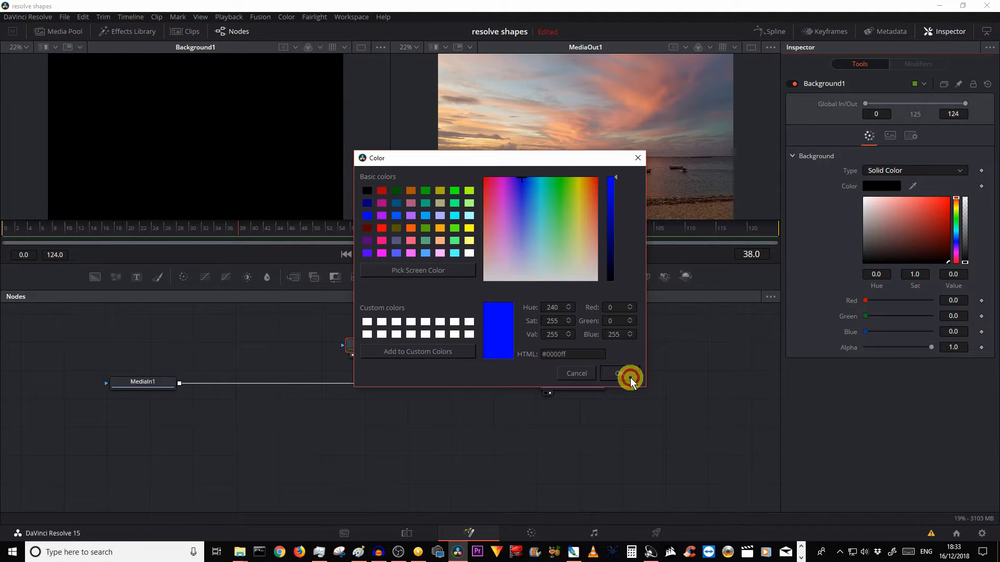
click(622, 373)
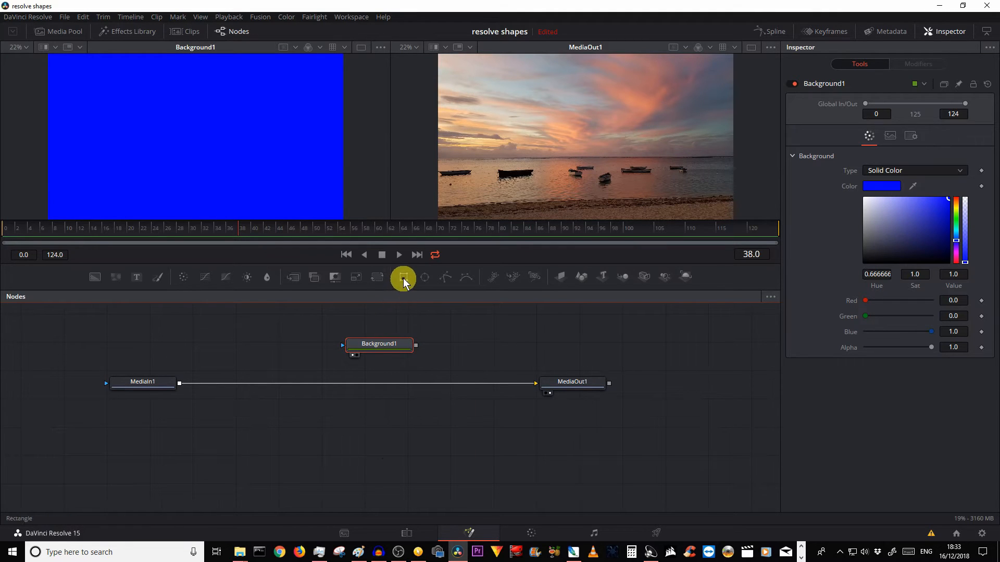
- Add a Rectangle1 mask to the blue Background1 and bring up its shape settings
click(403, 278)
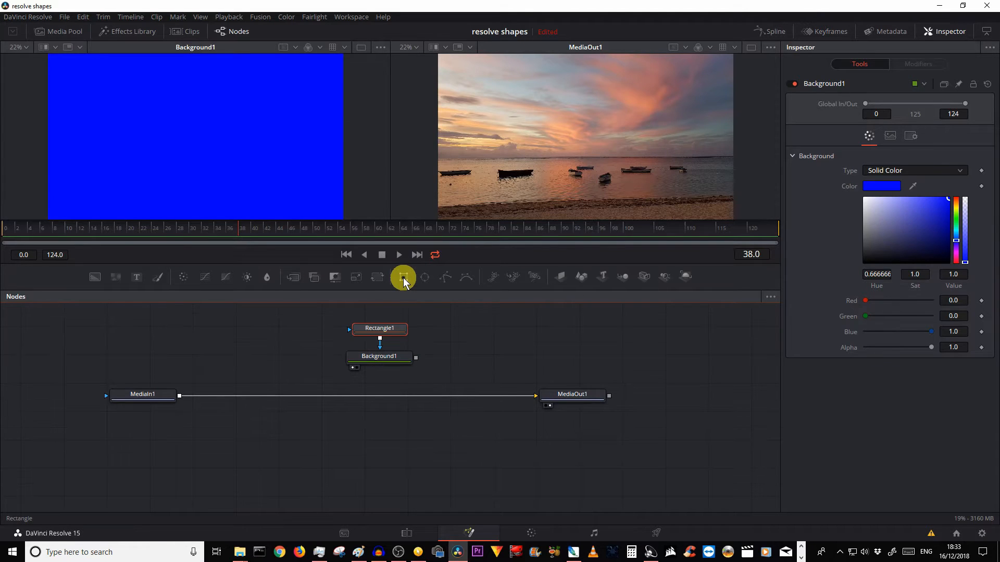
click(378, 329)
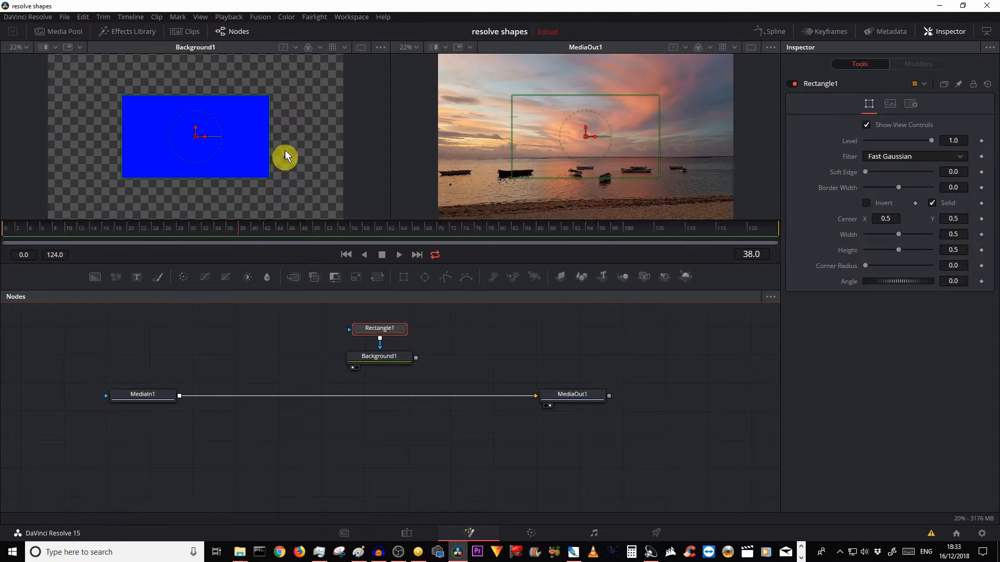
mouse_move(168, 197)
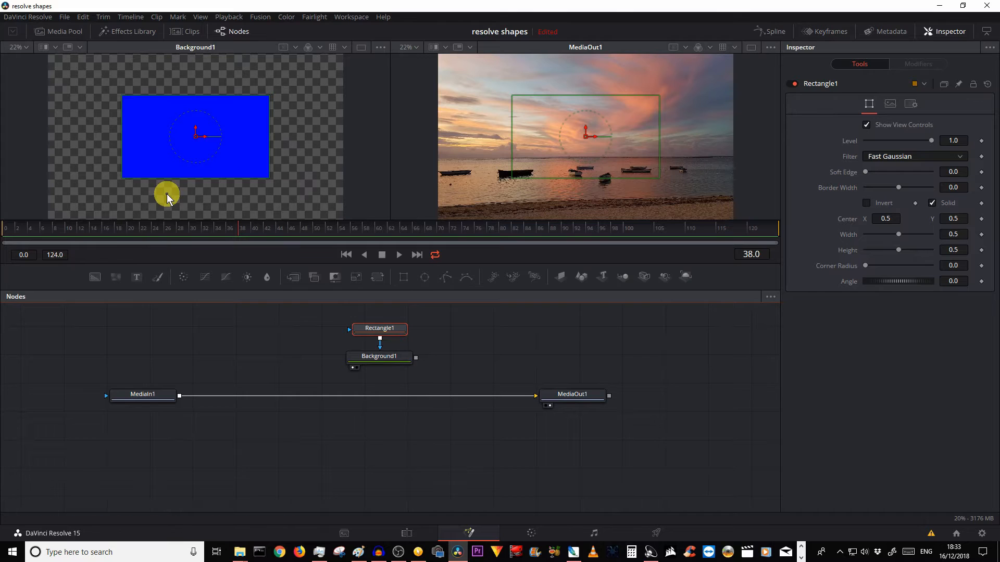
mouse_move(586, 148)
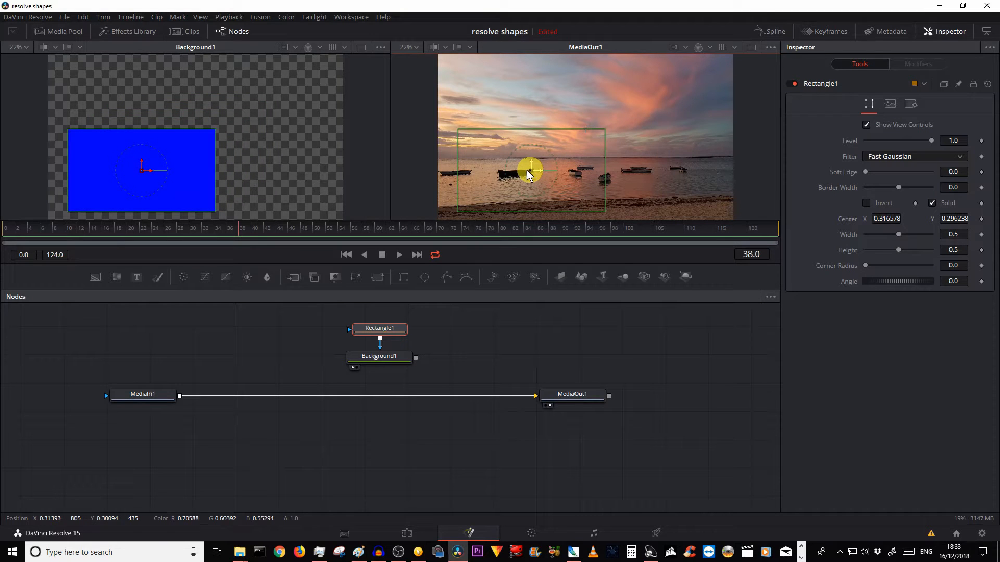
mouse_move(460, 136)
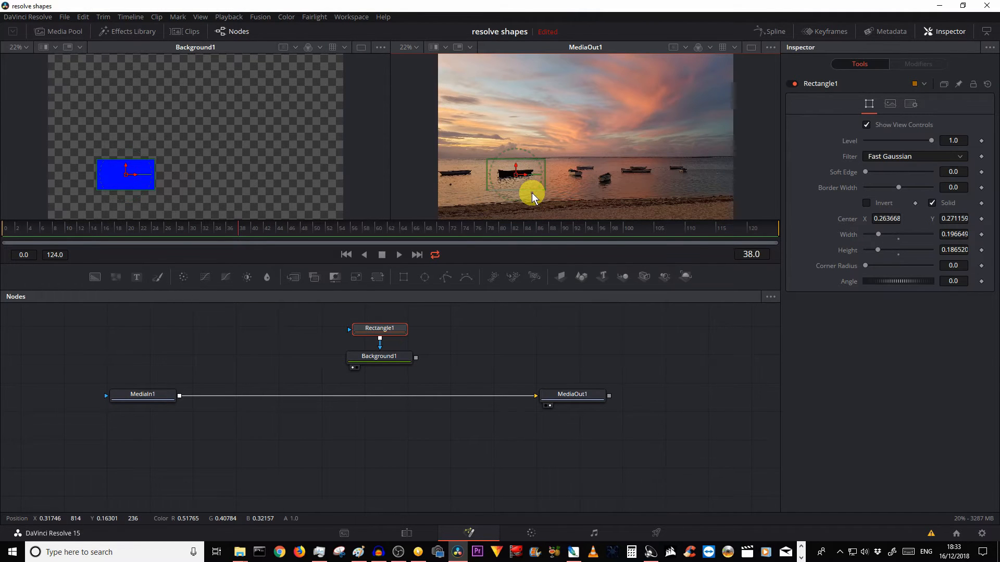
mouse_move(379, 328)
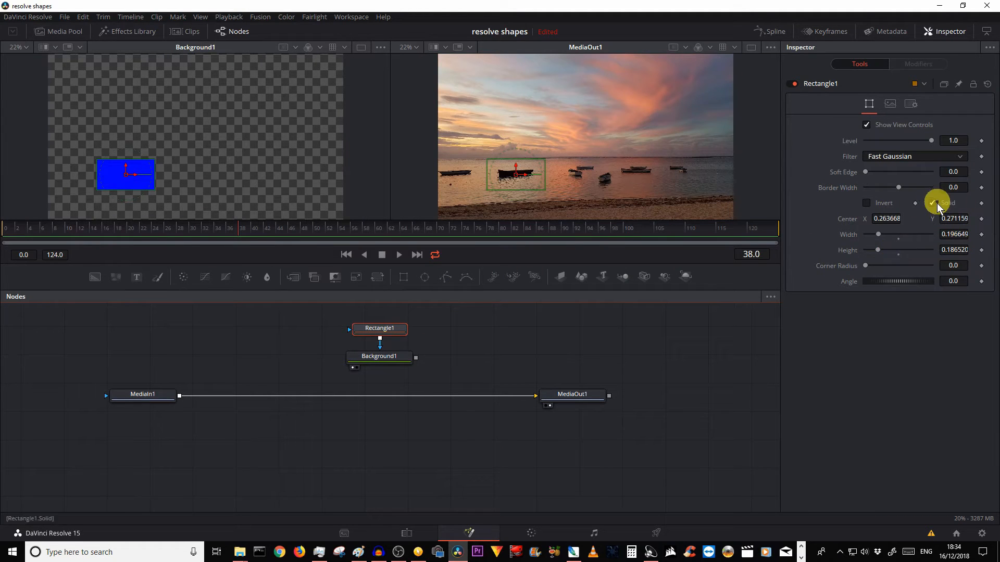
- Untick Solid on Rectangle1 so the mask becomes a hollow outline
click(932, 202)
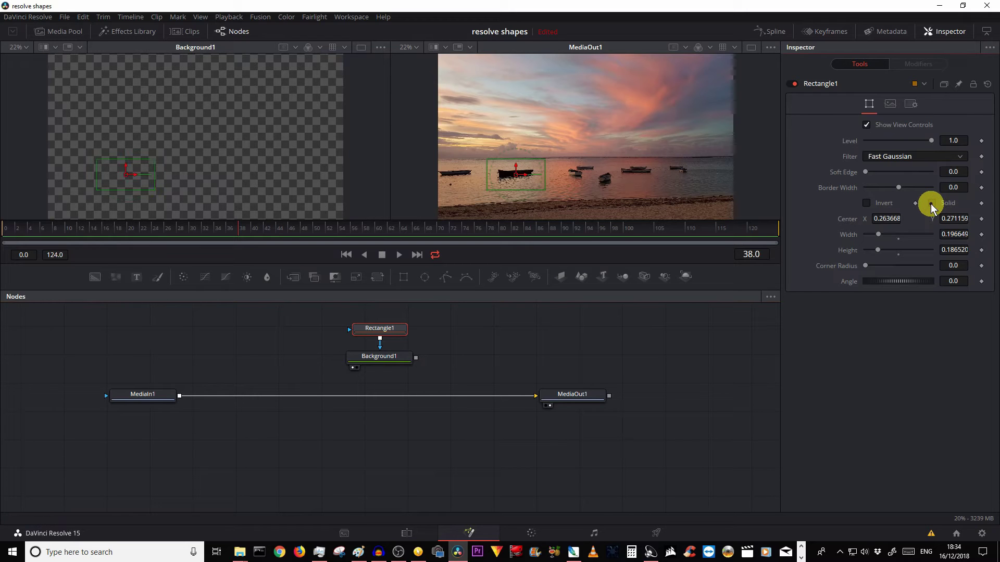
mouse_move(172, 181)
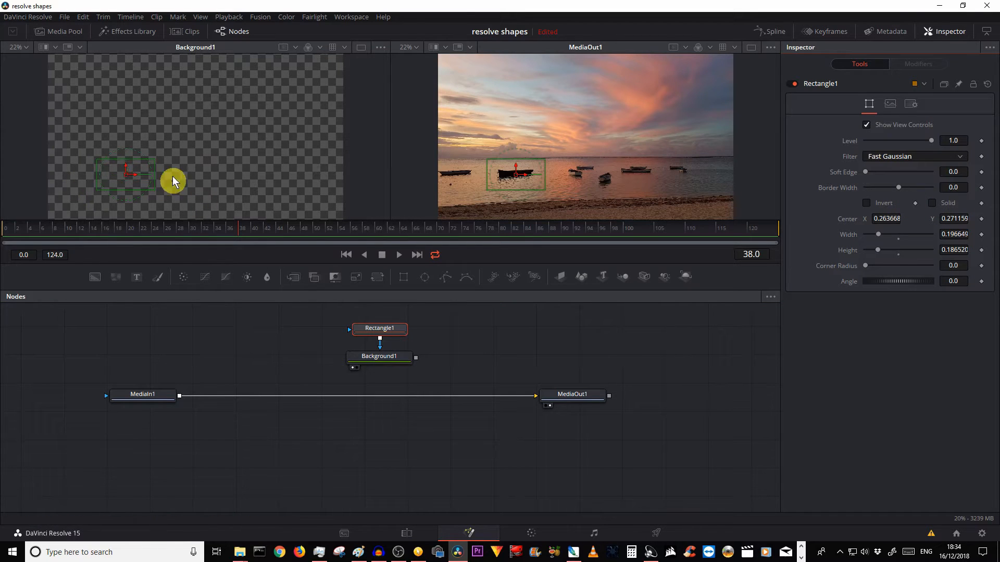
mouse_move(125, 176)
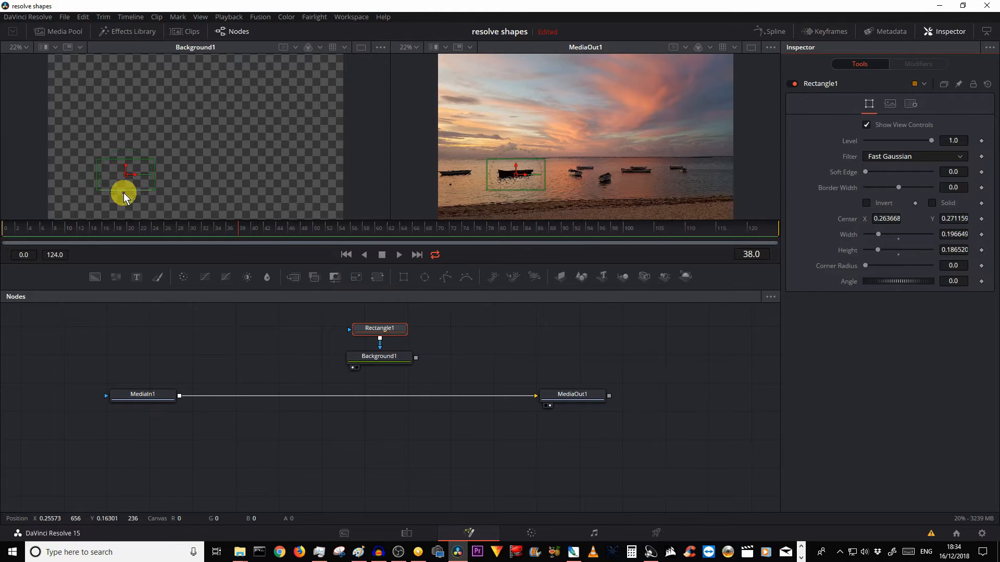
mouse_move(950, 185)
text(430351)
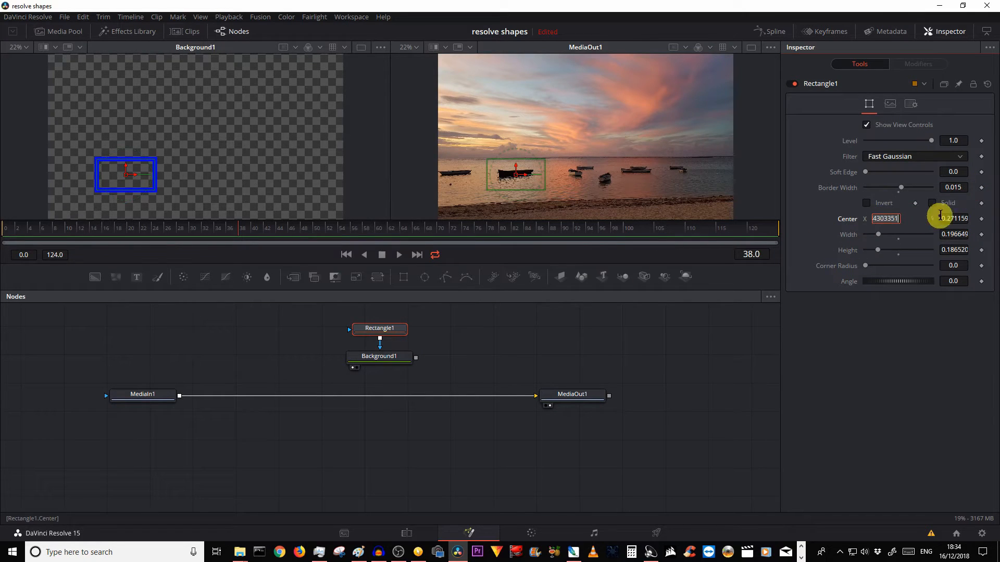
mouse_move(139, 194)
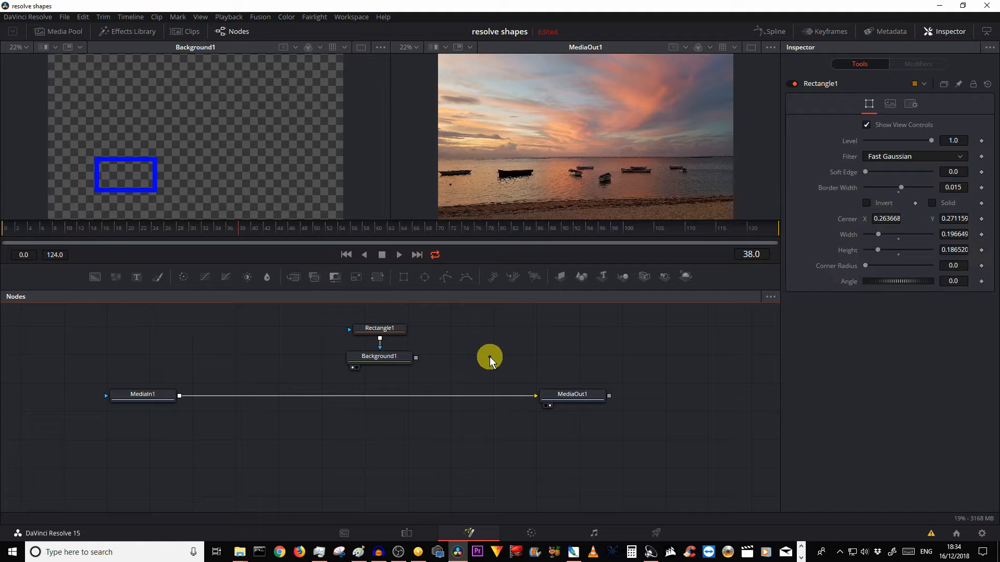
mouse_move(318, 319)
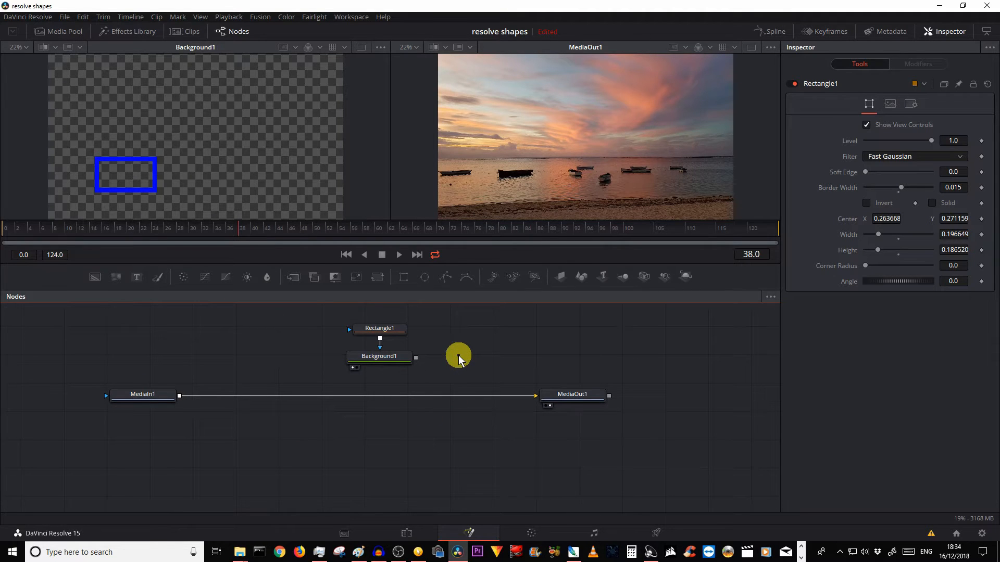
mouse_move(291, 275)
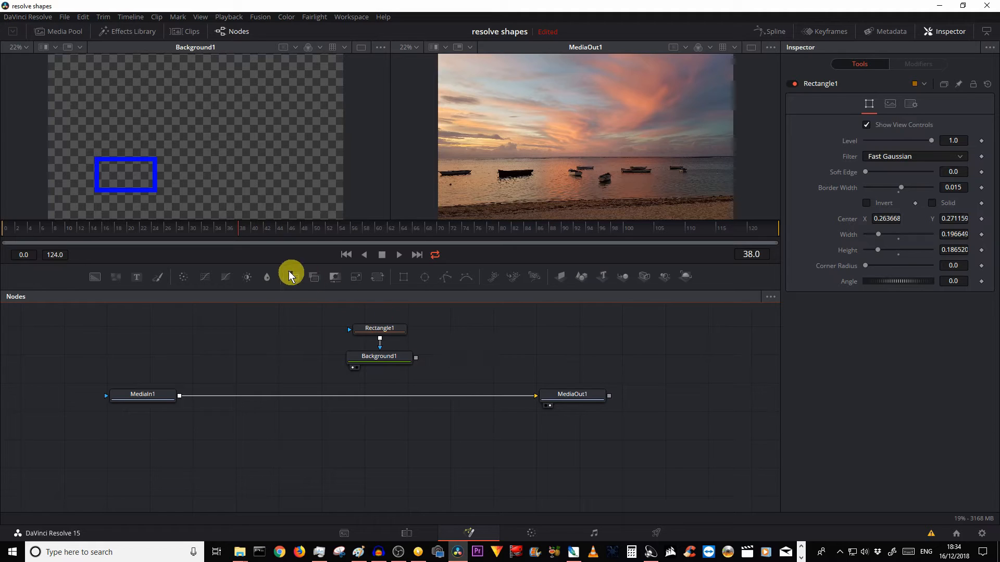
- Add a Merge1 node fed by the MediaIn1 photo and the blue-outline Background1
click(292, 276)
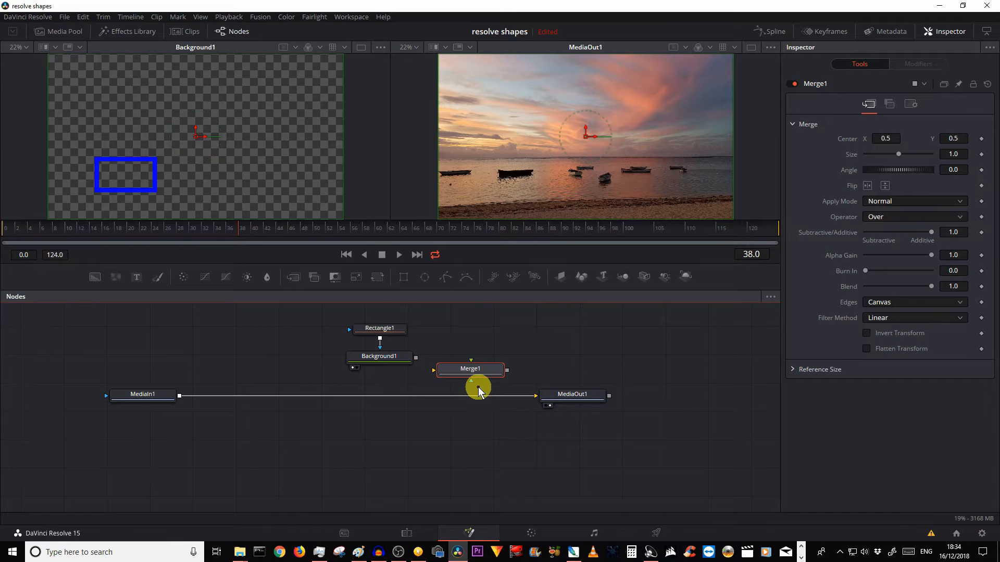
mouse_move(449, 427)
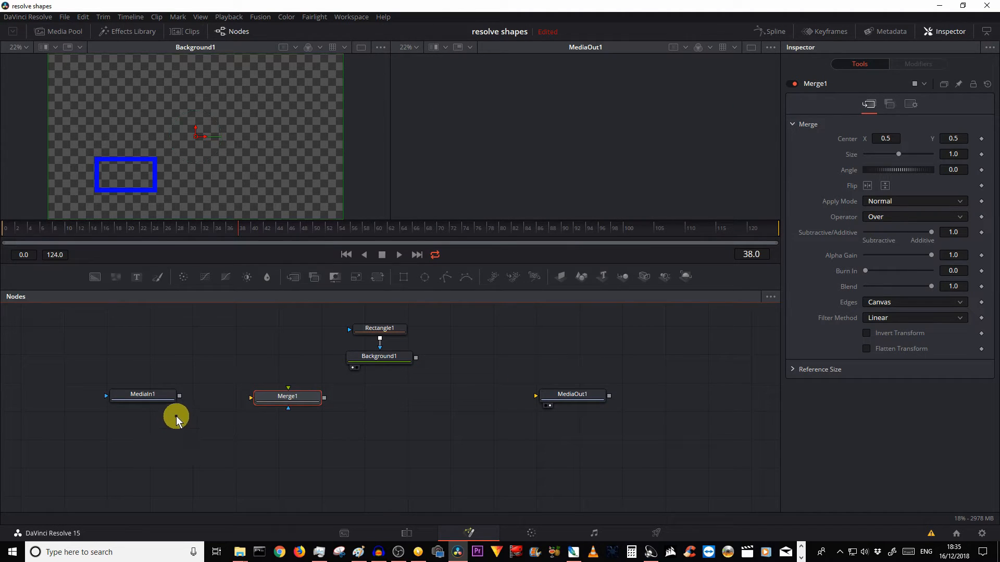
mouse_move(181, 401)
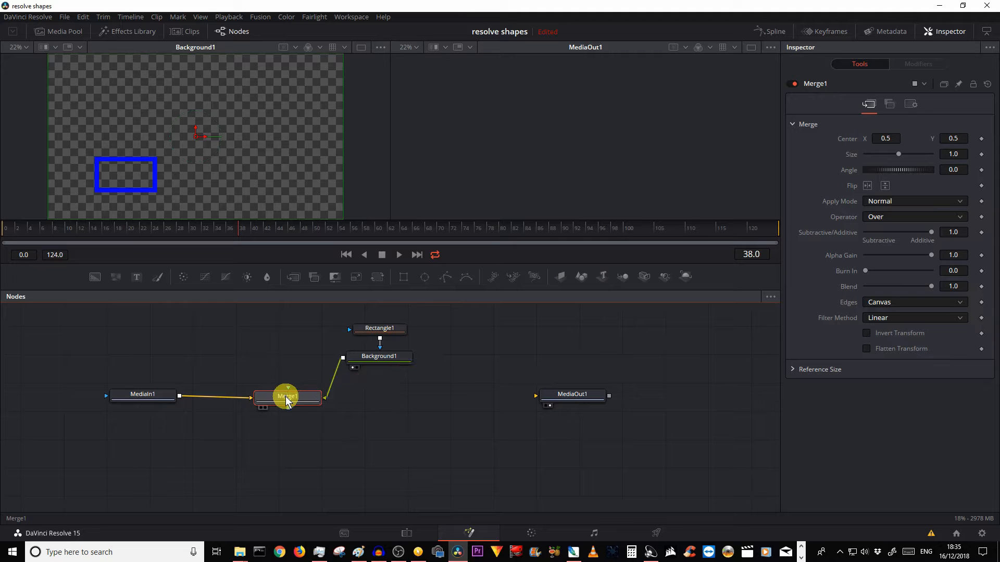
mouse_move(305, 444)
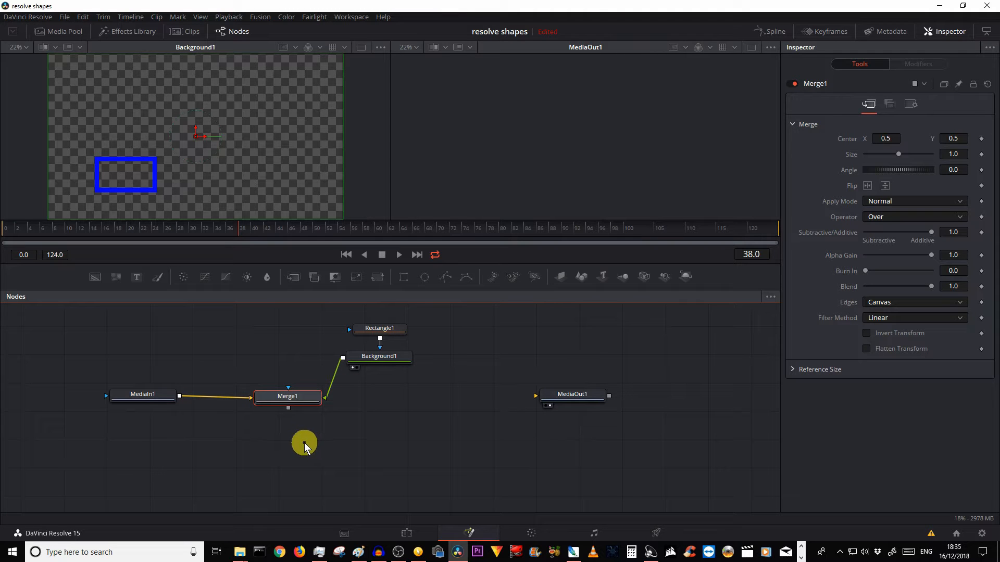
click(287, 396)
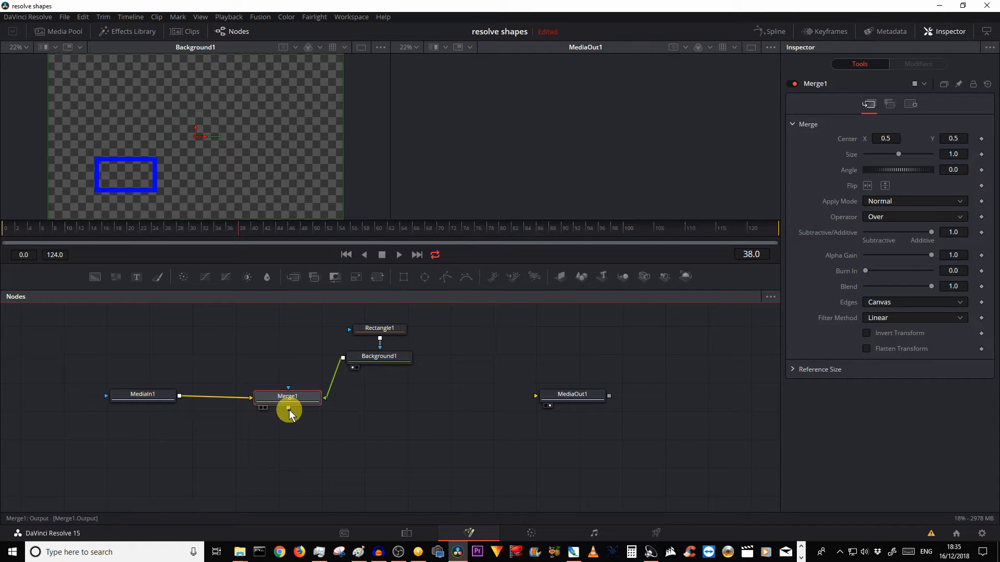
mouse_move(304, 418)
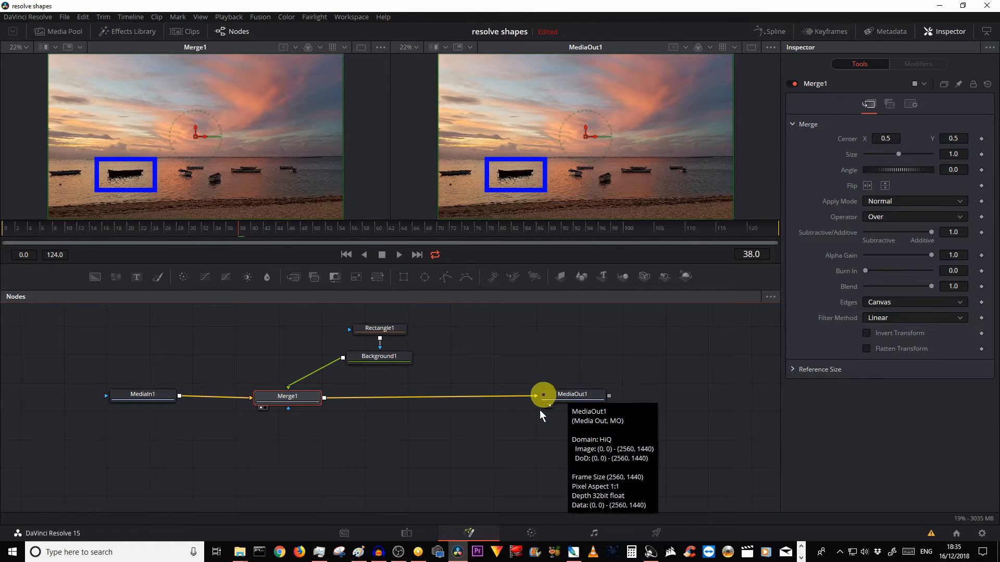
mouse_move(486, 159)
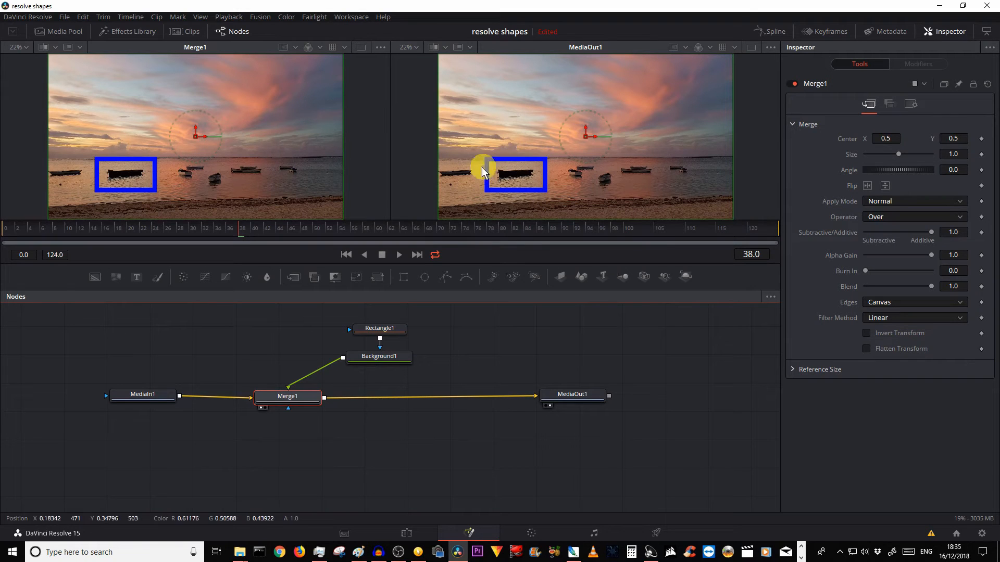
mouse_move(524, 195)
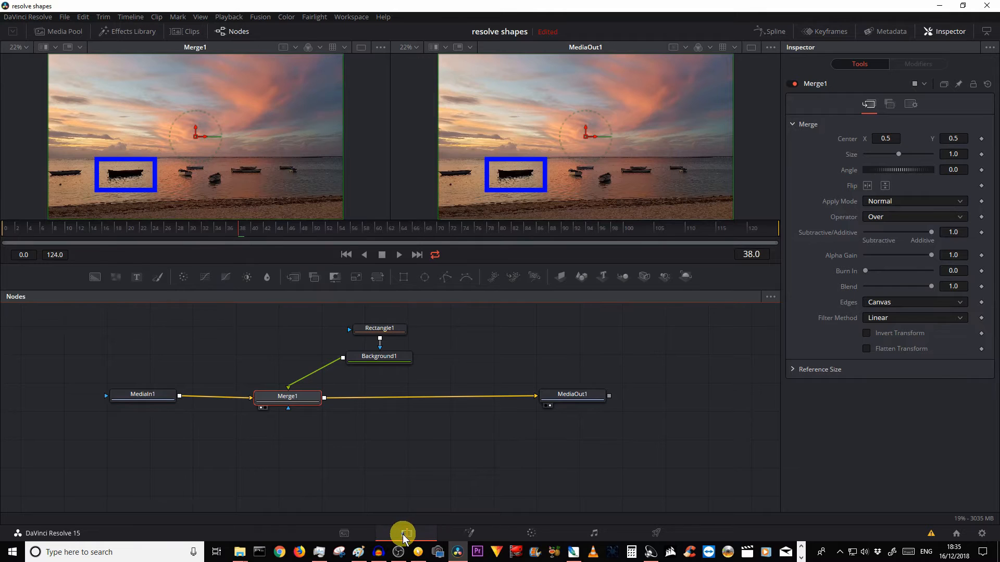
- Return to the Edit timeline and set the playhead where circle.jpg will go
click(406, 533)
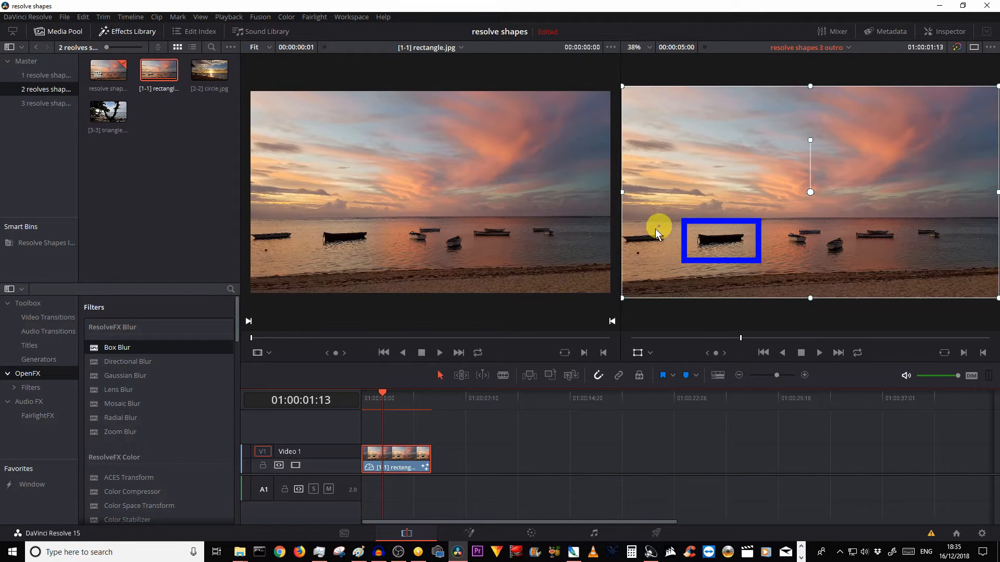
click(48, 317)
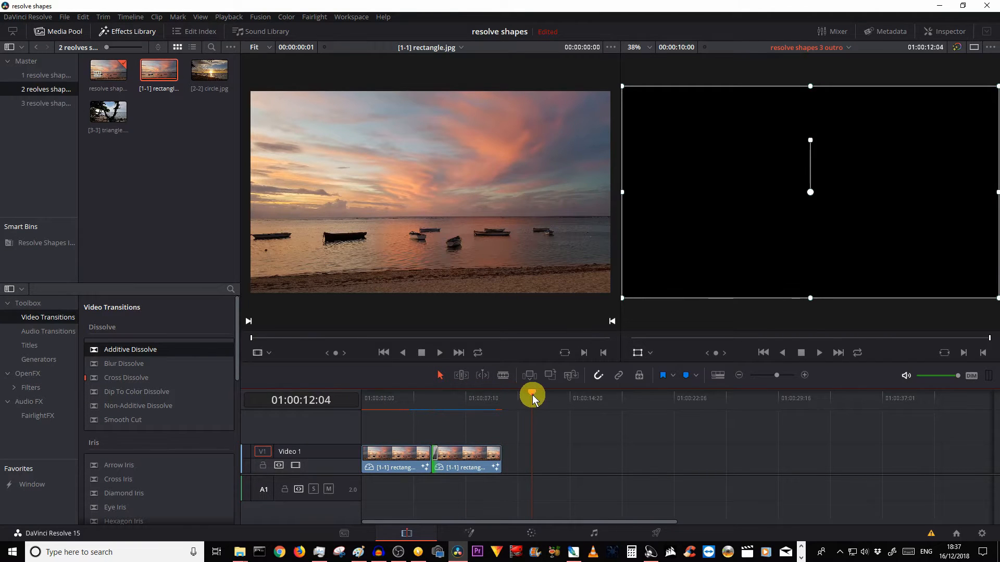
click(559, 449)
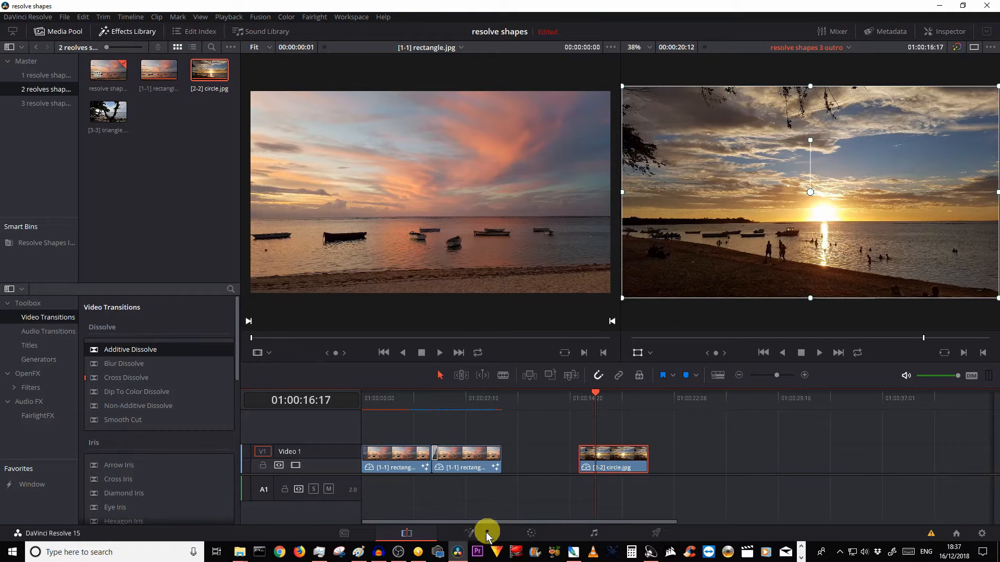
mouse_move(727, 437)
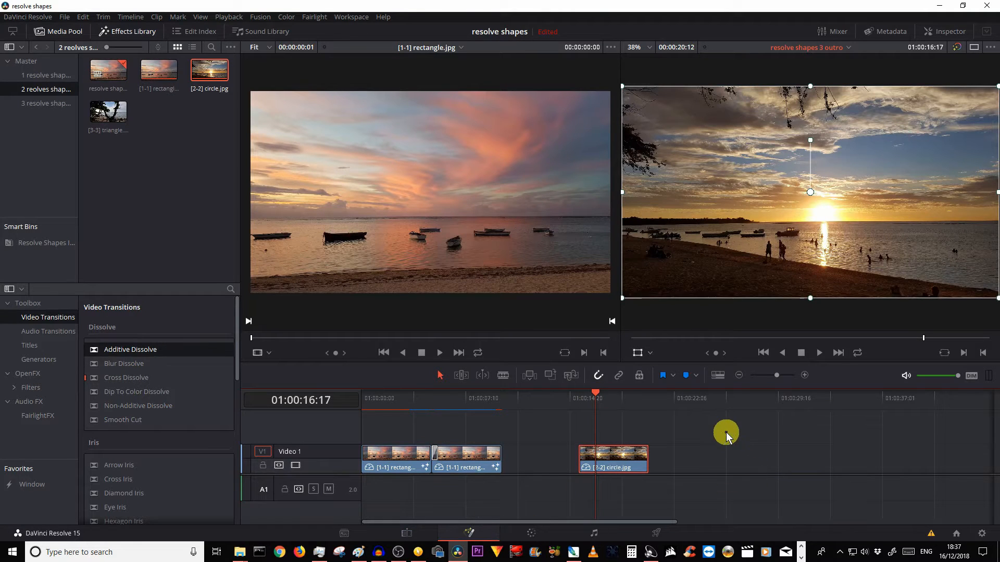
- Open circle.jpg in Fusion and add a Background1 node coloured solid red
click(469, 533)
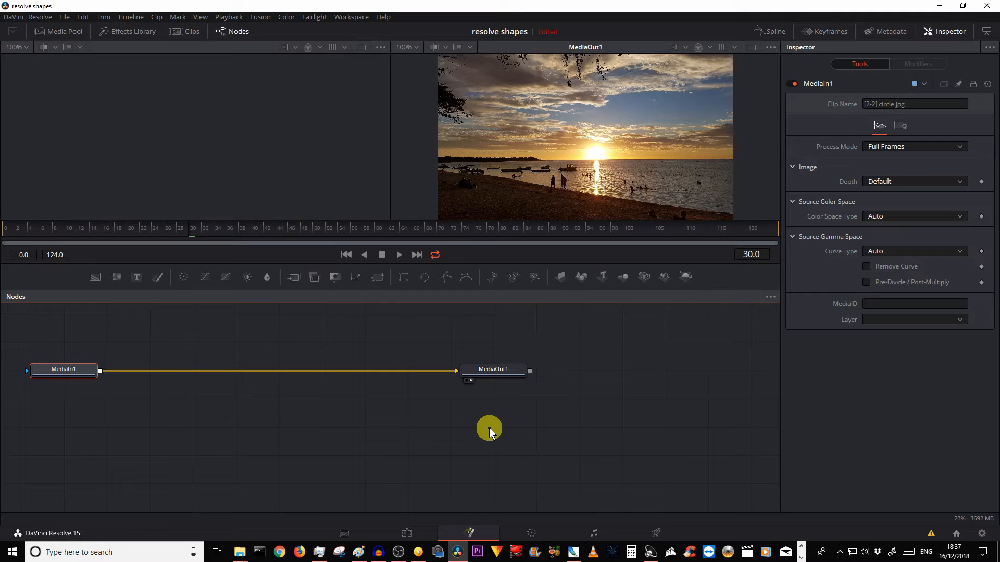
mouse_move(324, 491)
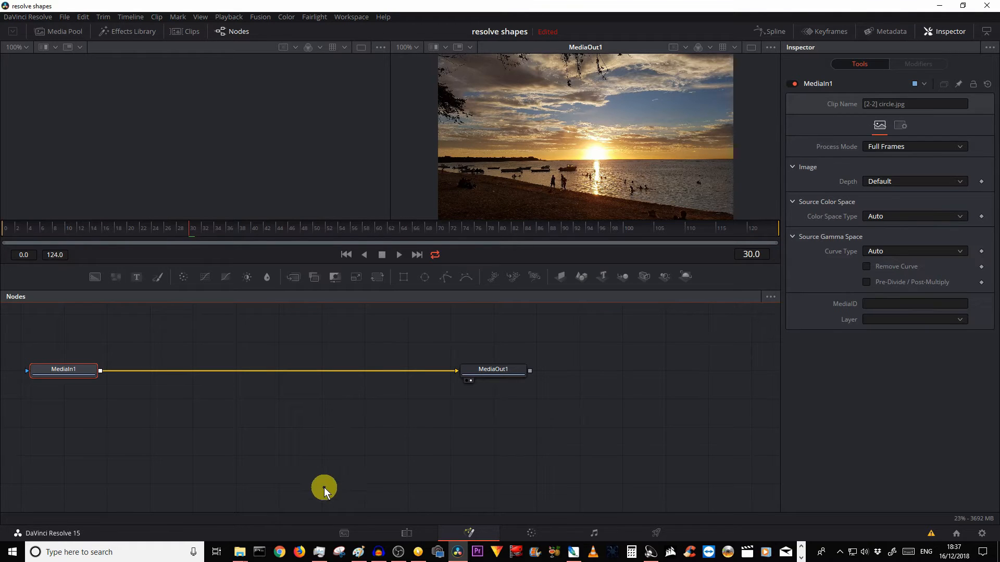
mouse_move(99, 390)
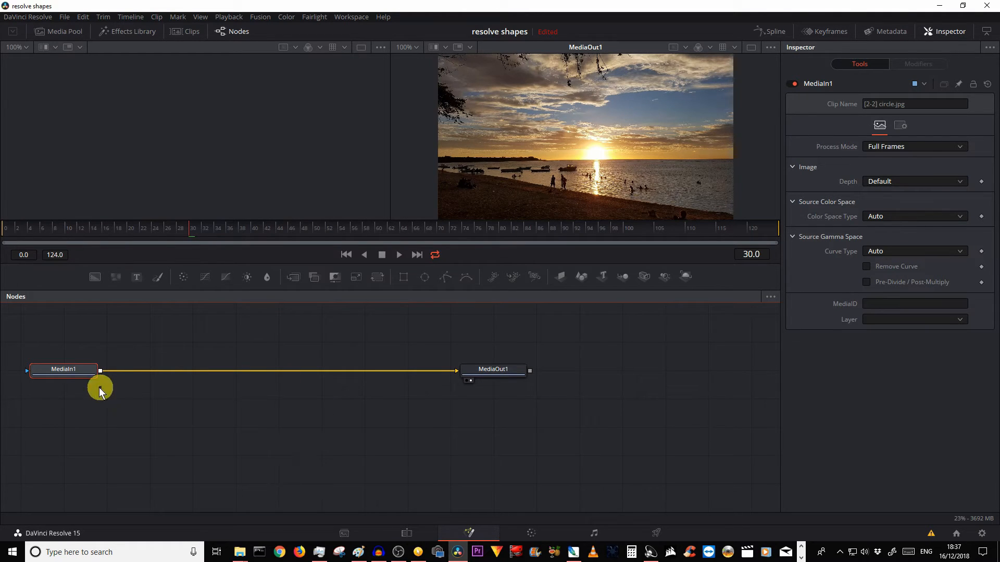
mouse_move(50, 435)
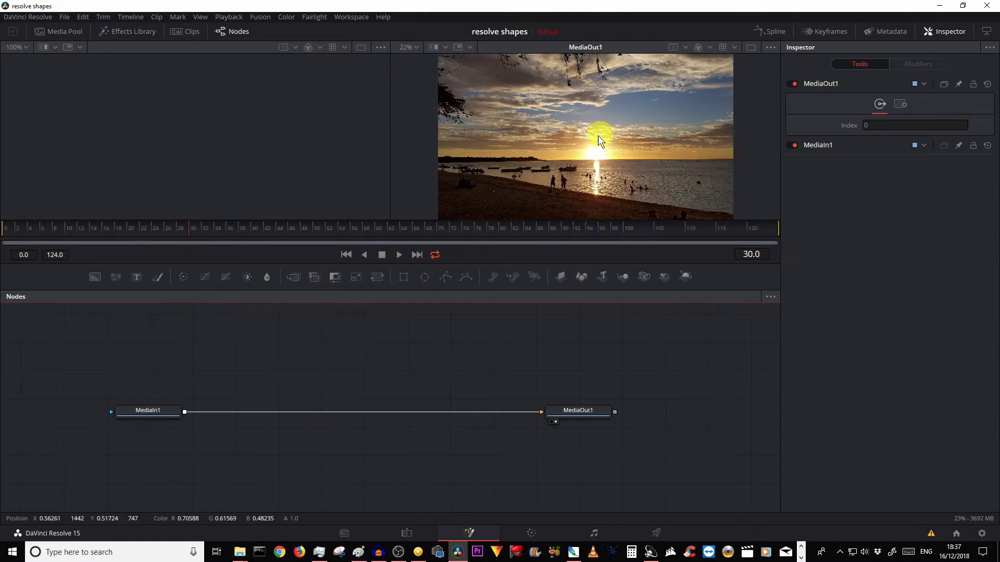
mouse_move(503, 335)
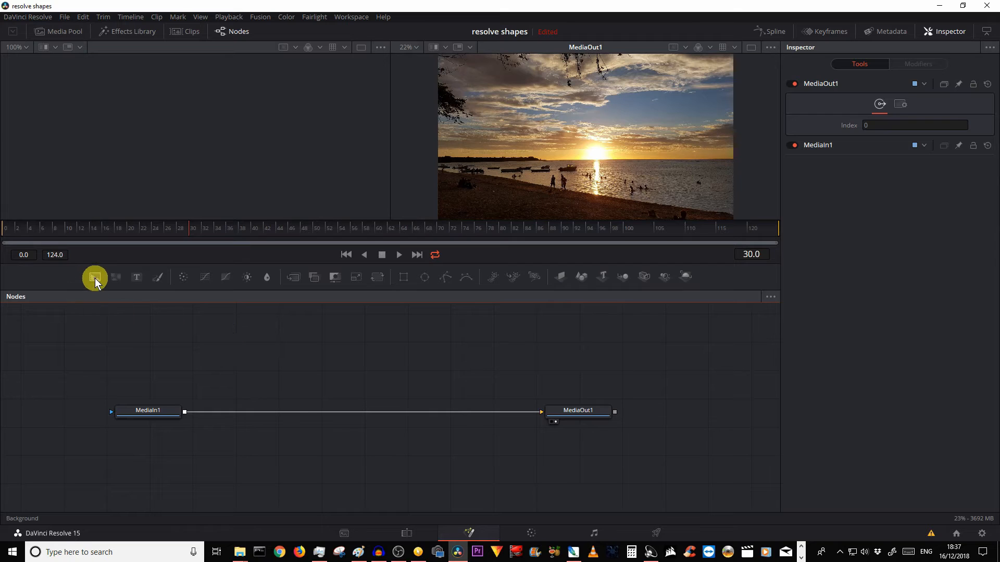
click(94, 276)
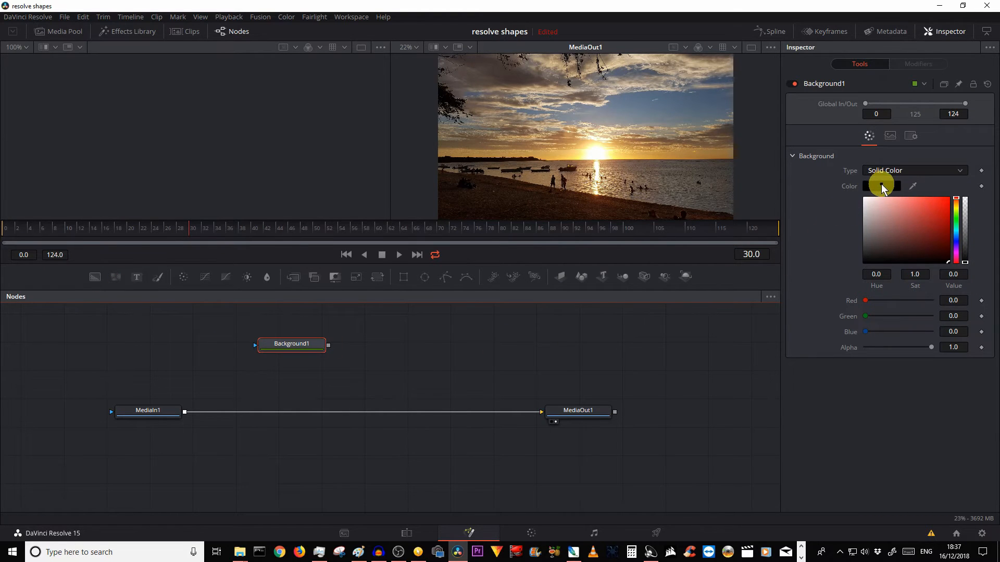
click(880, 185)
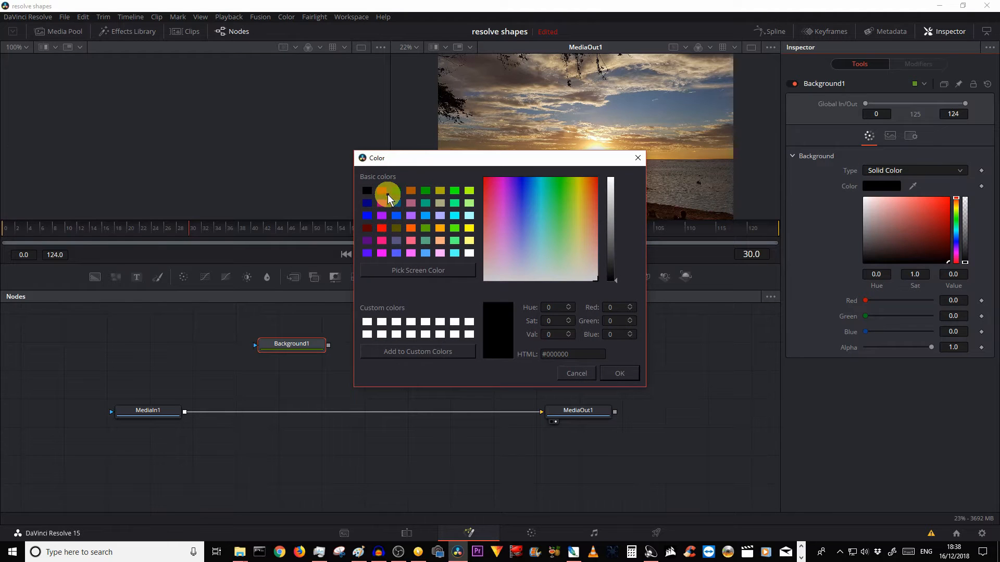
click(382, 190)
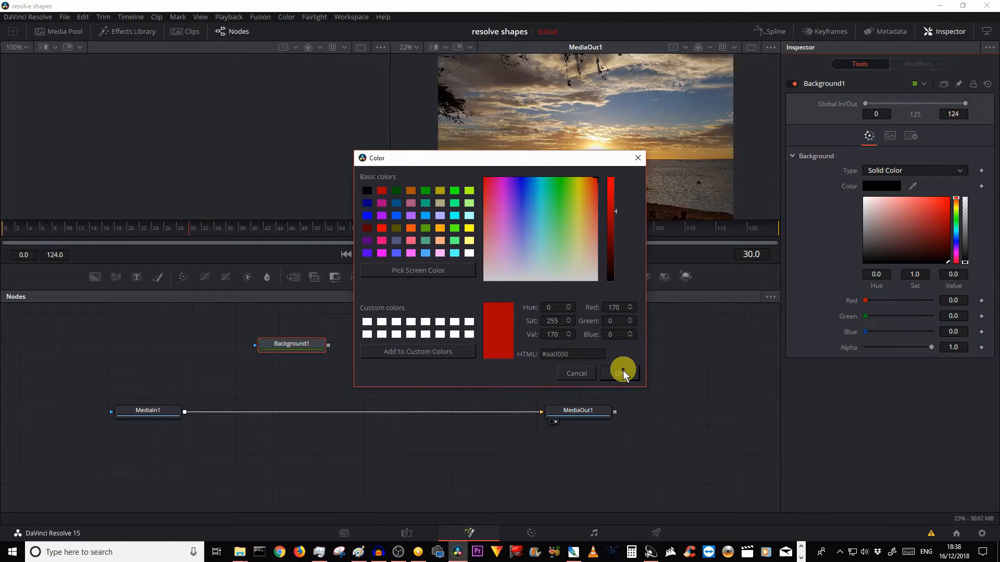
click(622, 373)
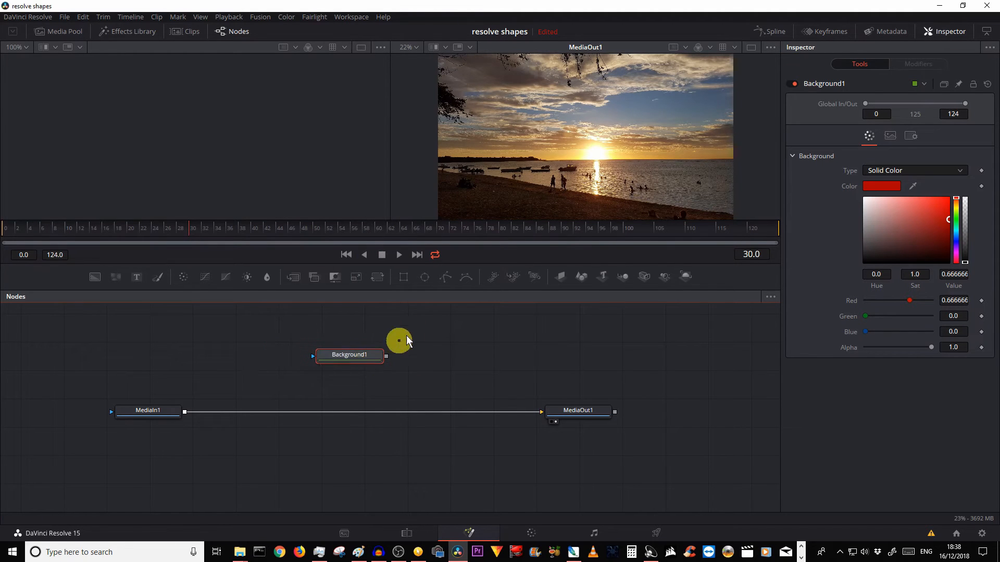
mouse_move(424, 277)
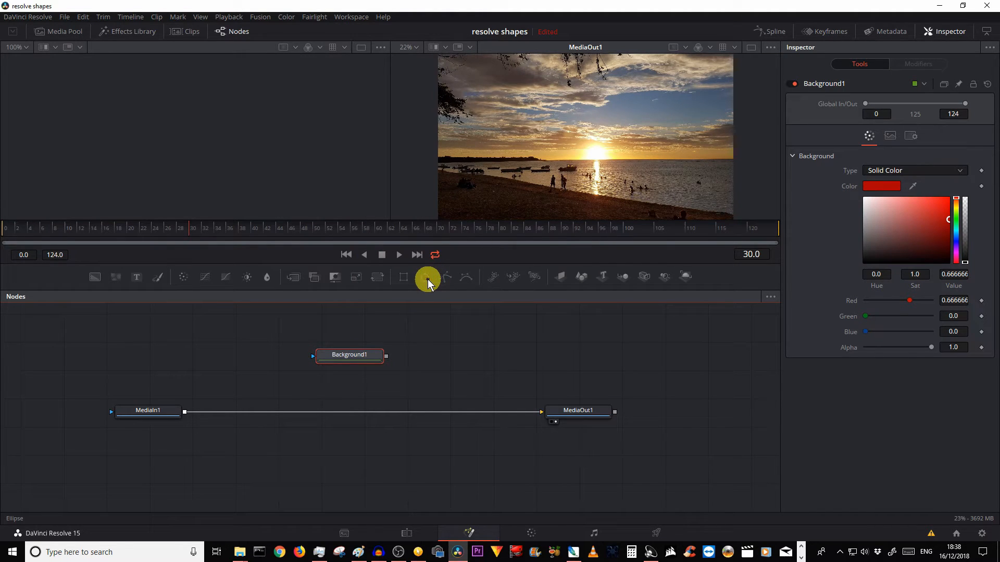
- Mask the red Background1 with Ellipse1, shrink it around the sun, and untick Solid
click(425, 276)
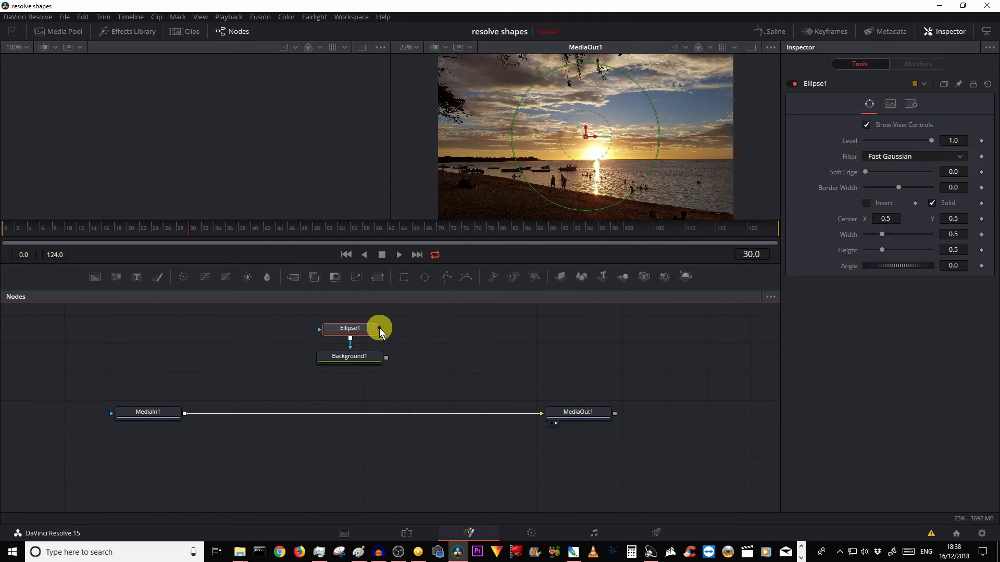
click(349, 328)
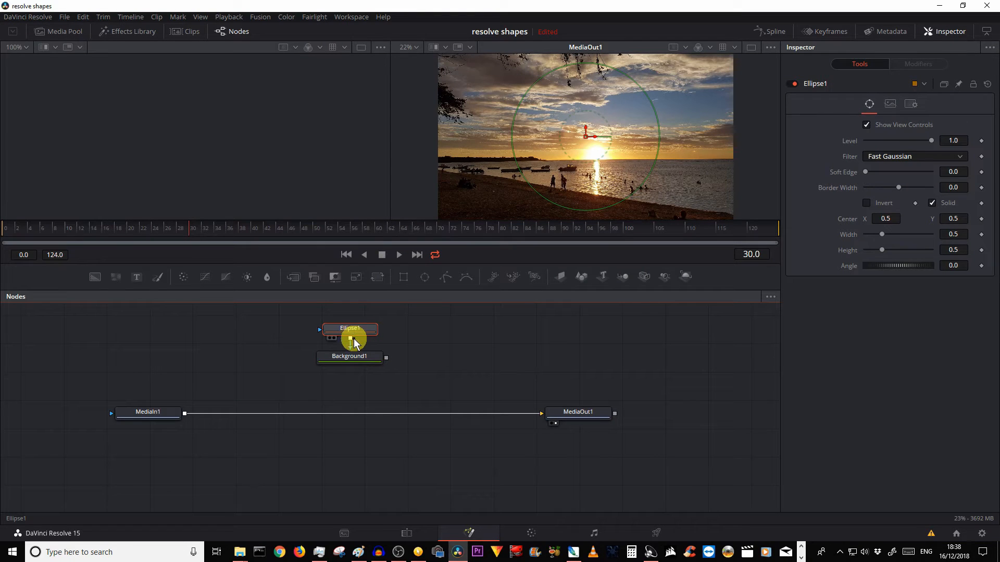
click(350, 356)
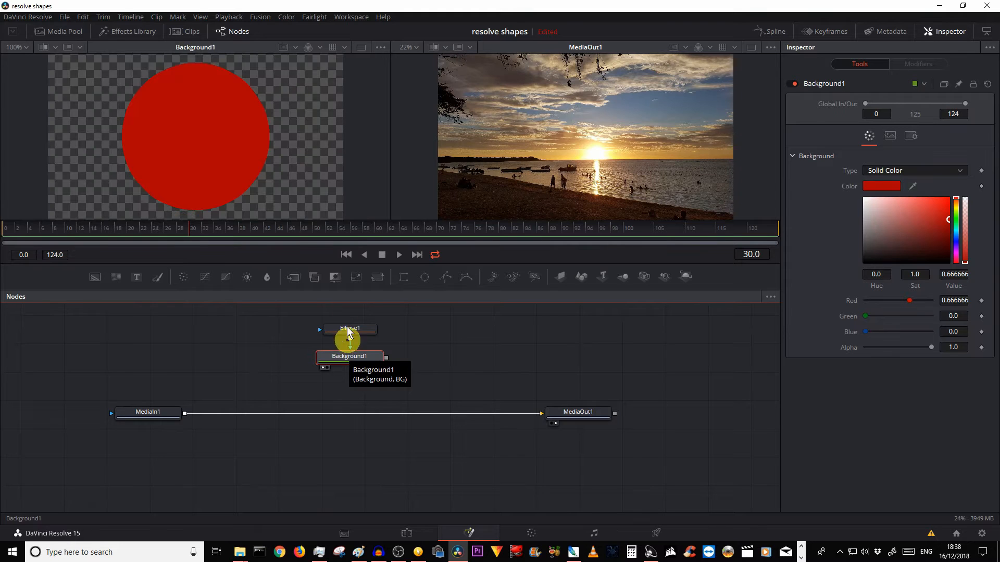
click(349, 329)
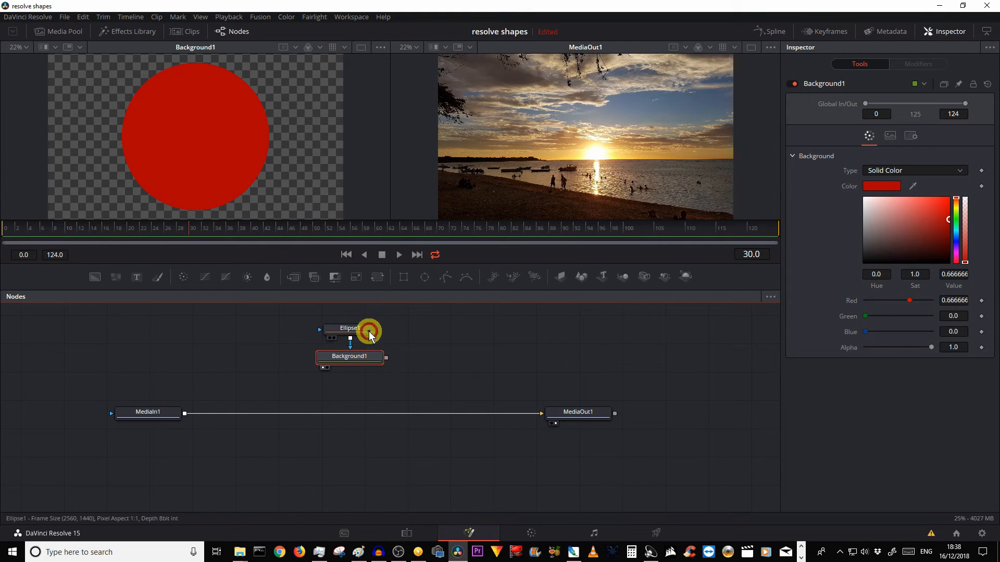
click(349, 329)
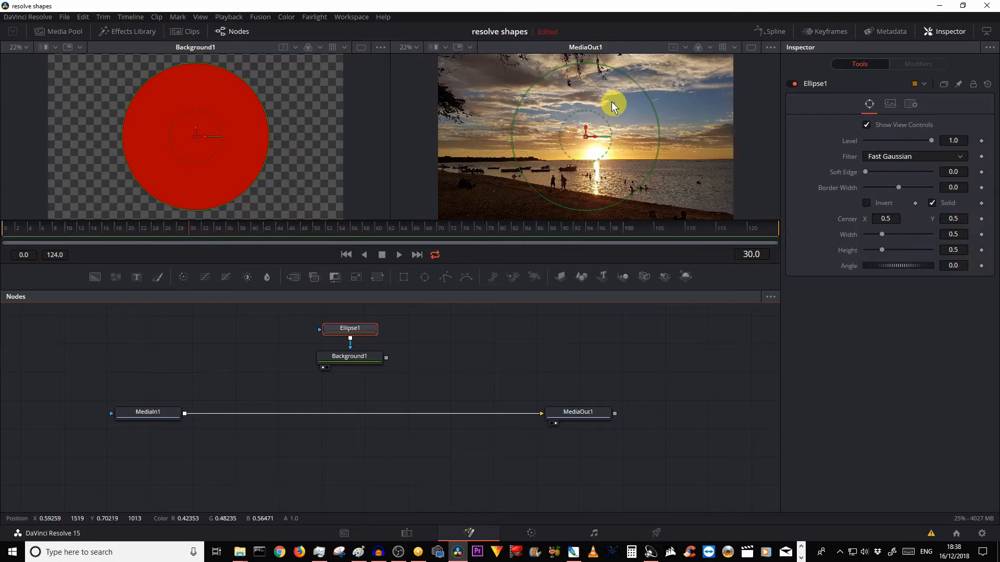
mouse_move(561, 75)
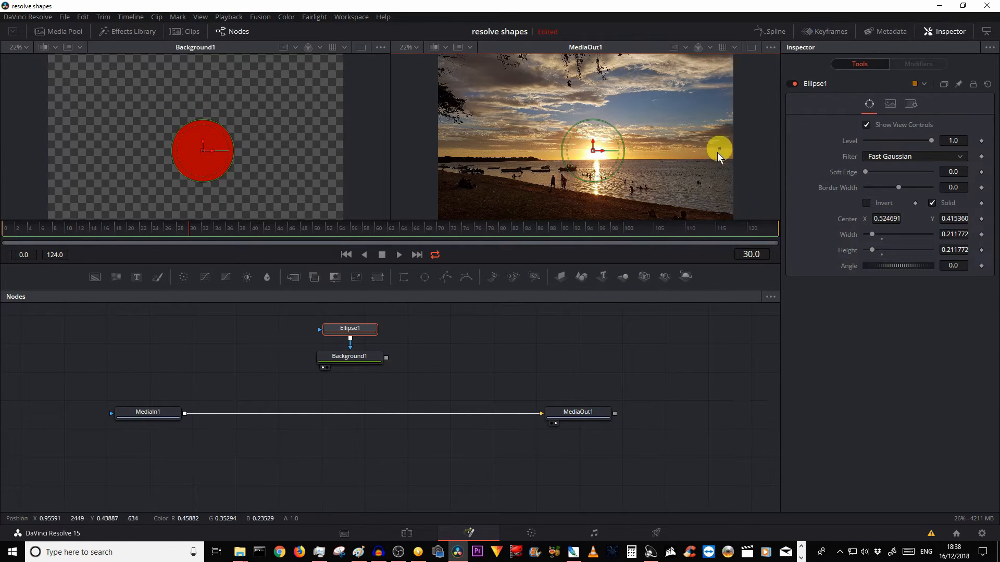
mouse_move(413, 357)
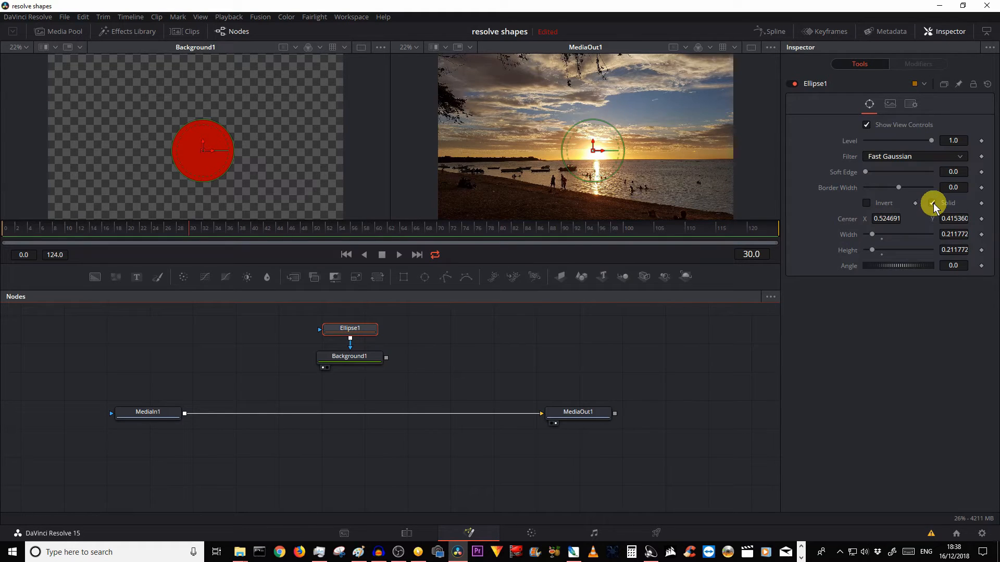
click(934, 202)
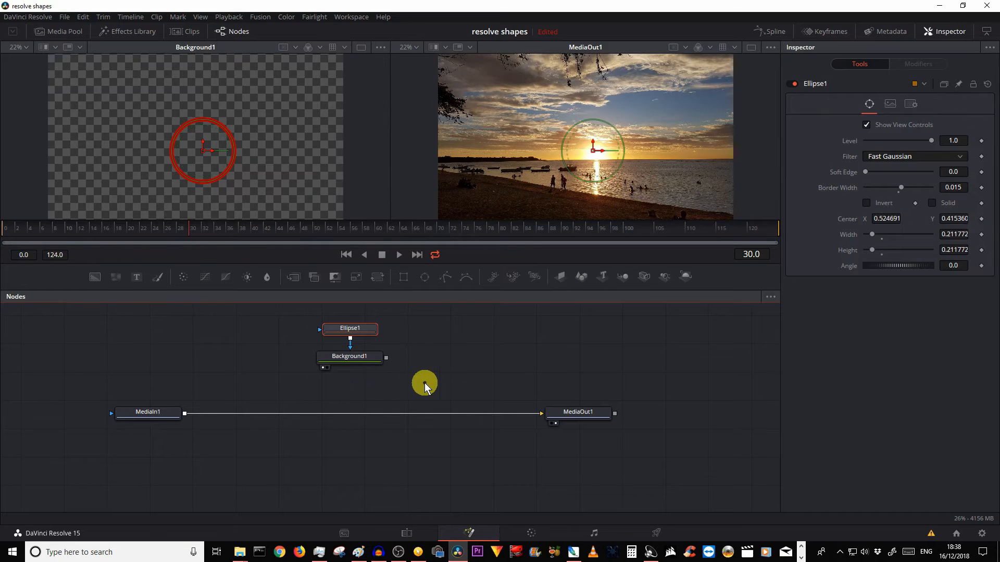
mouse_move(461, 363)
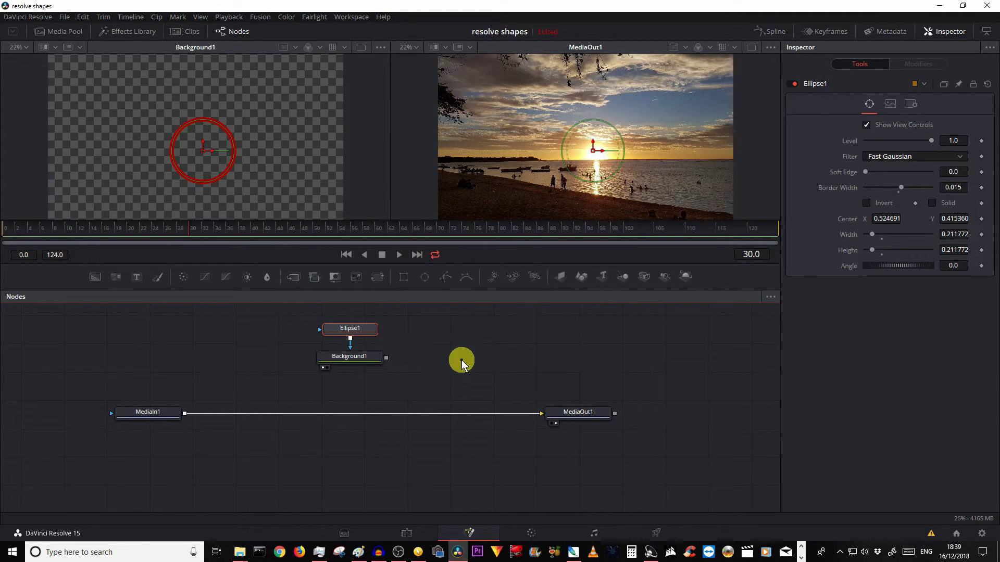
- Add Merge1 layering the red ring over the sunset photo, then preview source and output
click(296, 276)
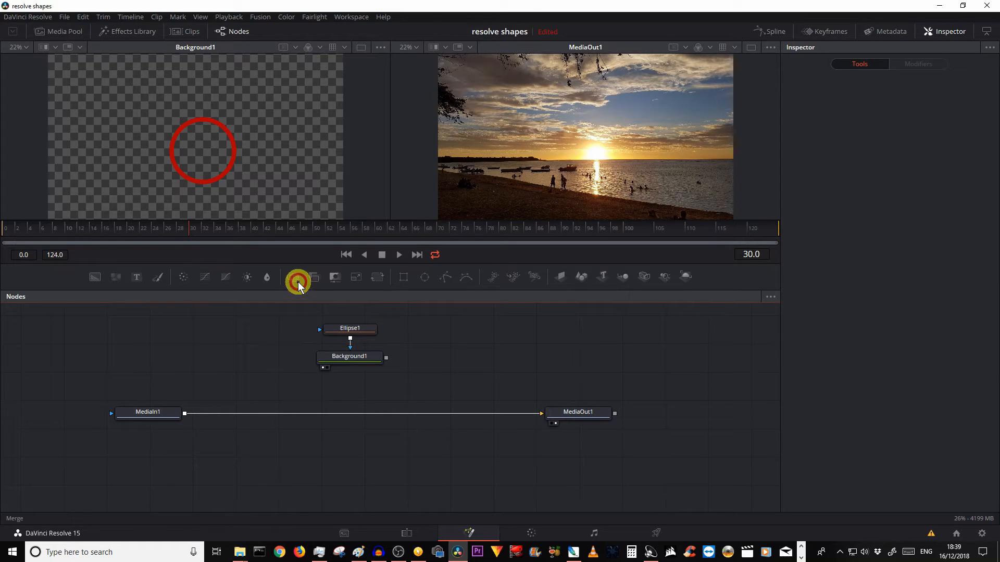
click(296, 281)
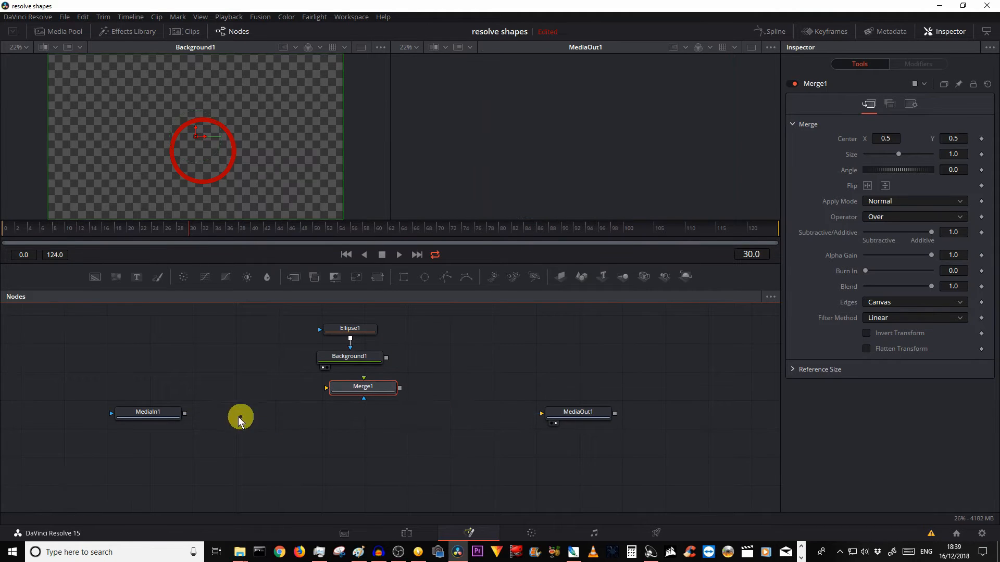
mouse_move(184, 415)
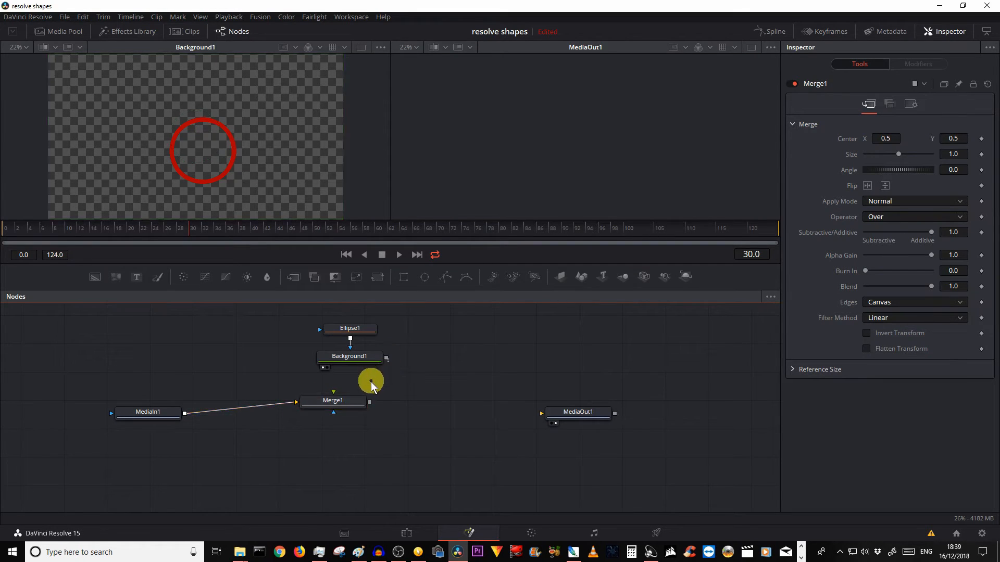
click(349, 356)
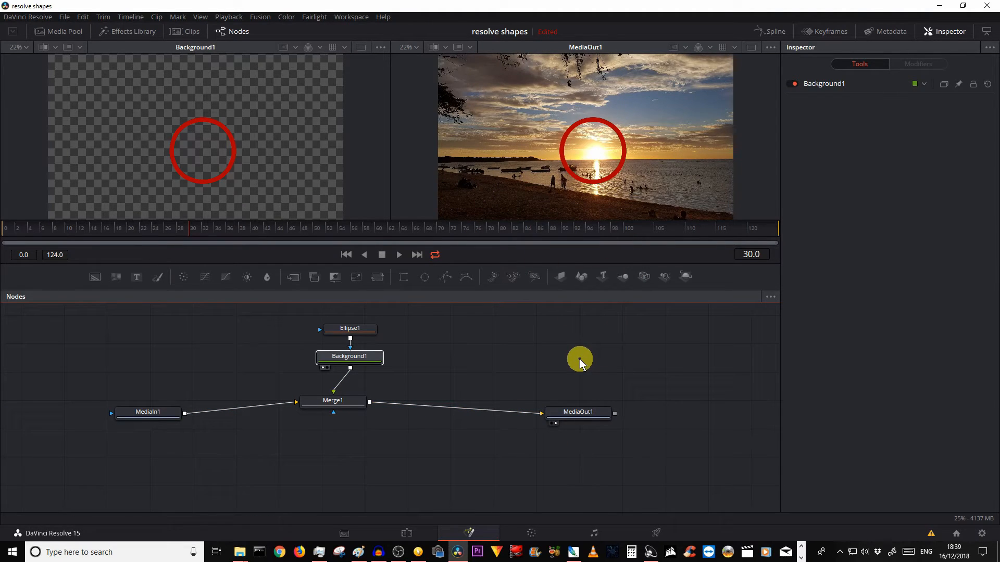
click(147, 412)
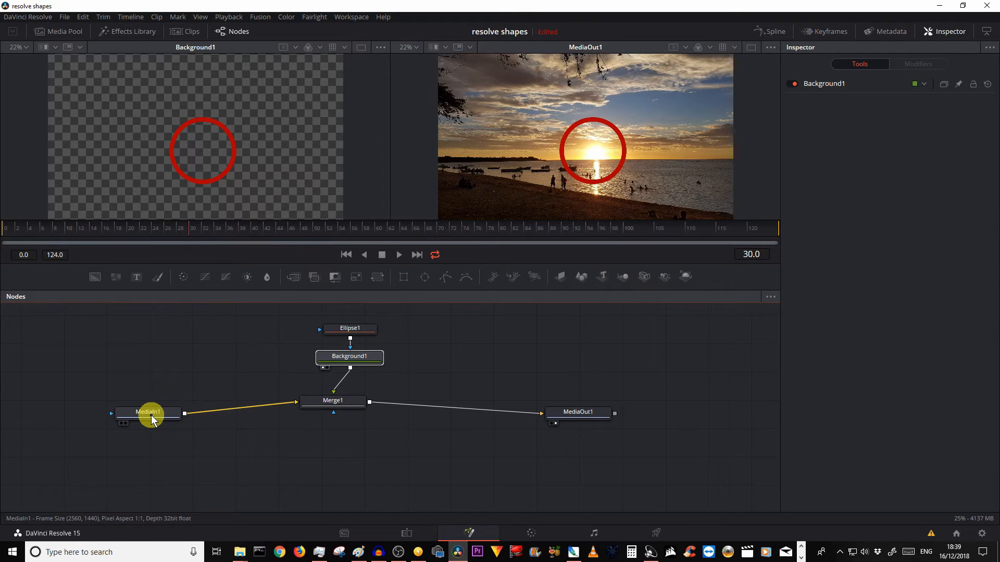
click(147, 412)
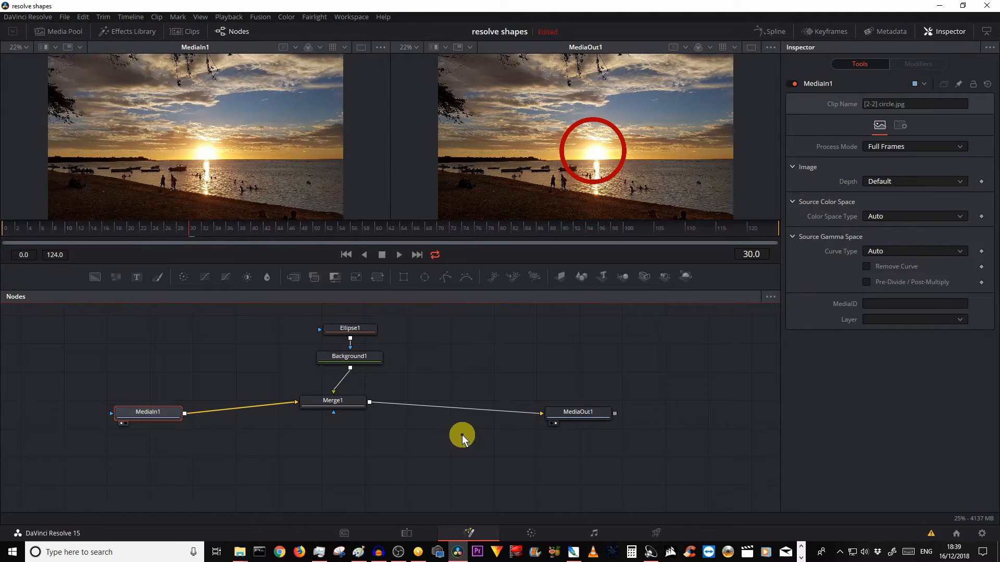
click(577, 412)
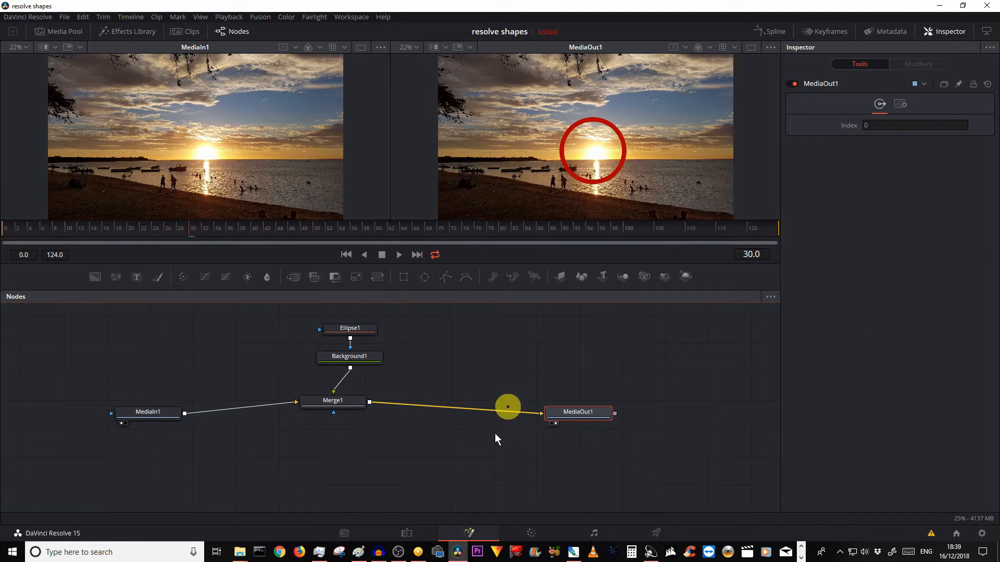
- Return to the Edit timeline and select the circle.jpg clip on Video 1
click(406, 533)
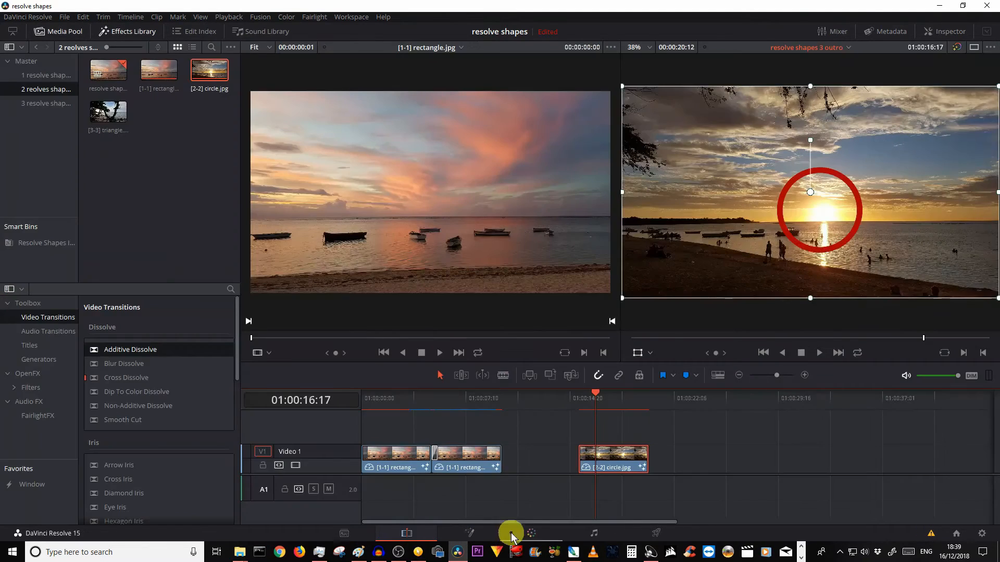
click(644, 398)
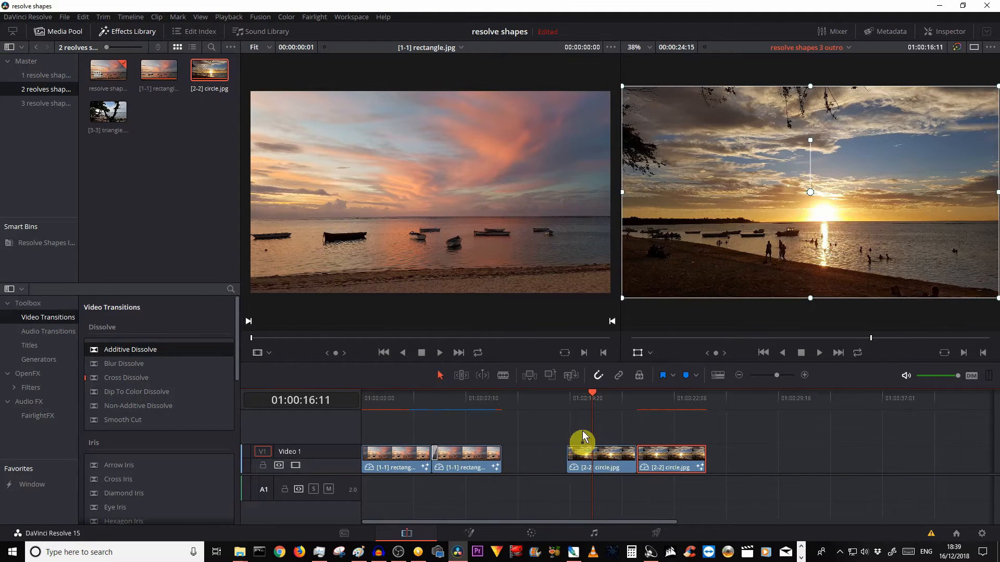
mouse_move(593, 391)
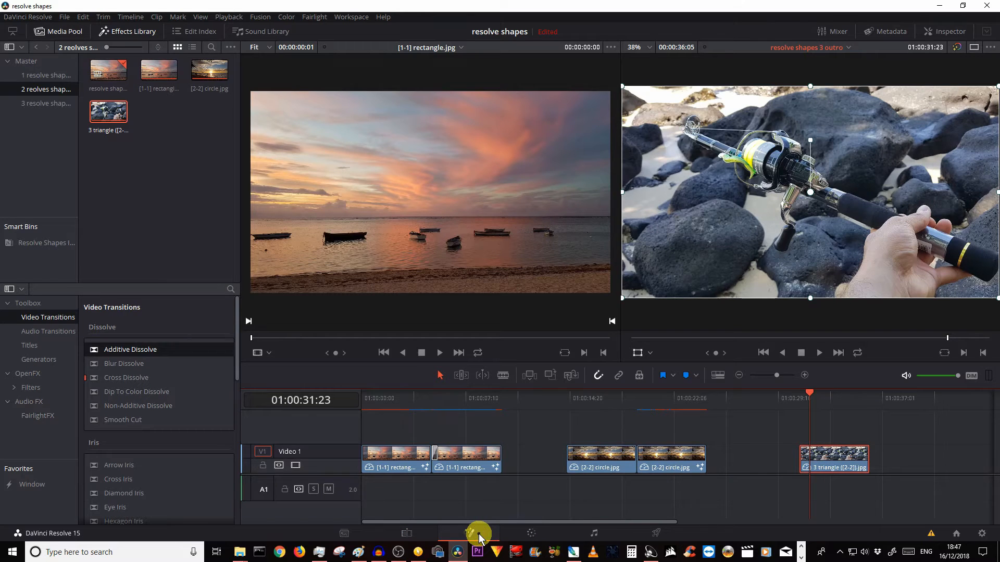
- Open the clip in Fusion and add a solid yellow Background1 node, shown in the viewer
click(469, 533)
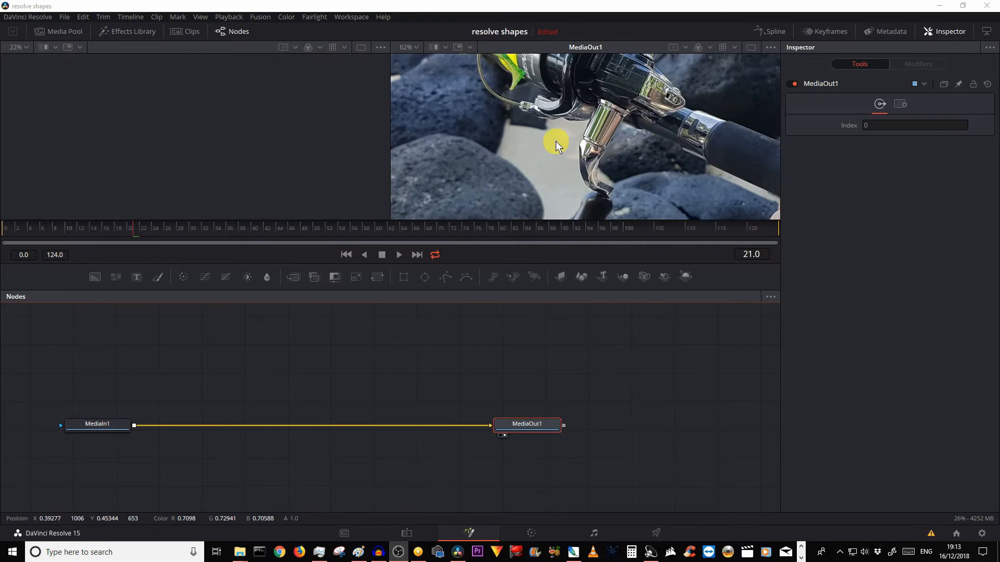
mouse_move(558, 128)
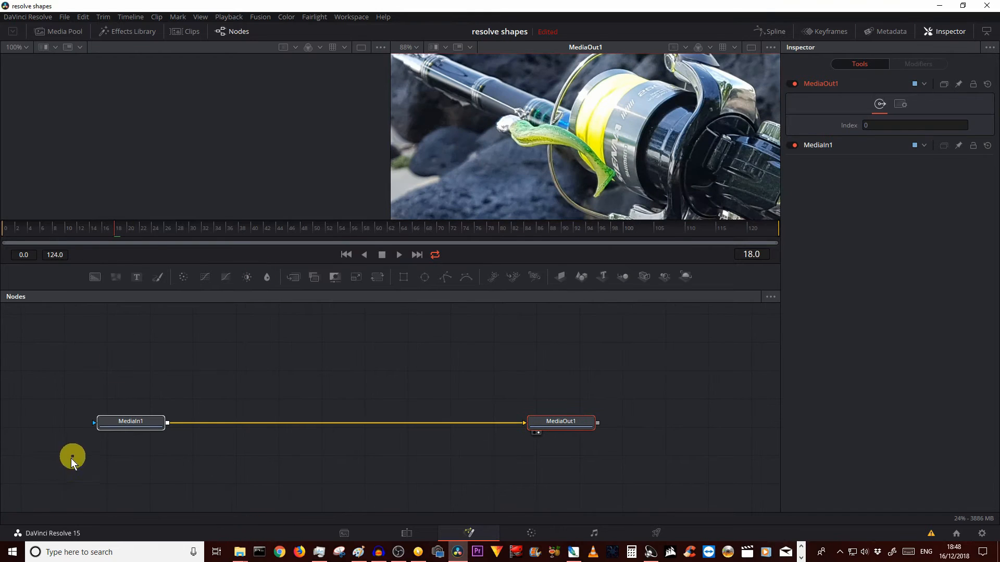
mouse_move(284, 369)
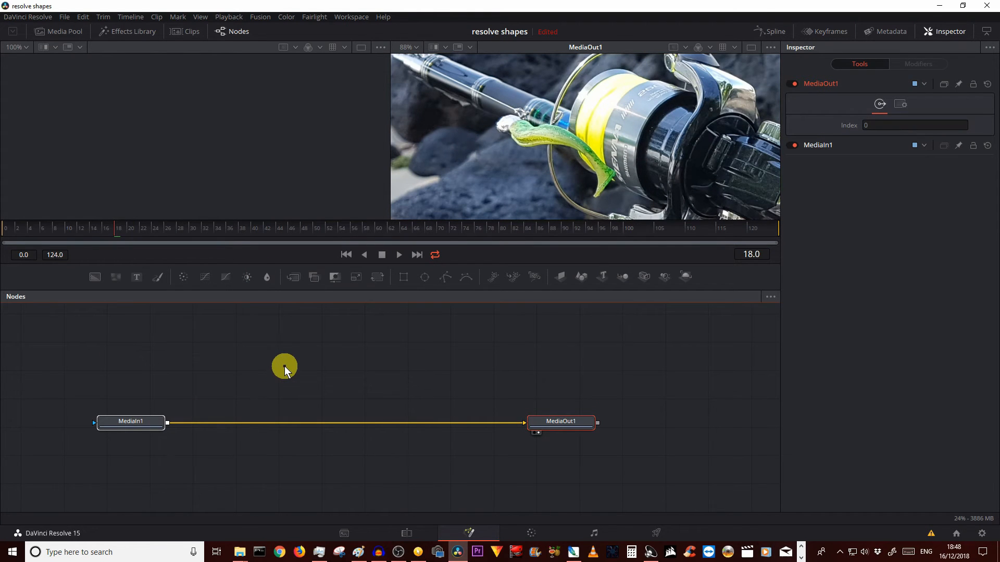
mouse_move(312, 354)
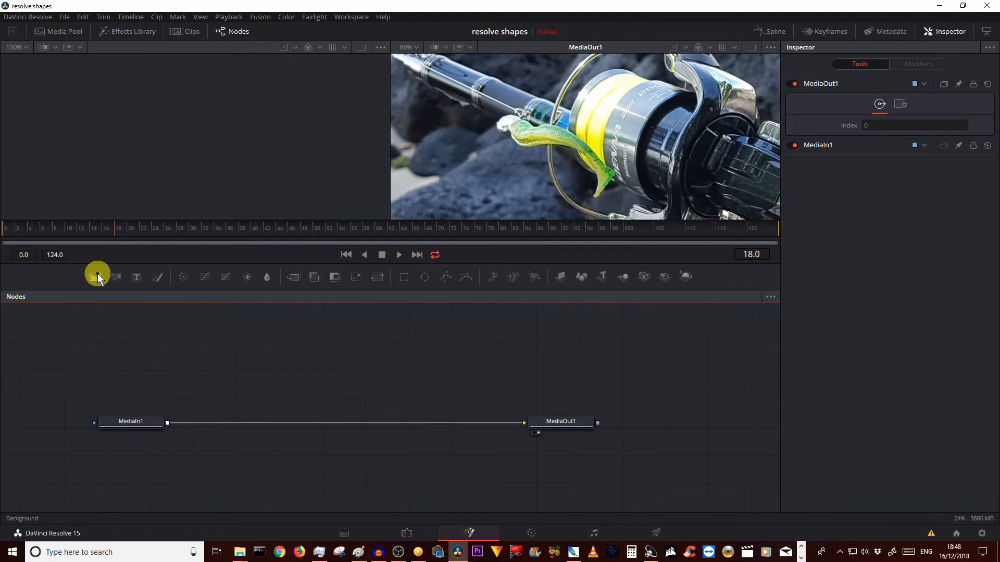
click(95, 276)
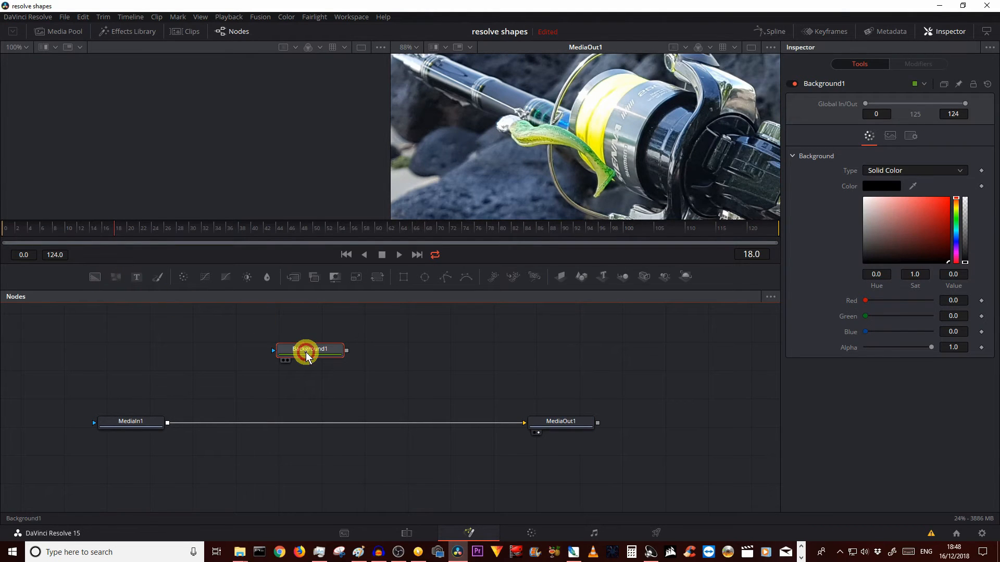
click(881, 187)
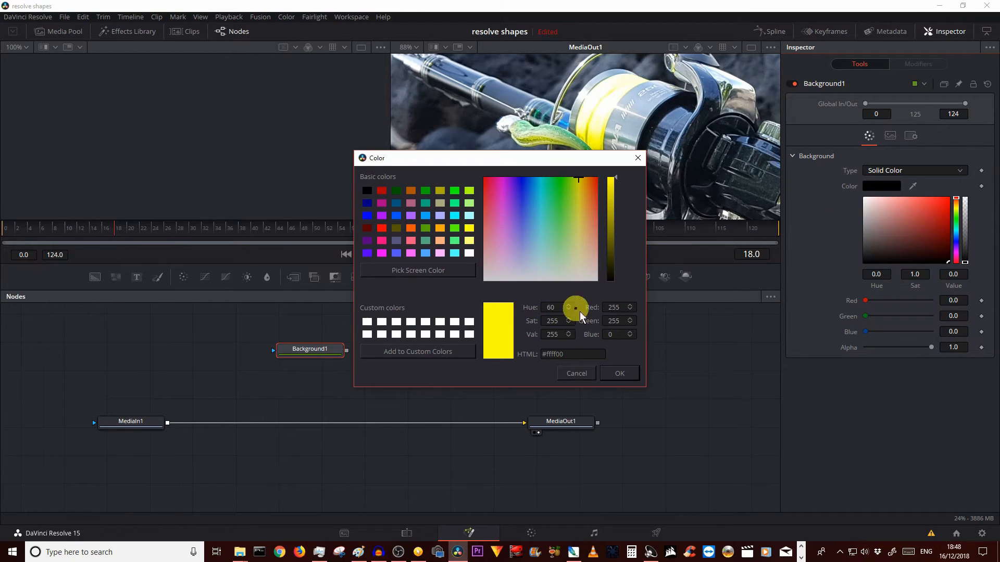
click(618, 373)
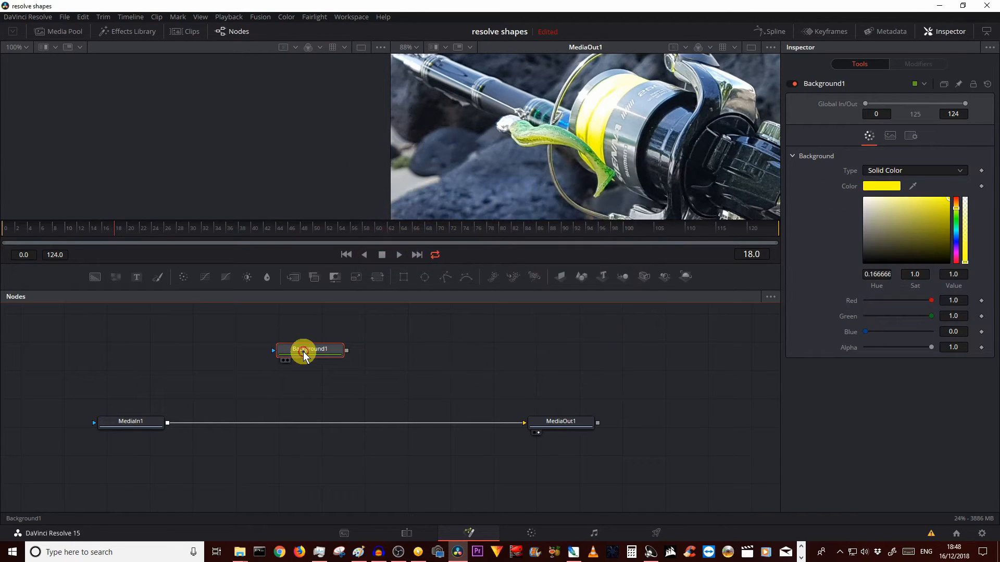
click(310, 349)
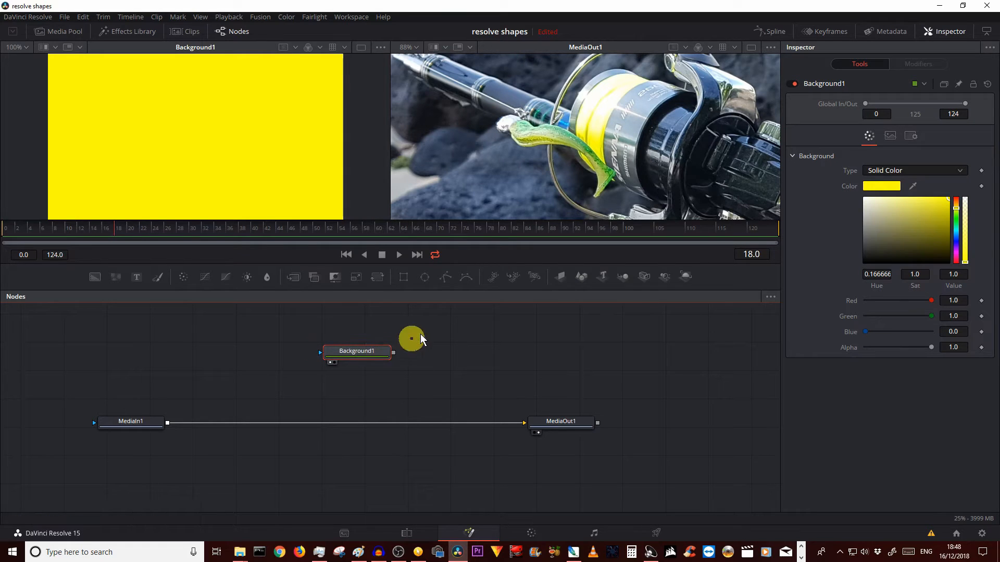
- Add a Polygon1 mask to Background1 and draw a closed three-point triangle in the viewer
click(425, 277)
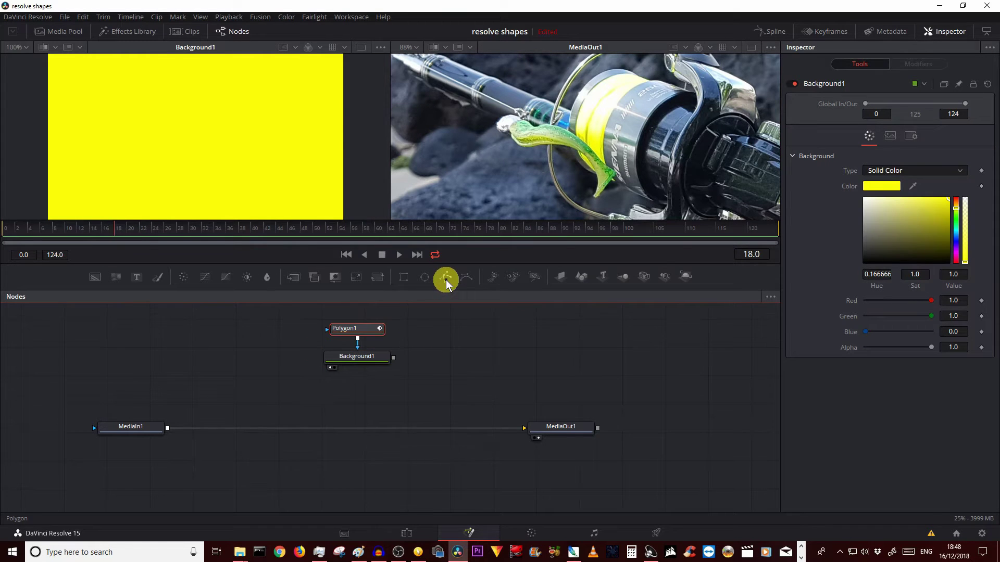
click(347, 327)
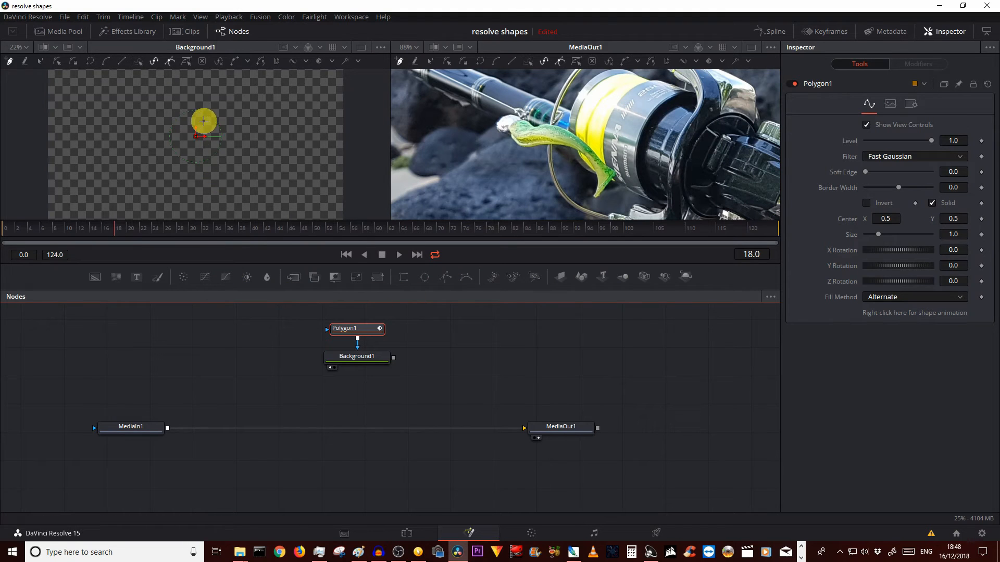
drag(204, 120, 188, 172)
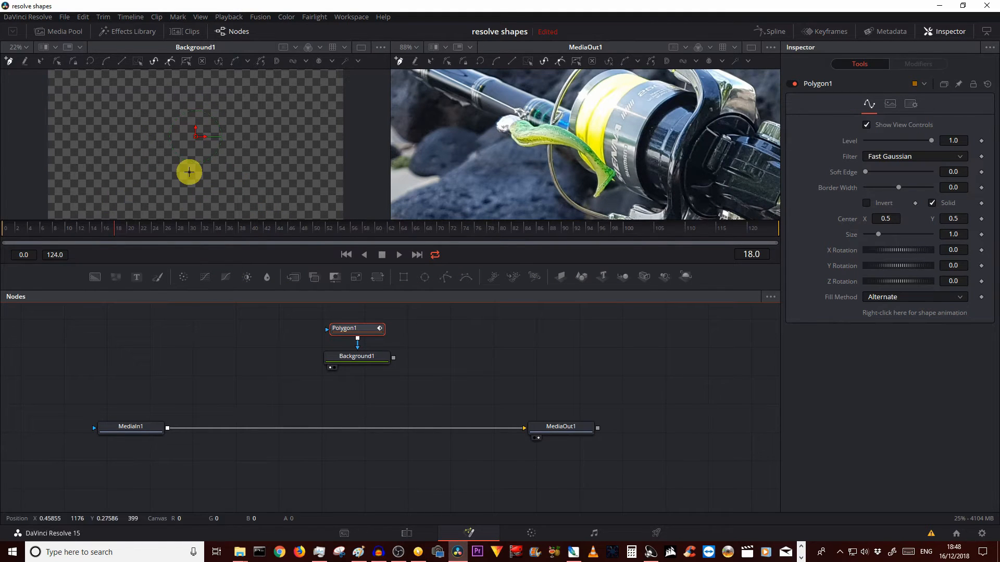
mouse_move(210, 174)
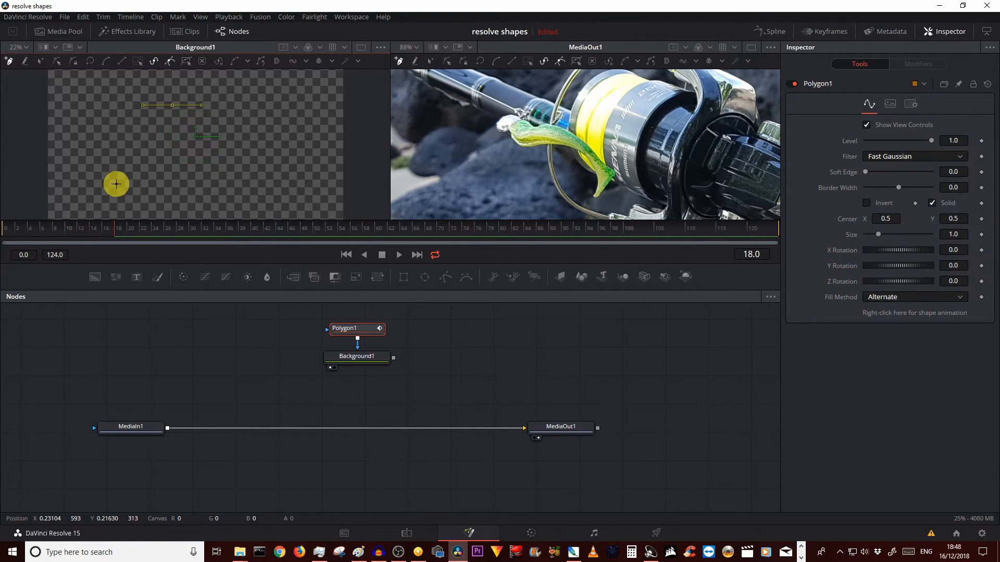
drag(116, 184, 224, 190)
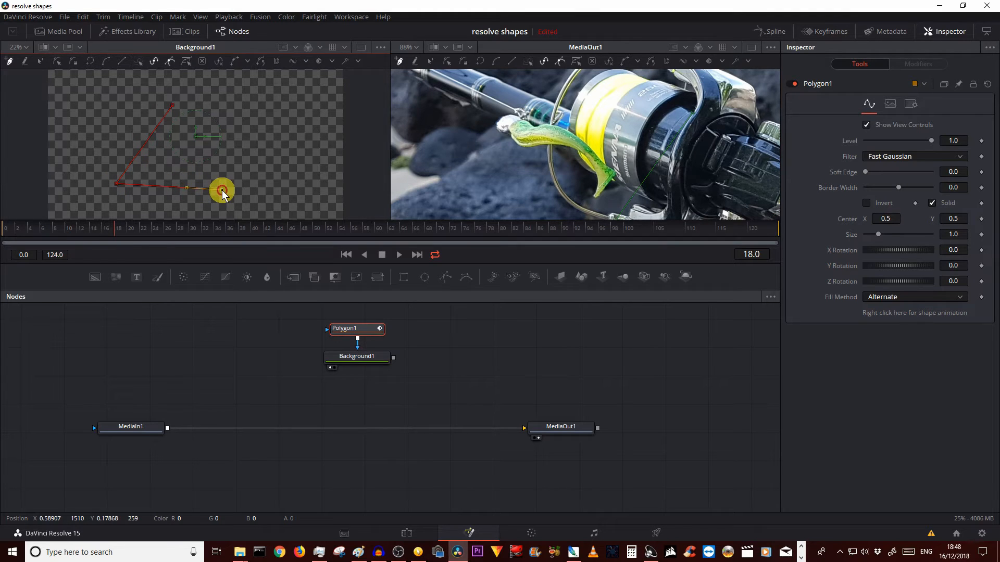
drag(222, 190, 173, 105)
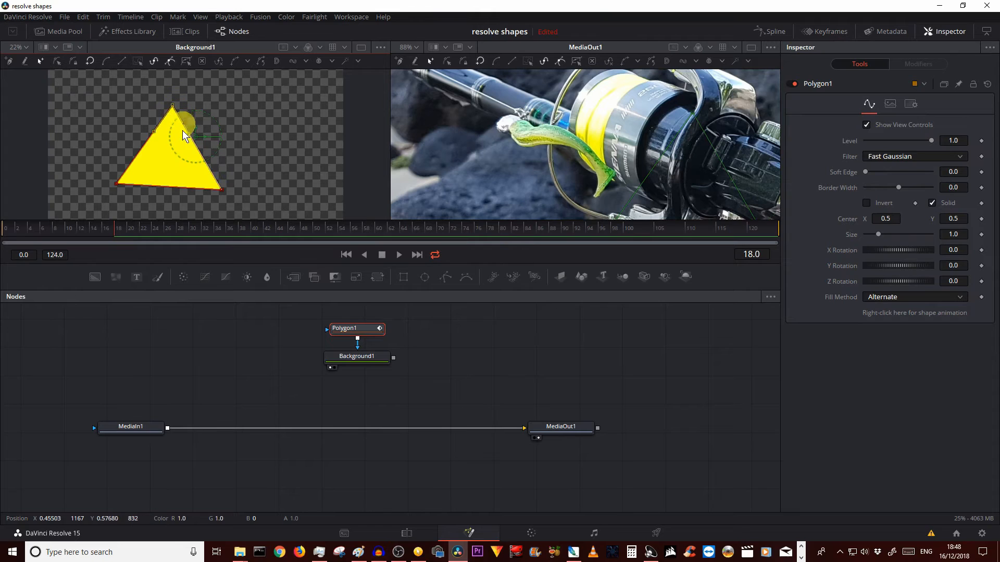
mouse_move(621, 298)
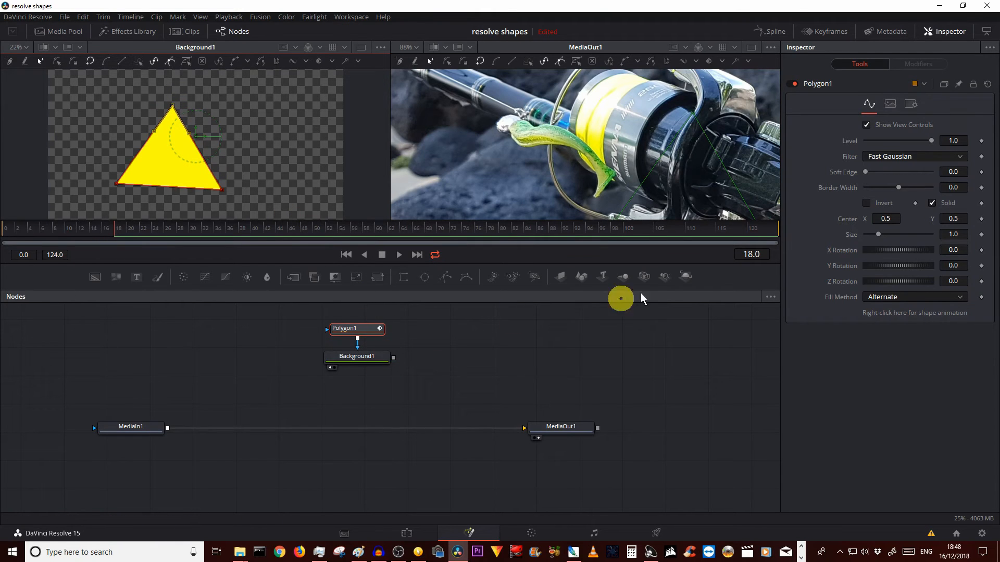
mouse_move(514, 276)
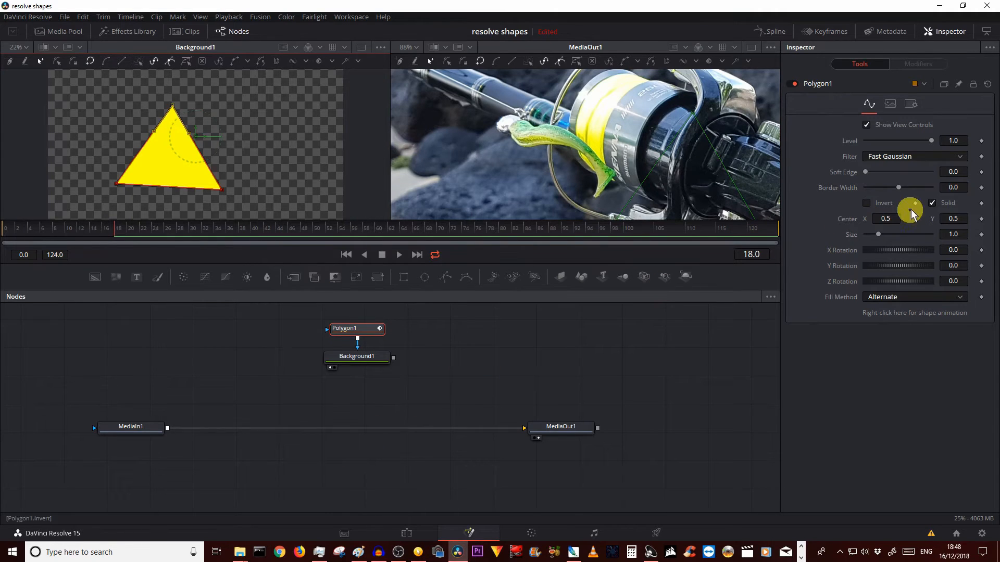
- Make the triangle a hollow outline with border width 0.015 and move it up-left
click(932, 202)
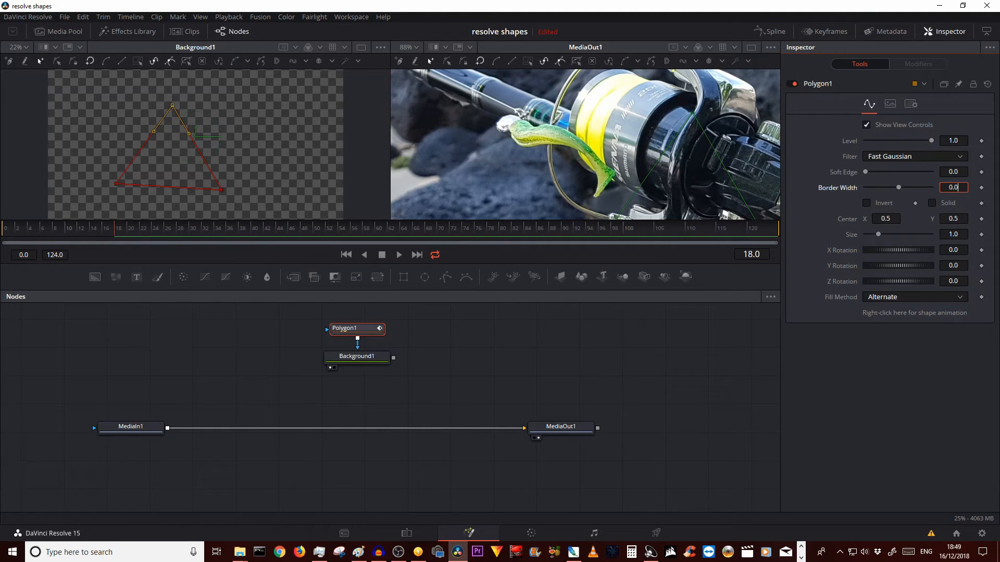
text(0.015)
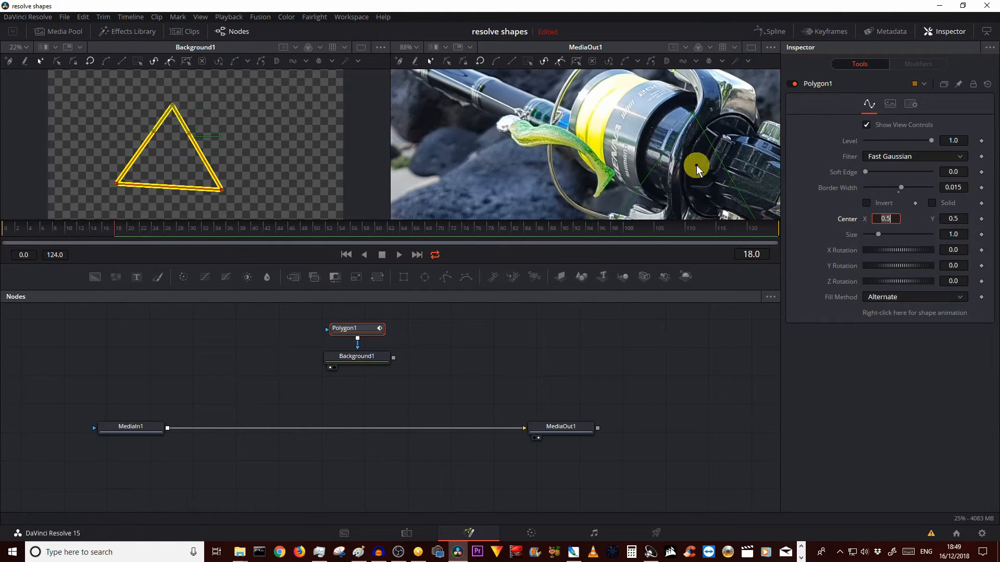
mouse_move(191, 139)
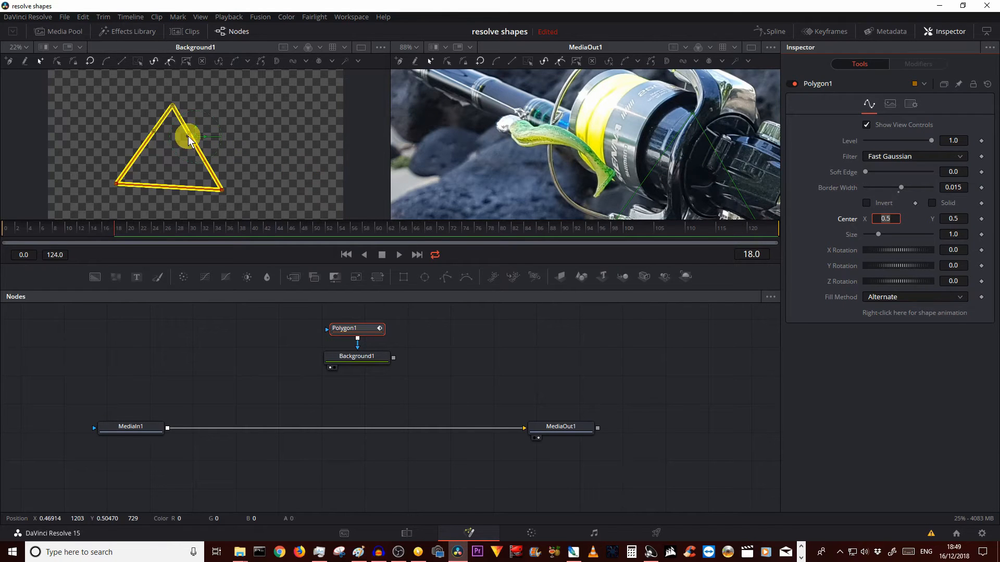
drag(191, 139, 175, 122)
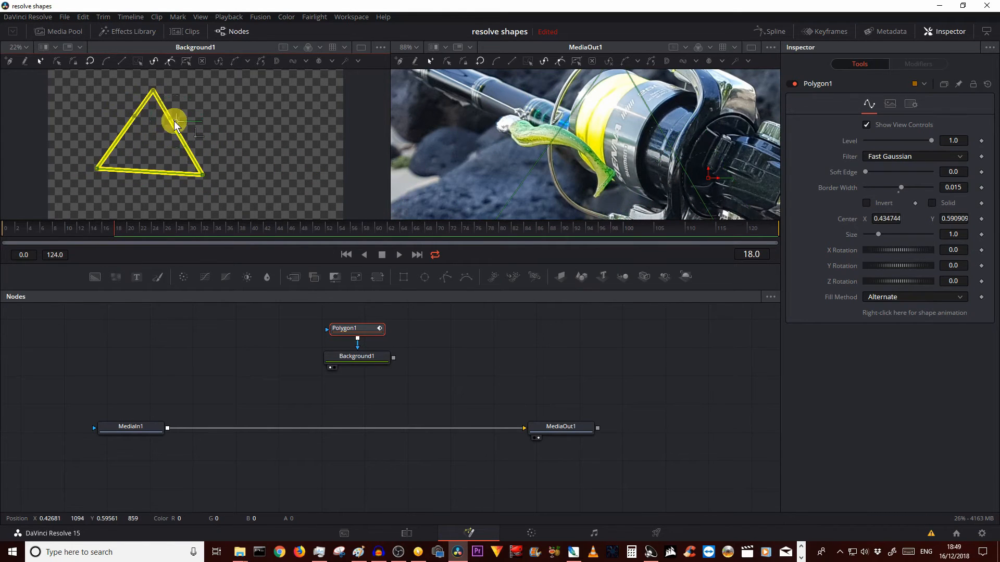
drag(175, 122, 140, 111)
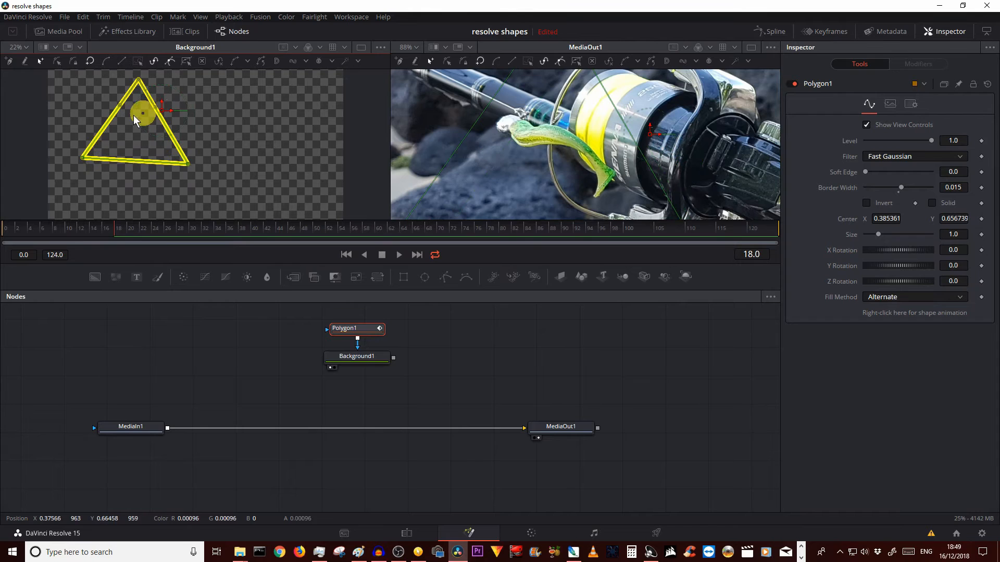
- Reshape the triangle outline by dragging its corner points in the viewer
drag(141, 113, 77, 155)
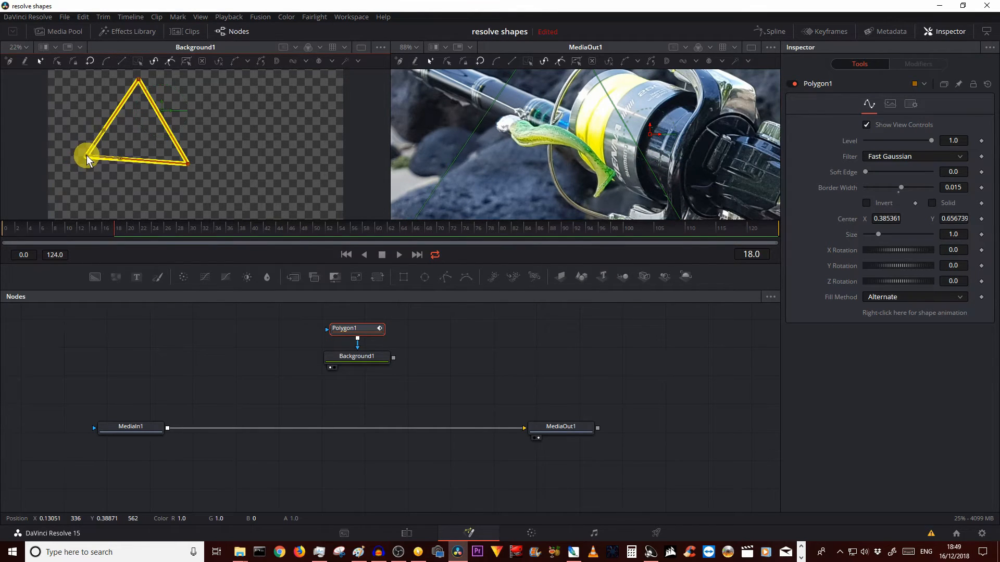
drag(89, 155, 112, 125)
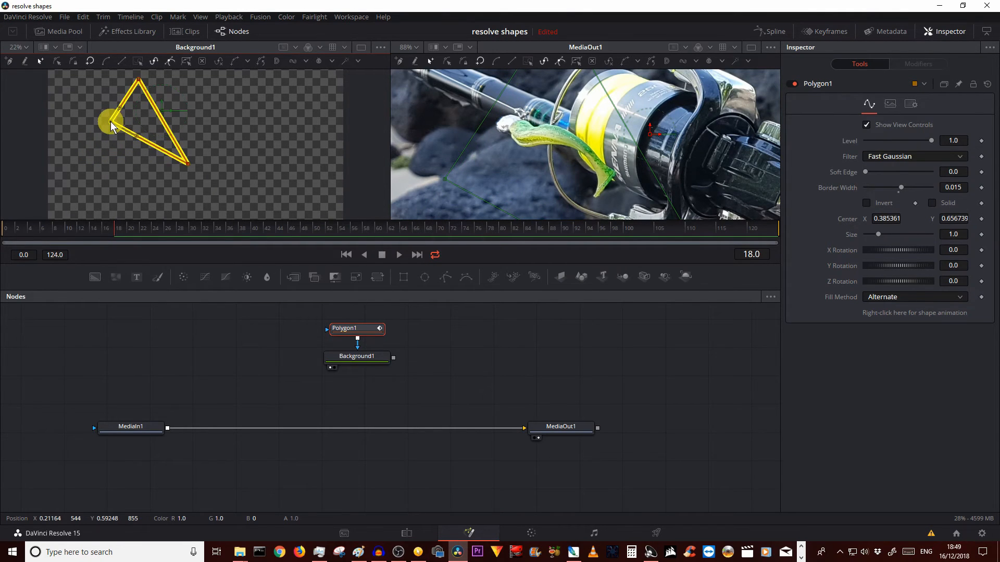
drag(110, 125, 185, 165)
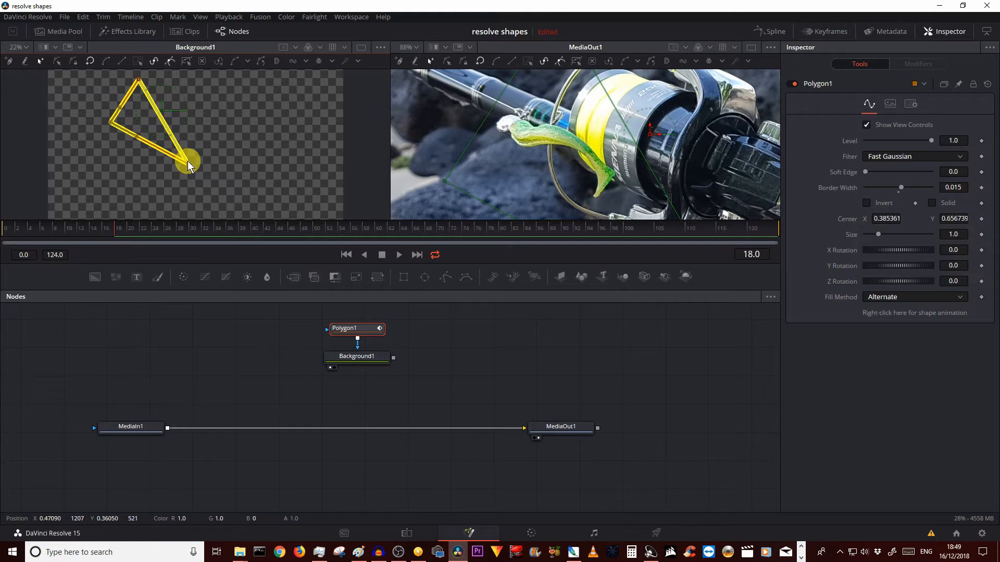
drag(188, 163, 160, 134)
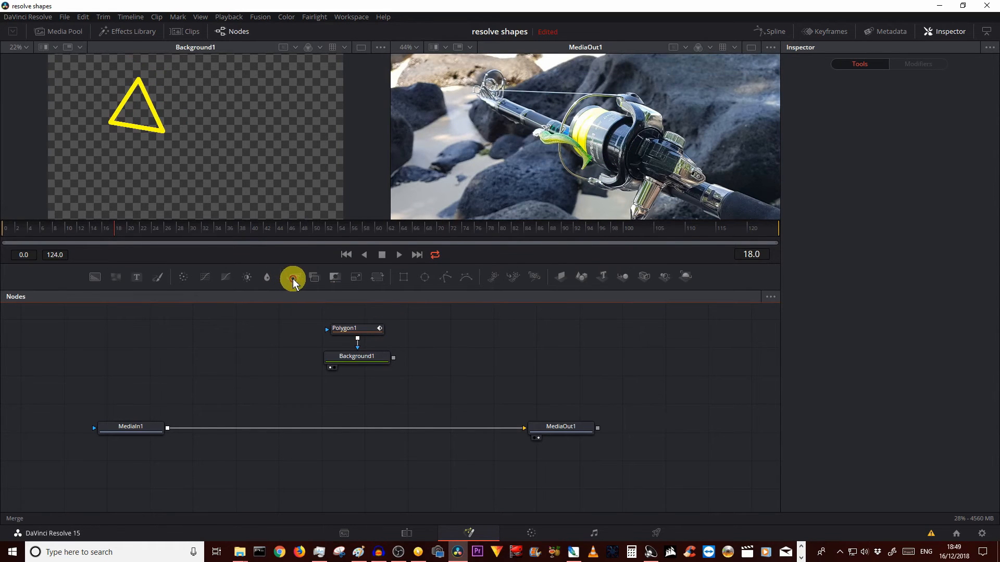
- Merge the yellow triangle outline over the fishing-reel photo, then review it on the Edit timeline
click(292, 277)
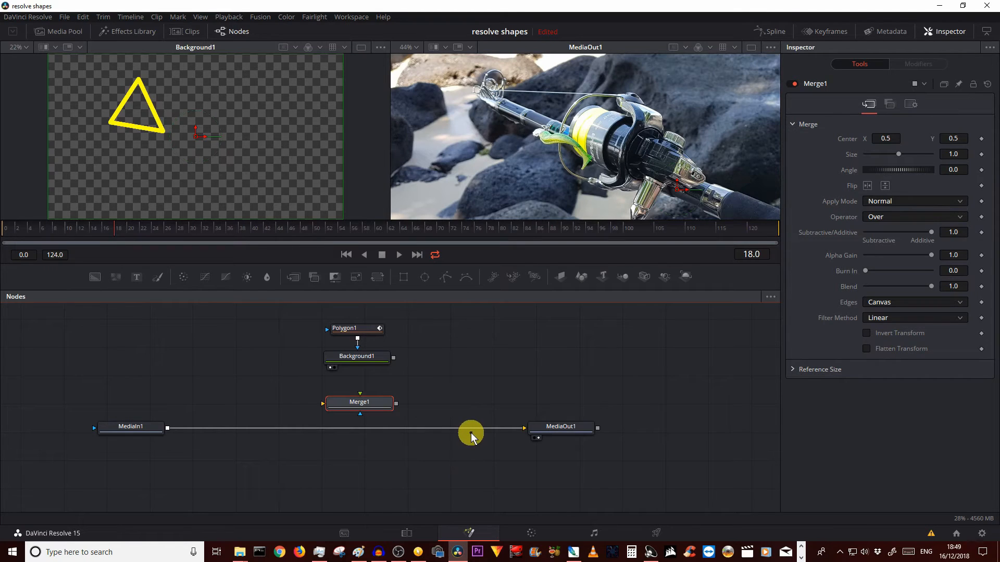
click(472, 432)
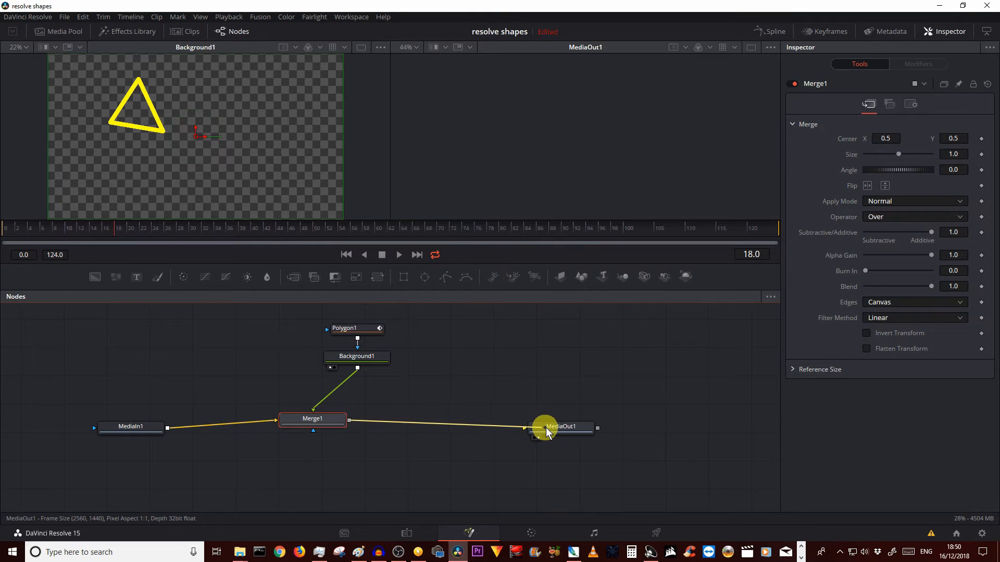
click(560, 426)
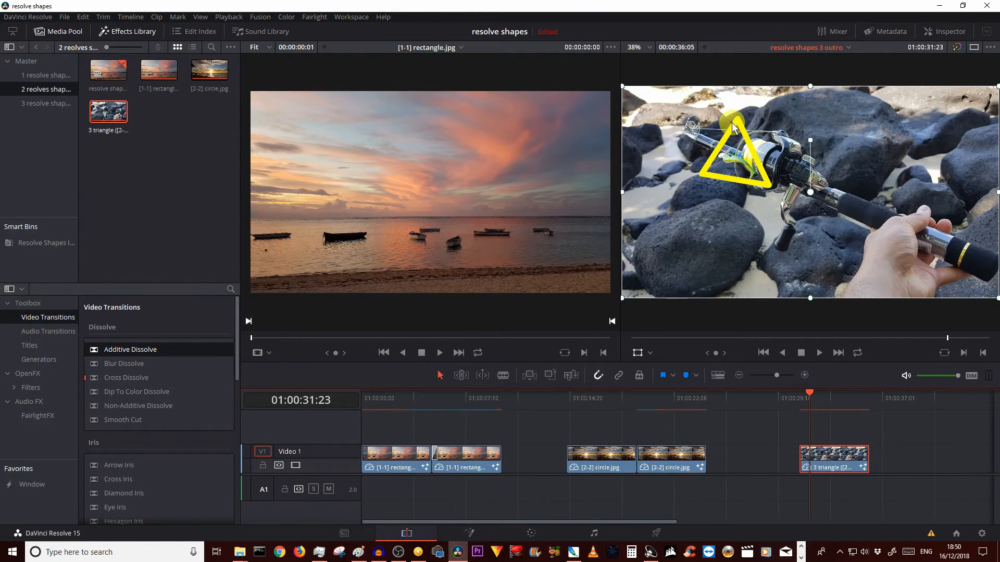
click(706, 400)
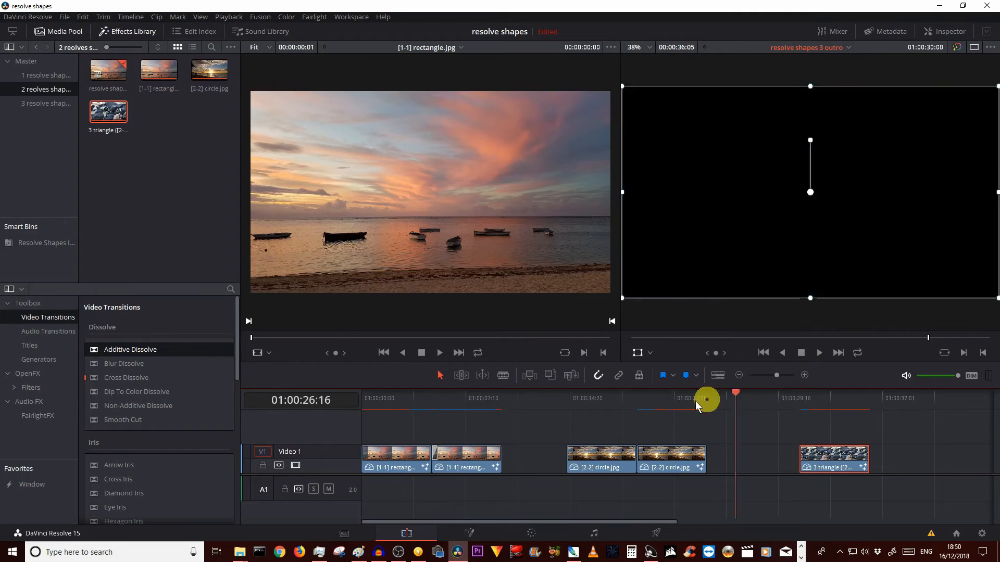